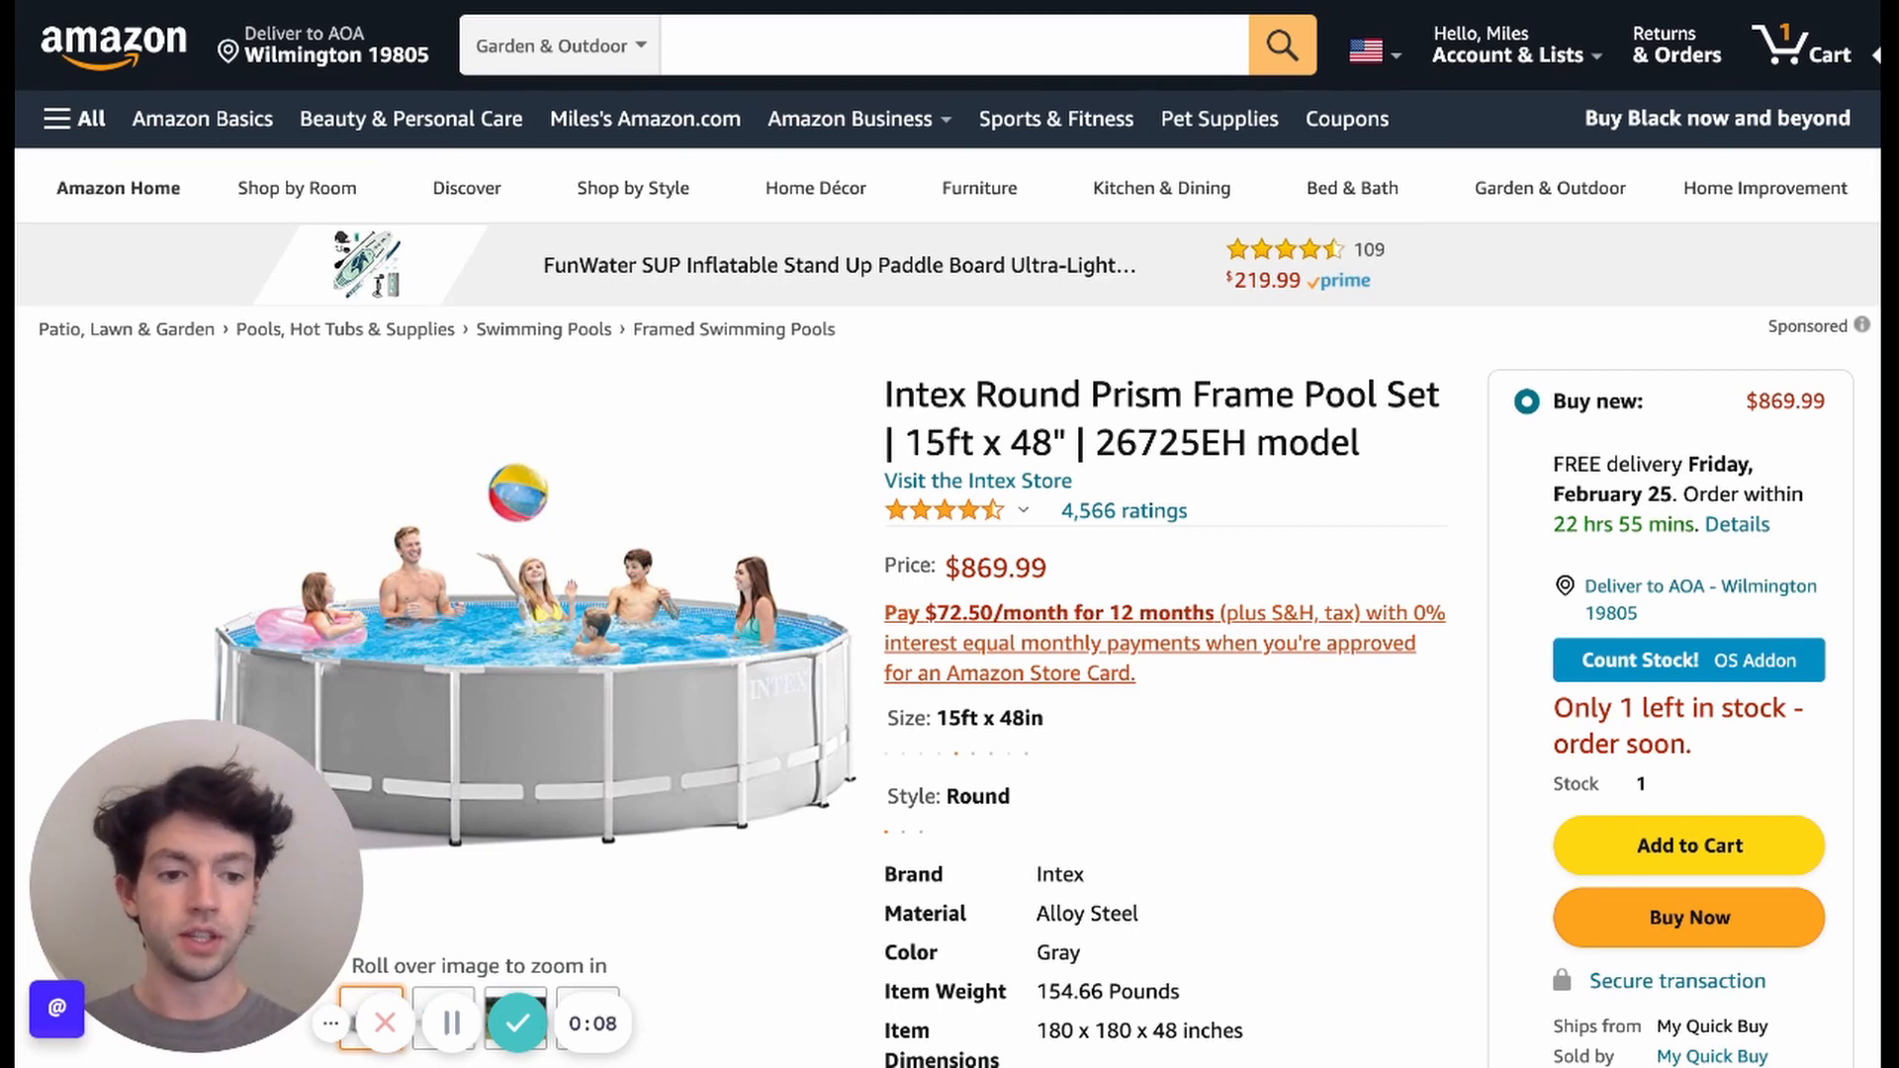
Step: Scroll past the pool set's item details to reach the Keepa price-history section
scroll(down, 3)
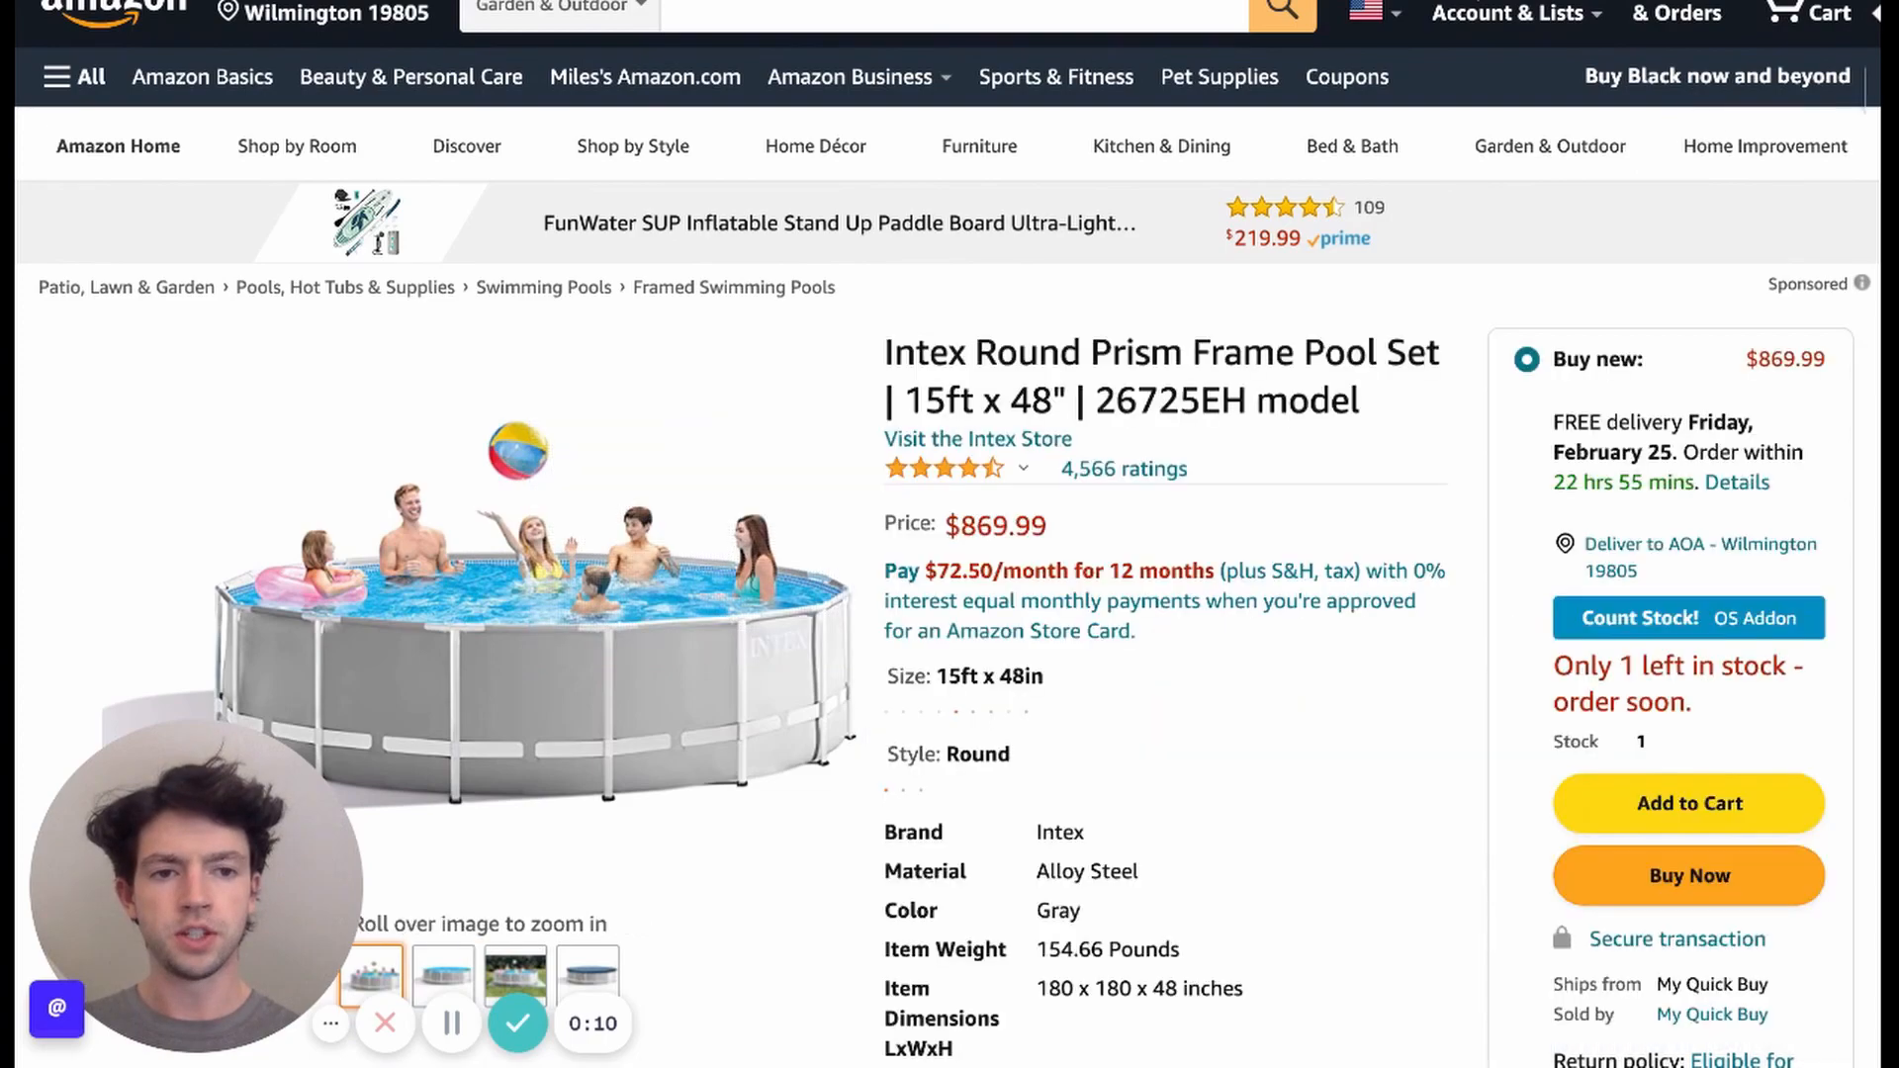
scroll(down, 3)
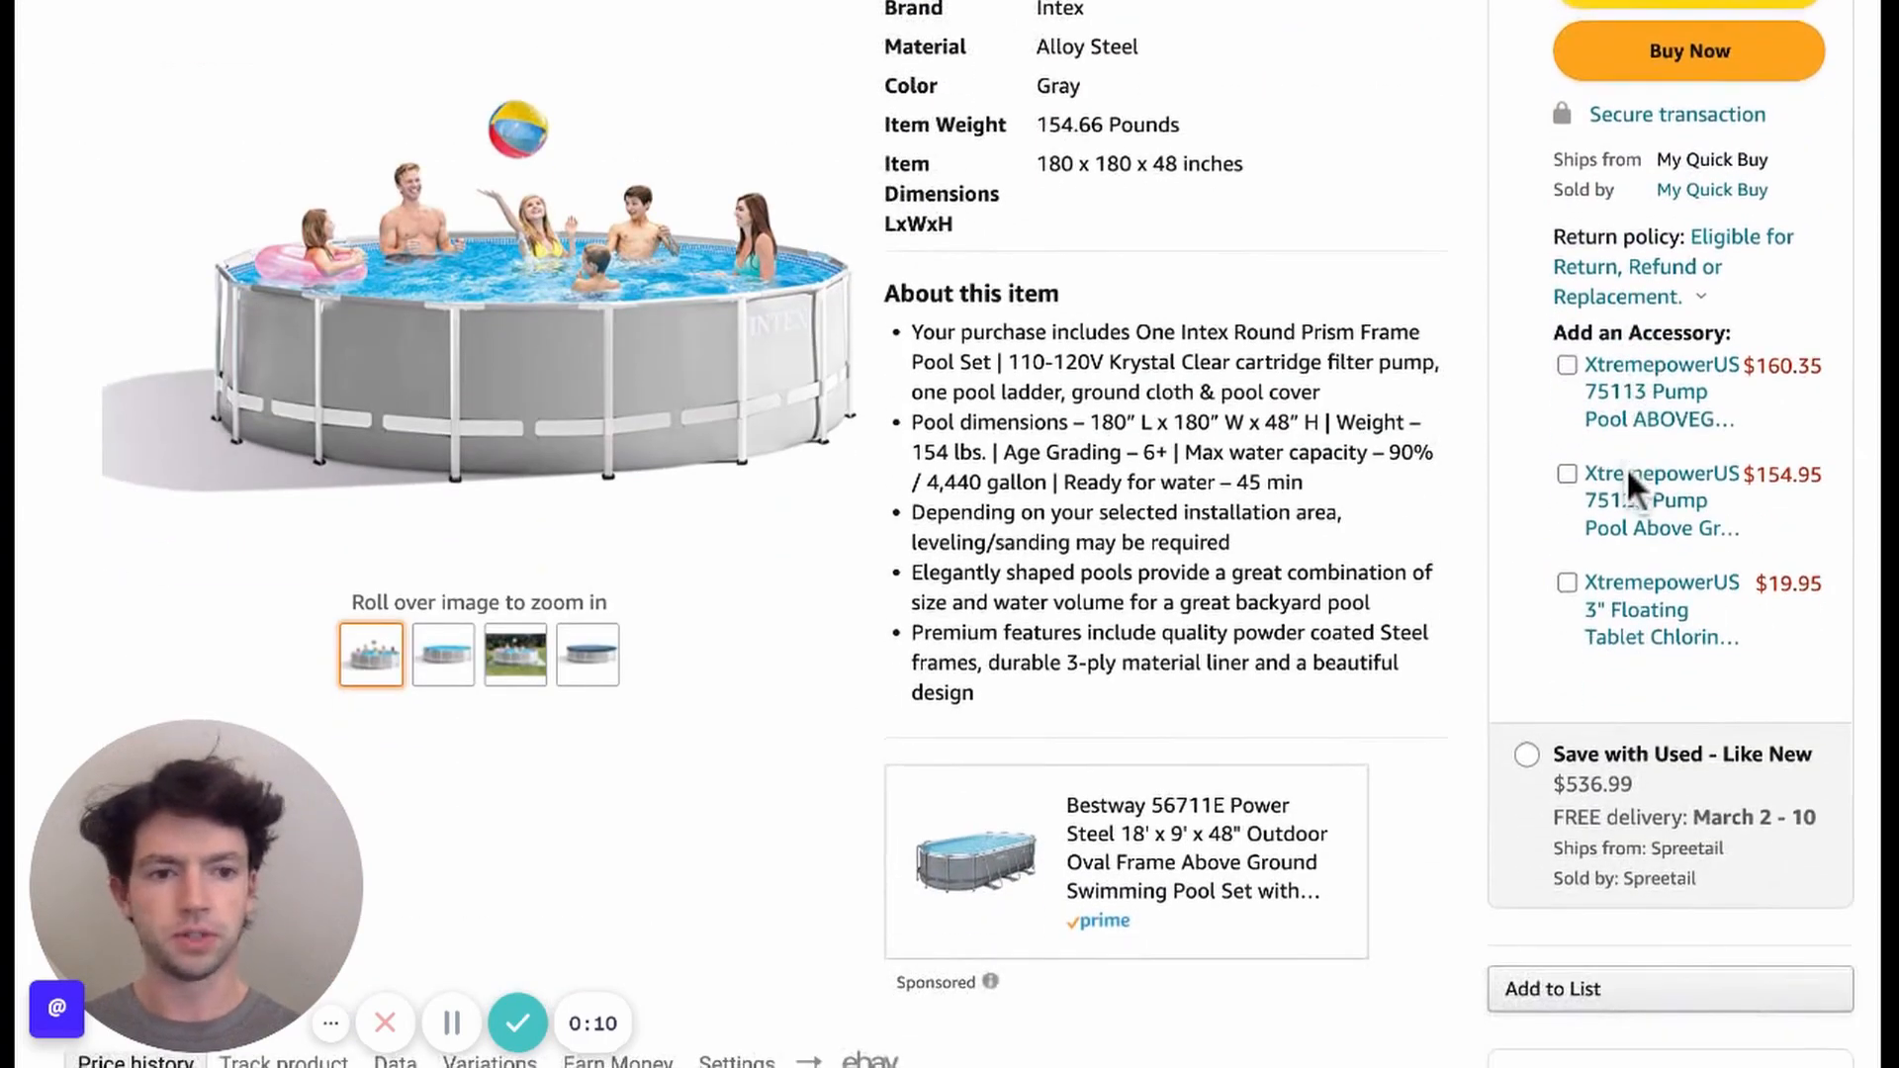
Step: Position the Keepa price, sales-rank and offer-count charts in view for the 3-month range
scroll(down, 3)
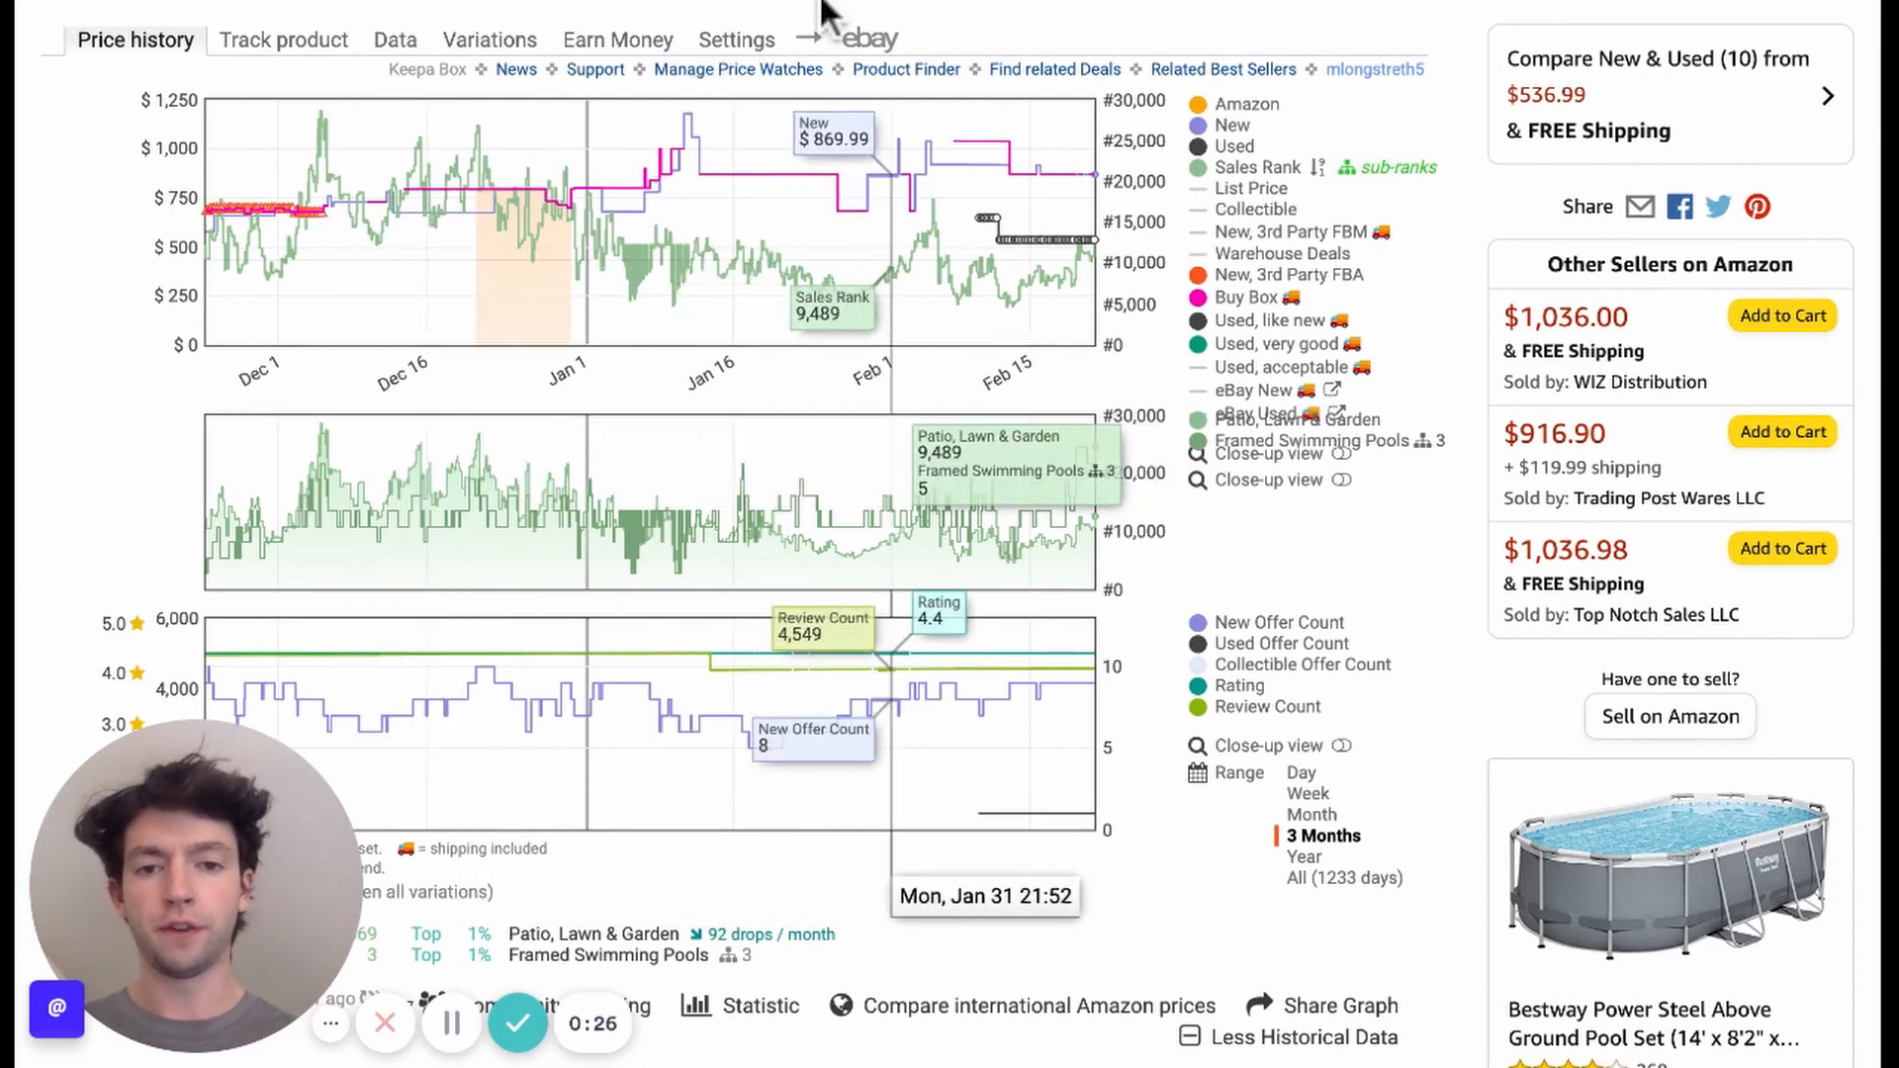
mouse_move(862, 352)
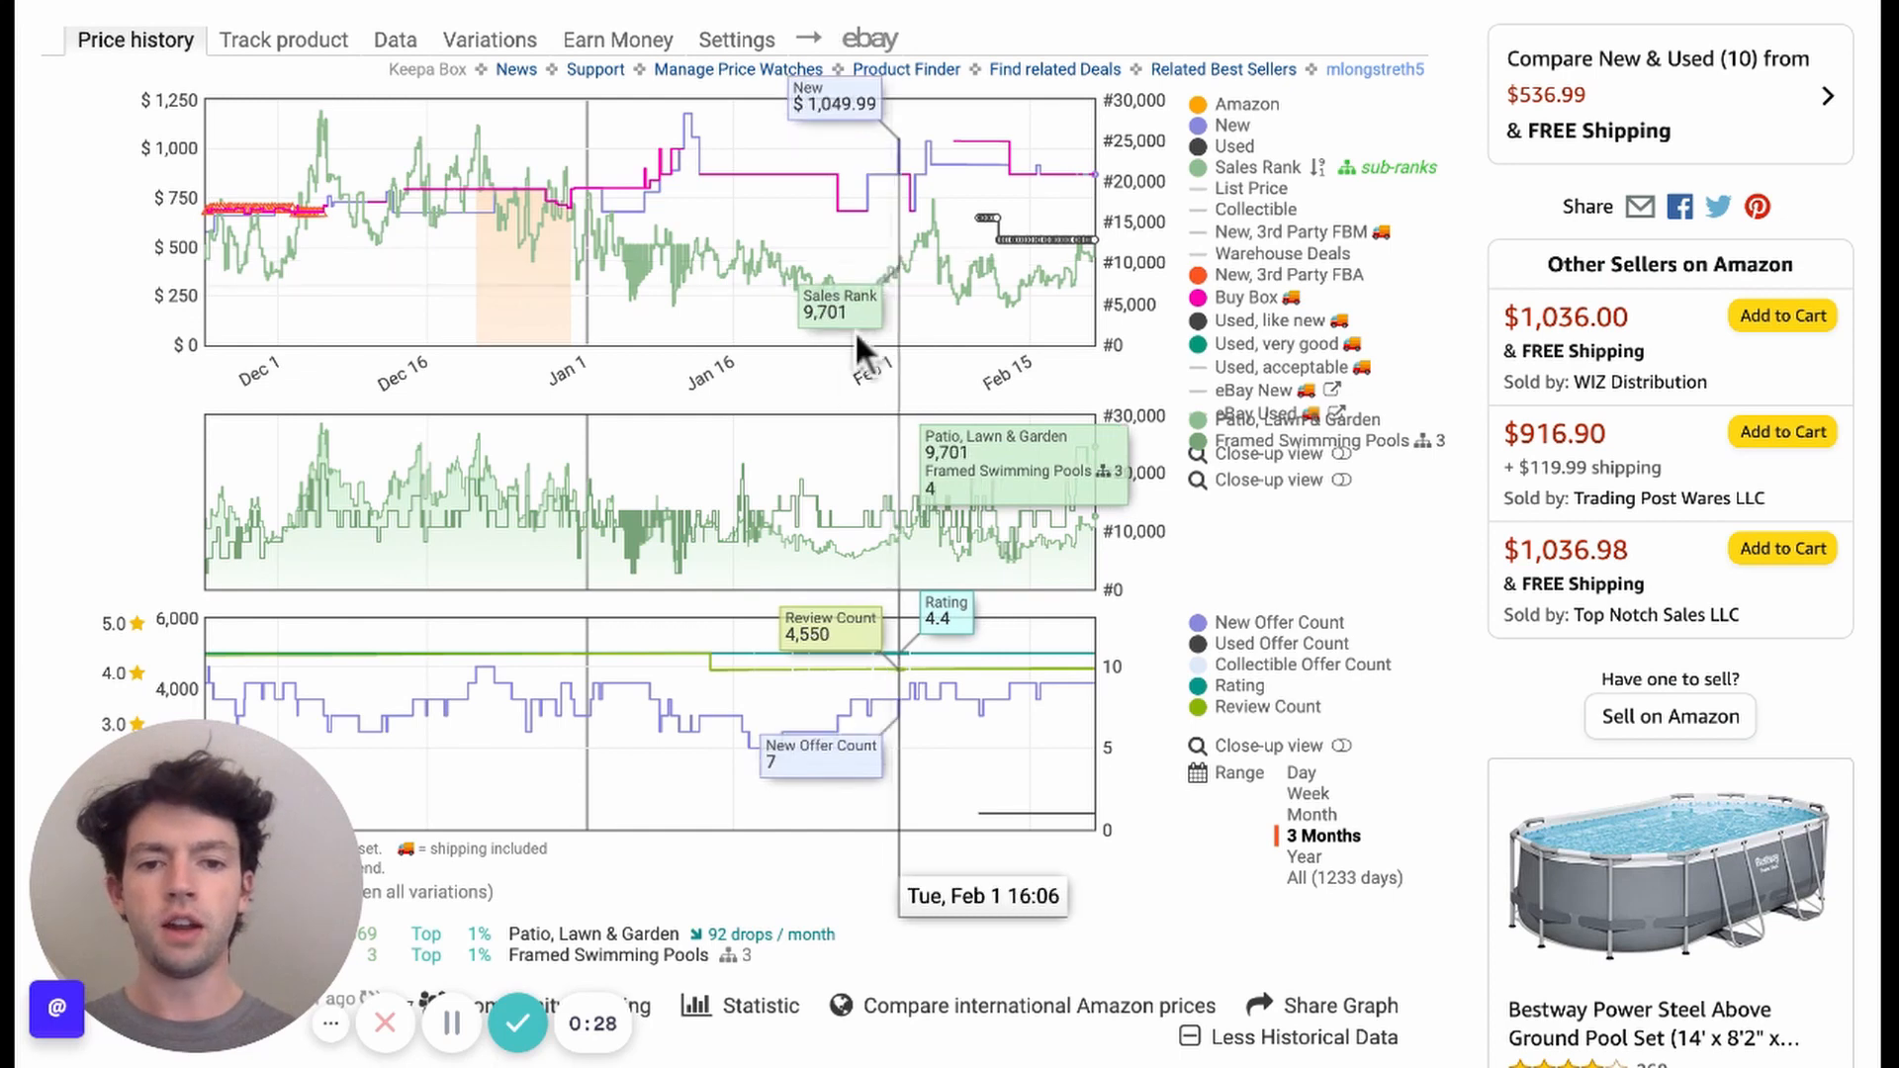
mouse_move(817, 467)
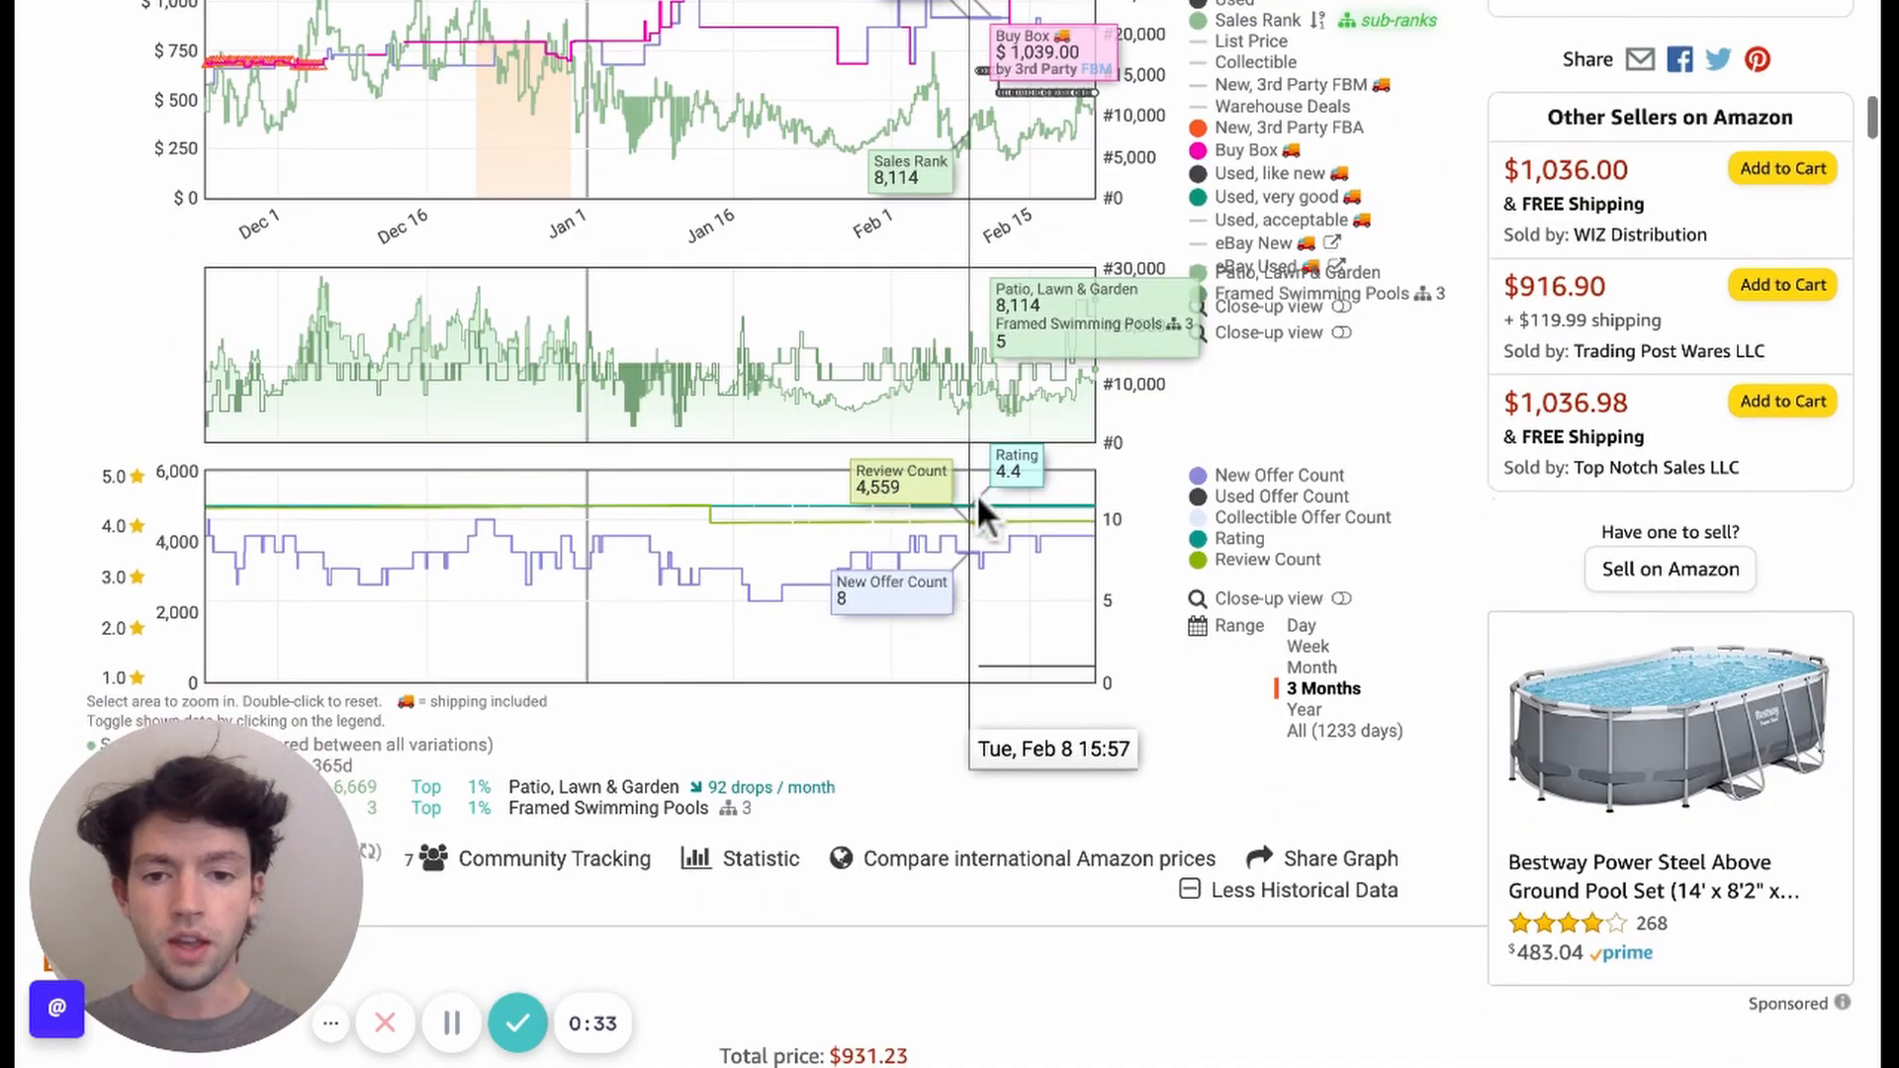
mouse_move(872, 587)
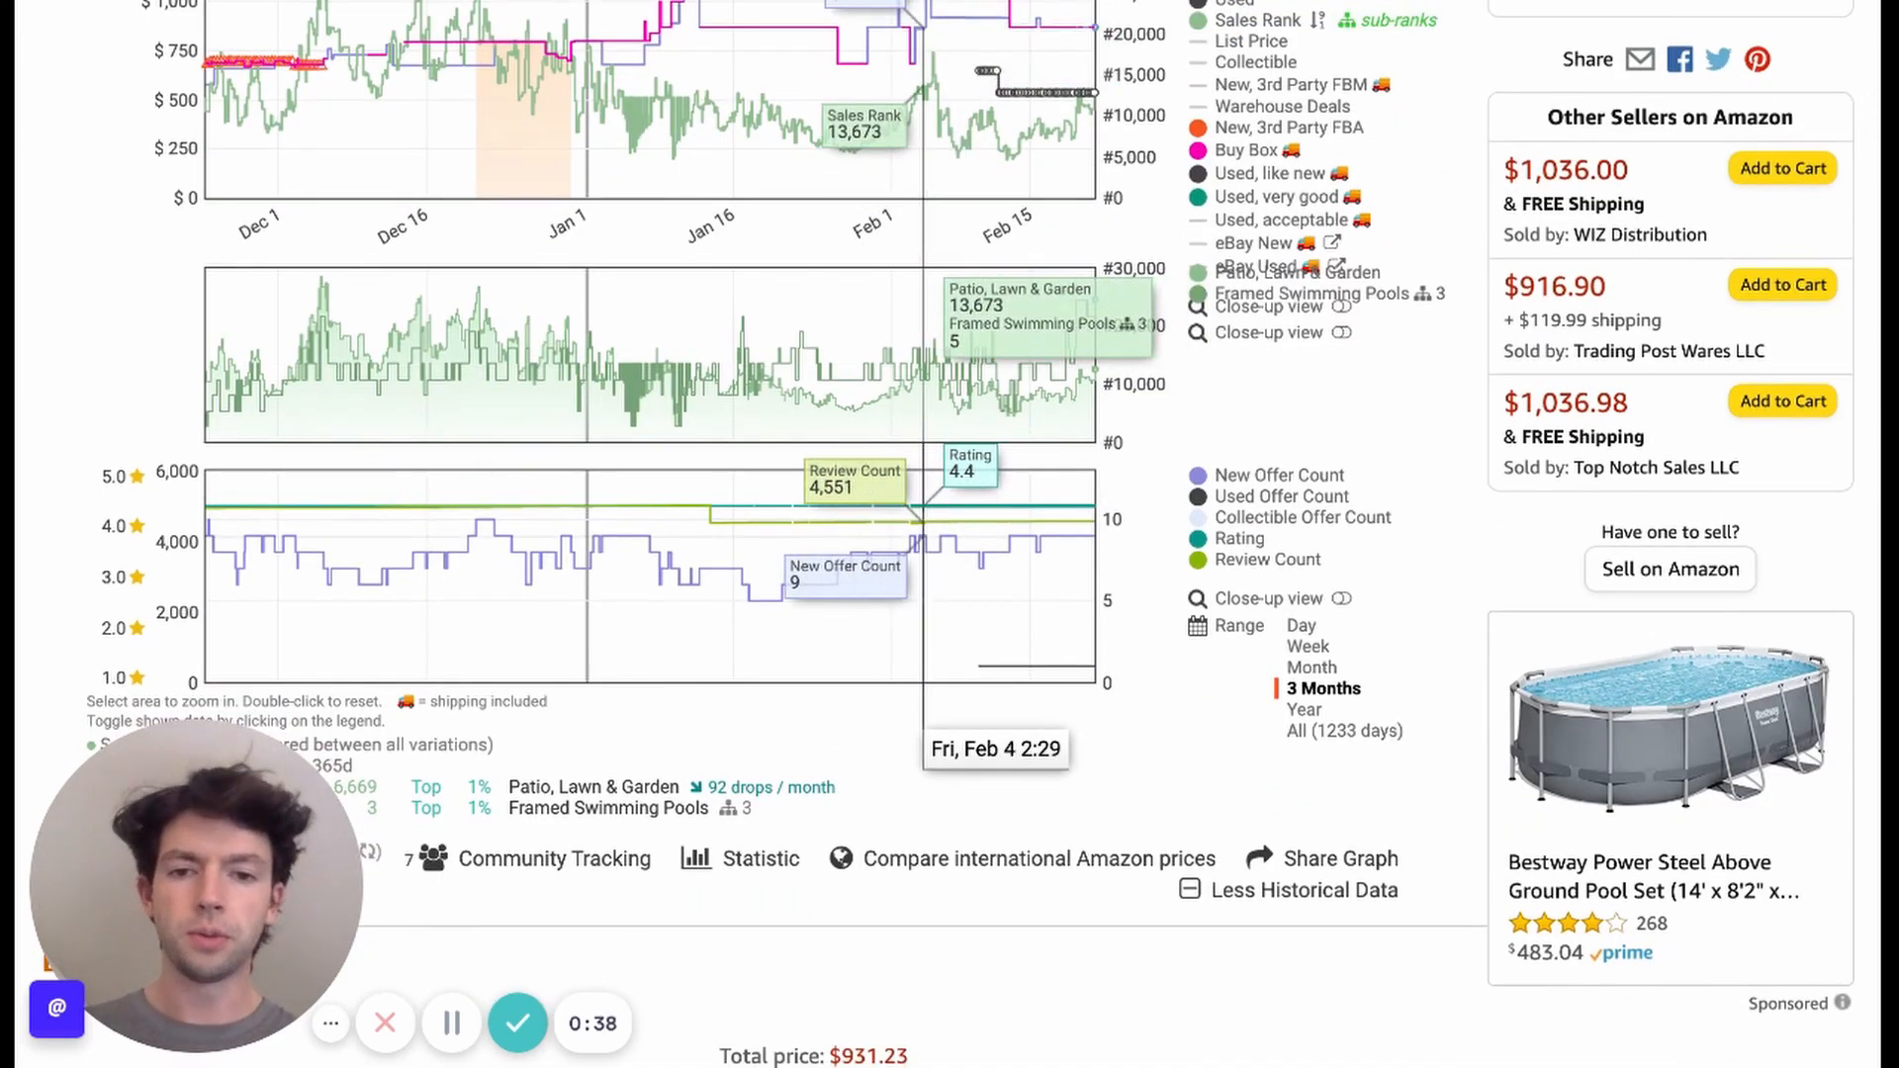
scroll(up, 3)
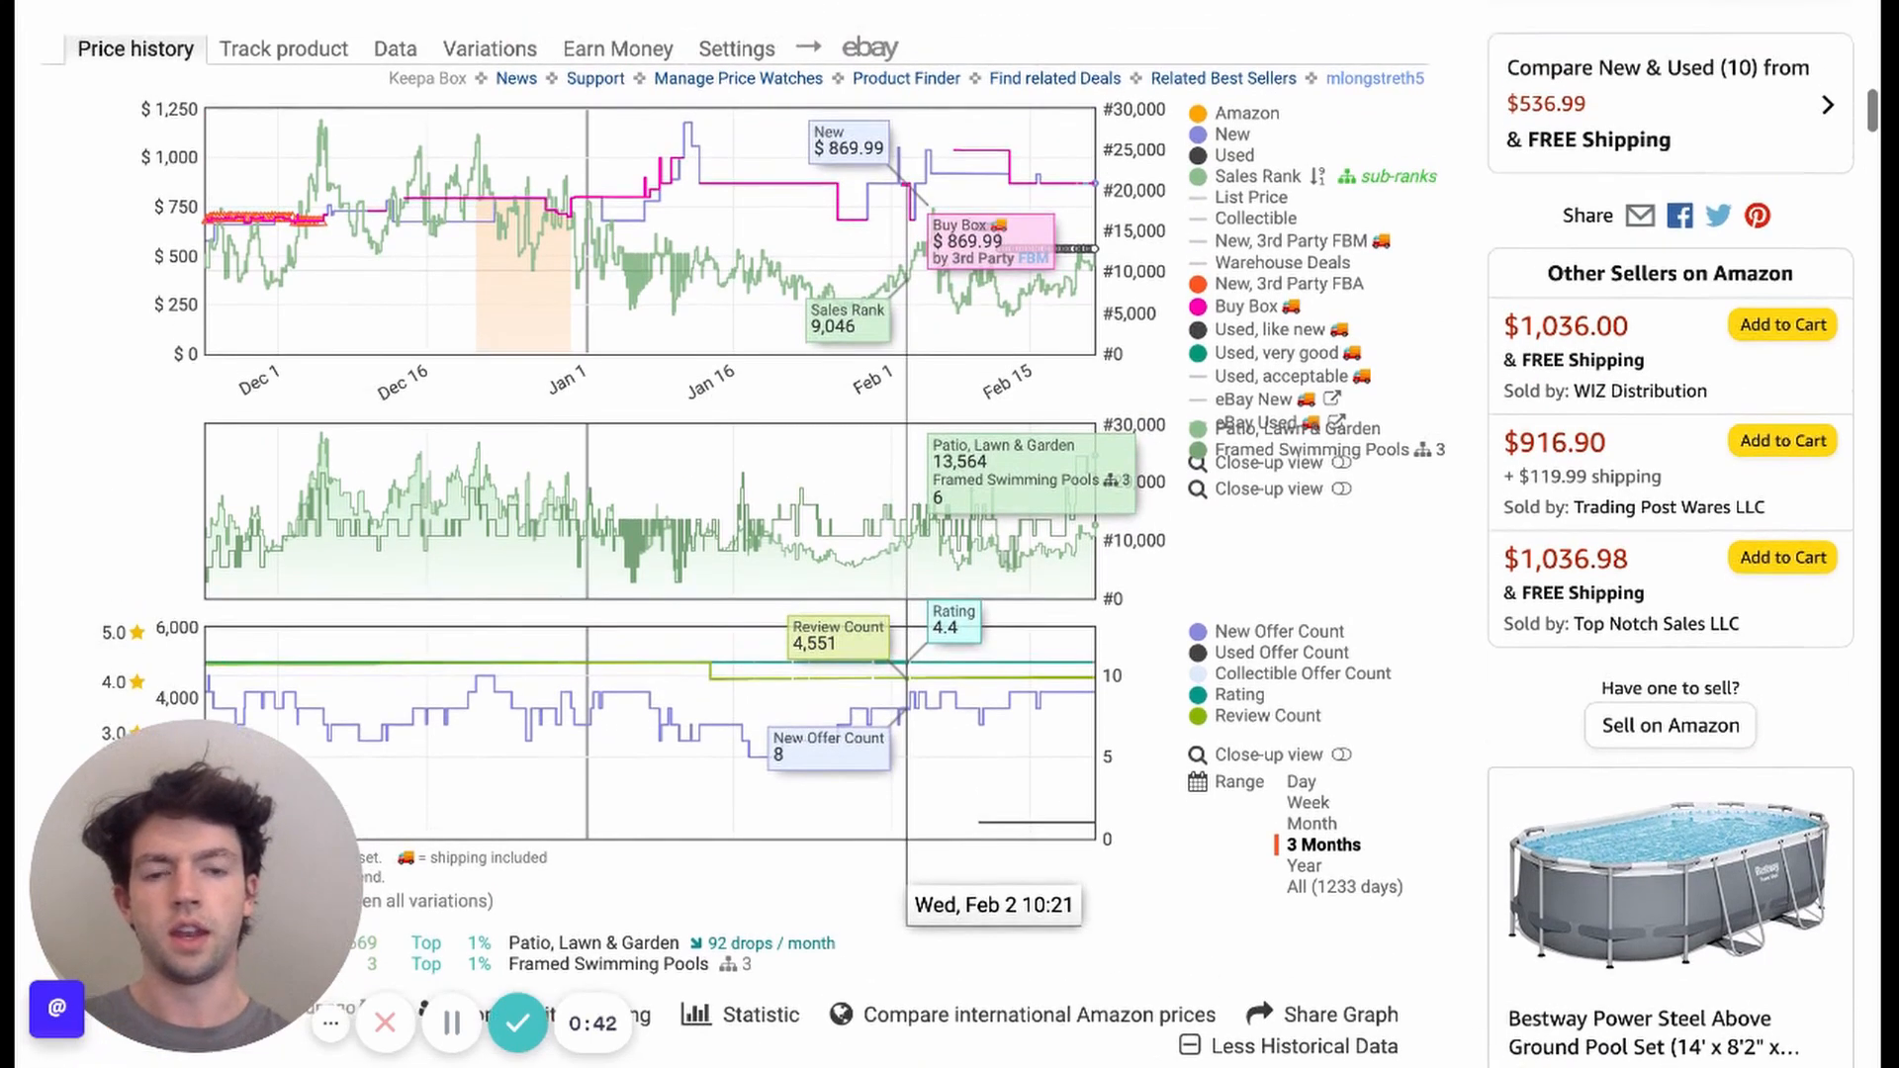
mouse_move(1015, 229)
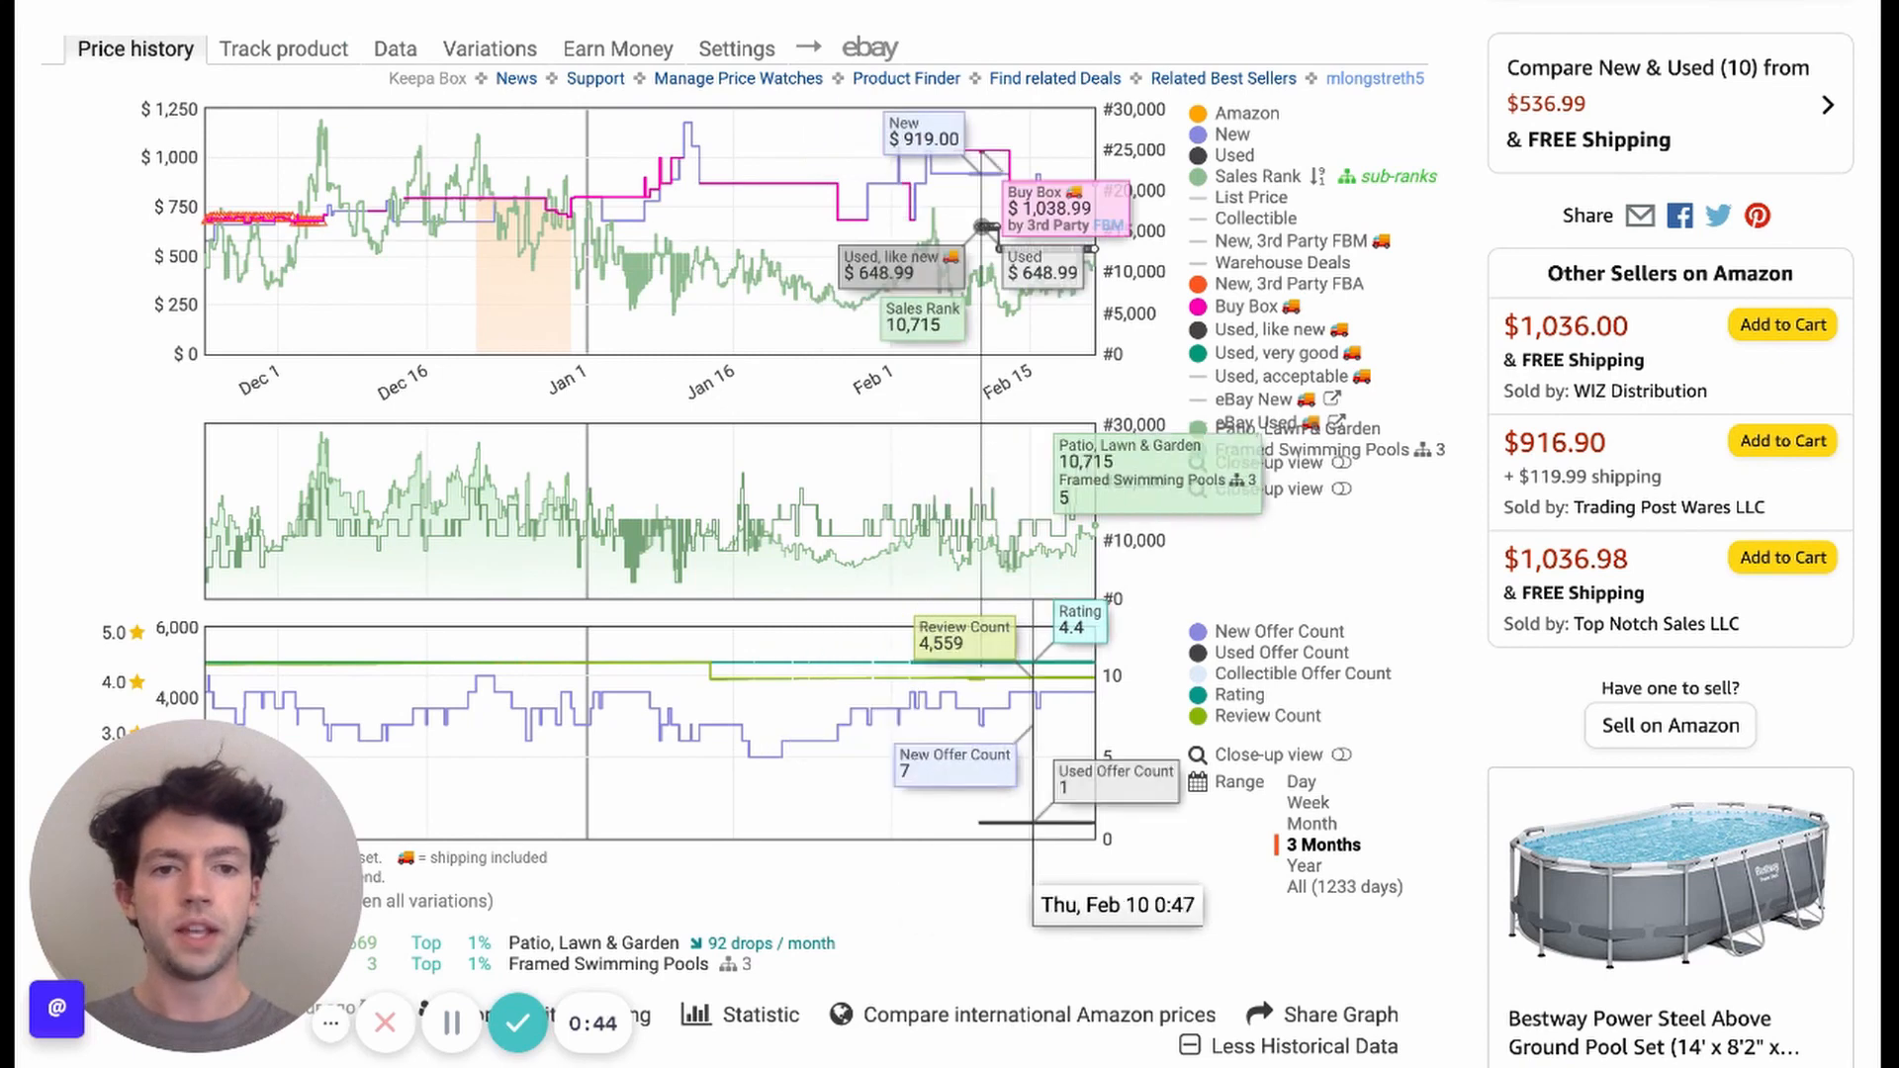
mouse_move(1067, 242)
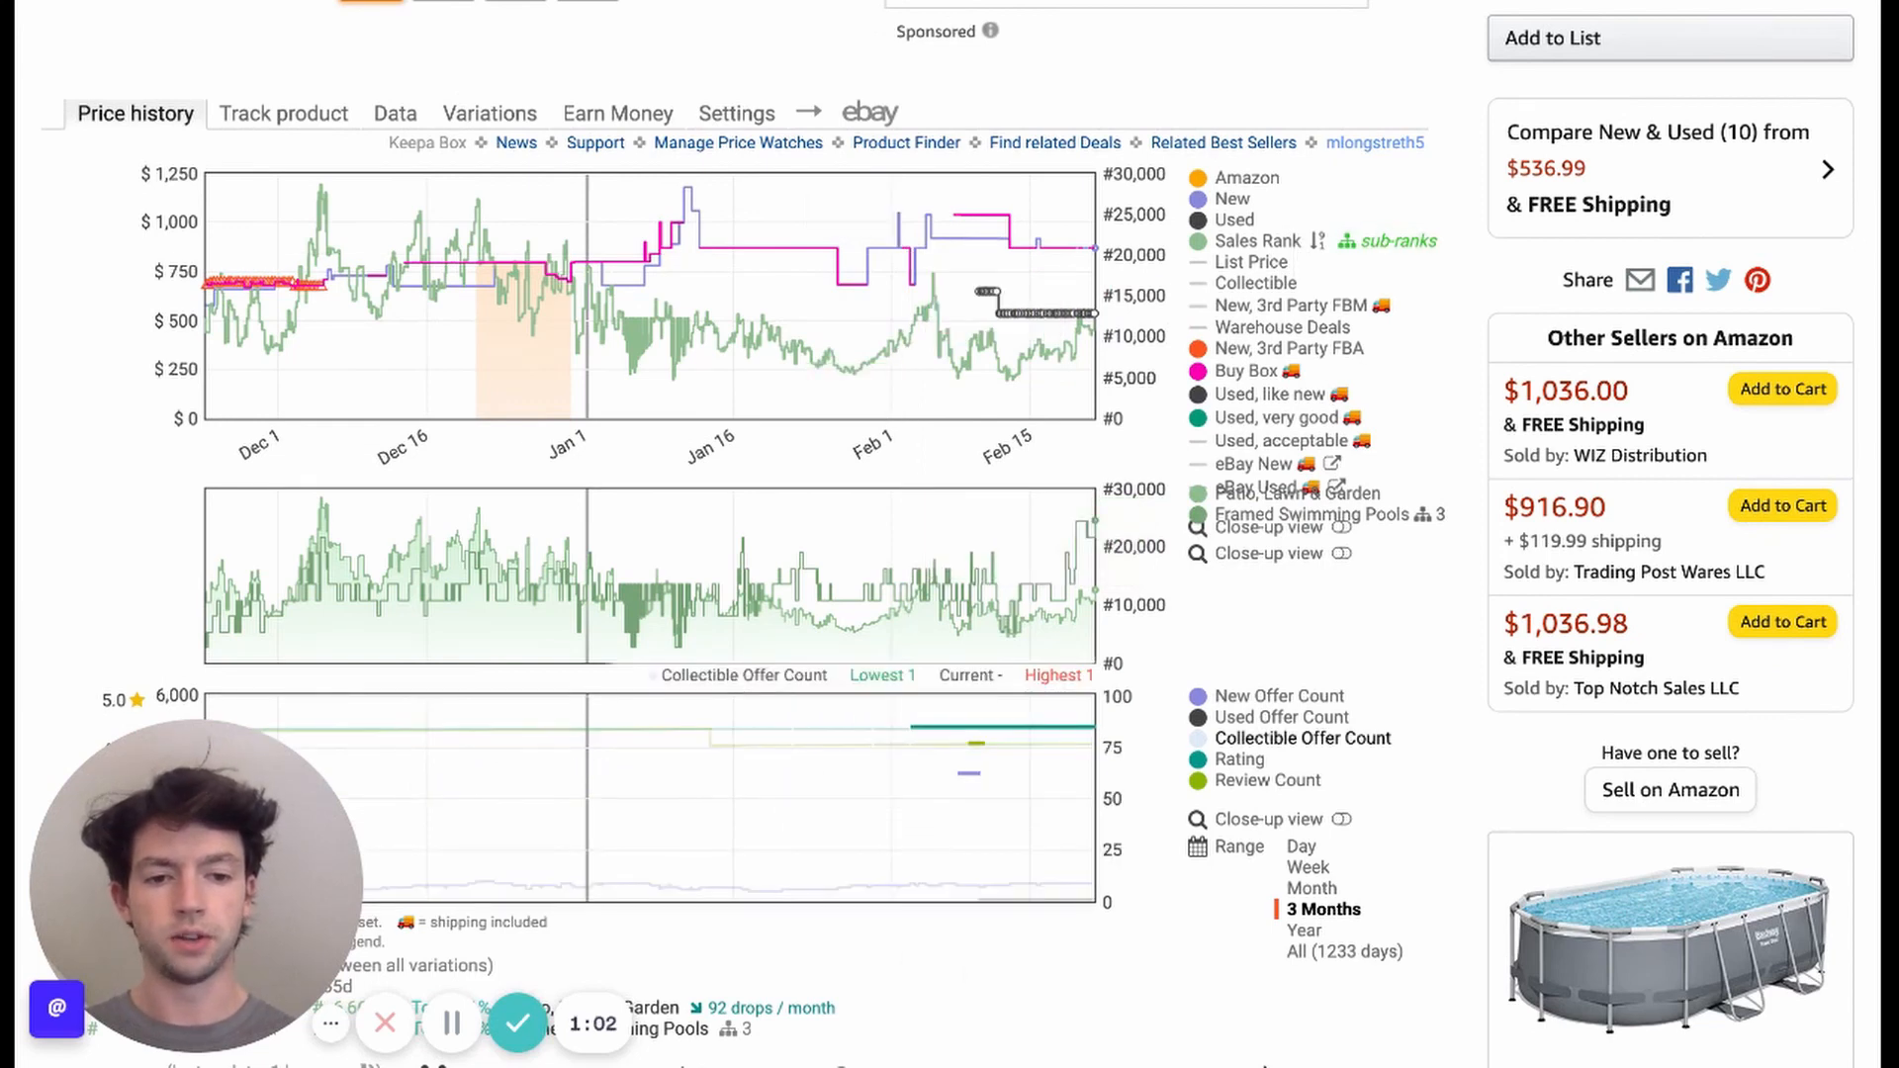
Step: Switch the Keepa range to All (1,233 days), then to Year
click(1345, 952)
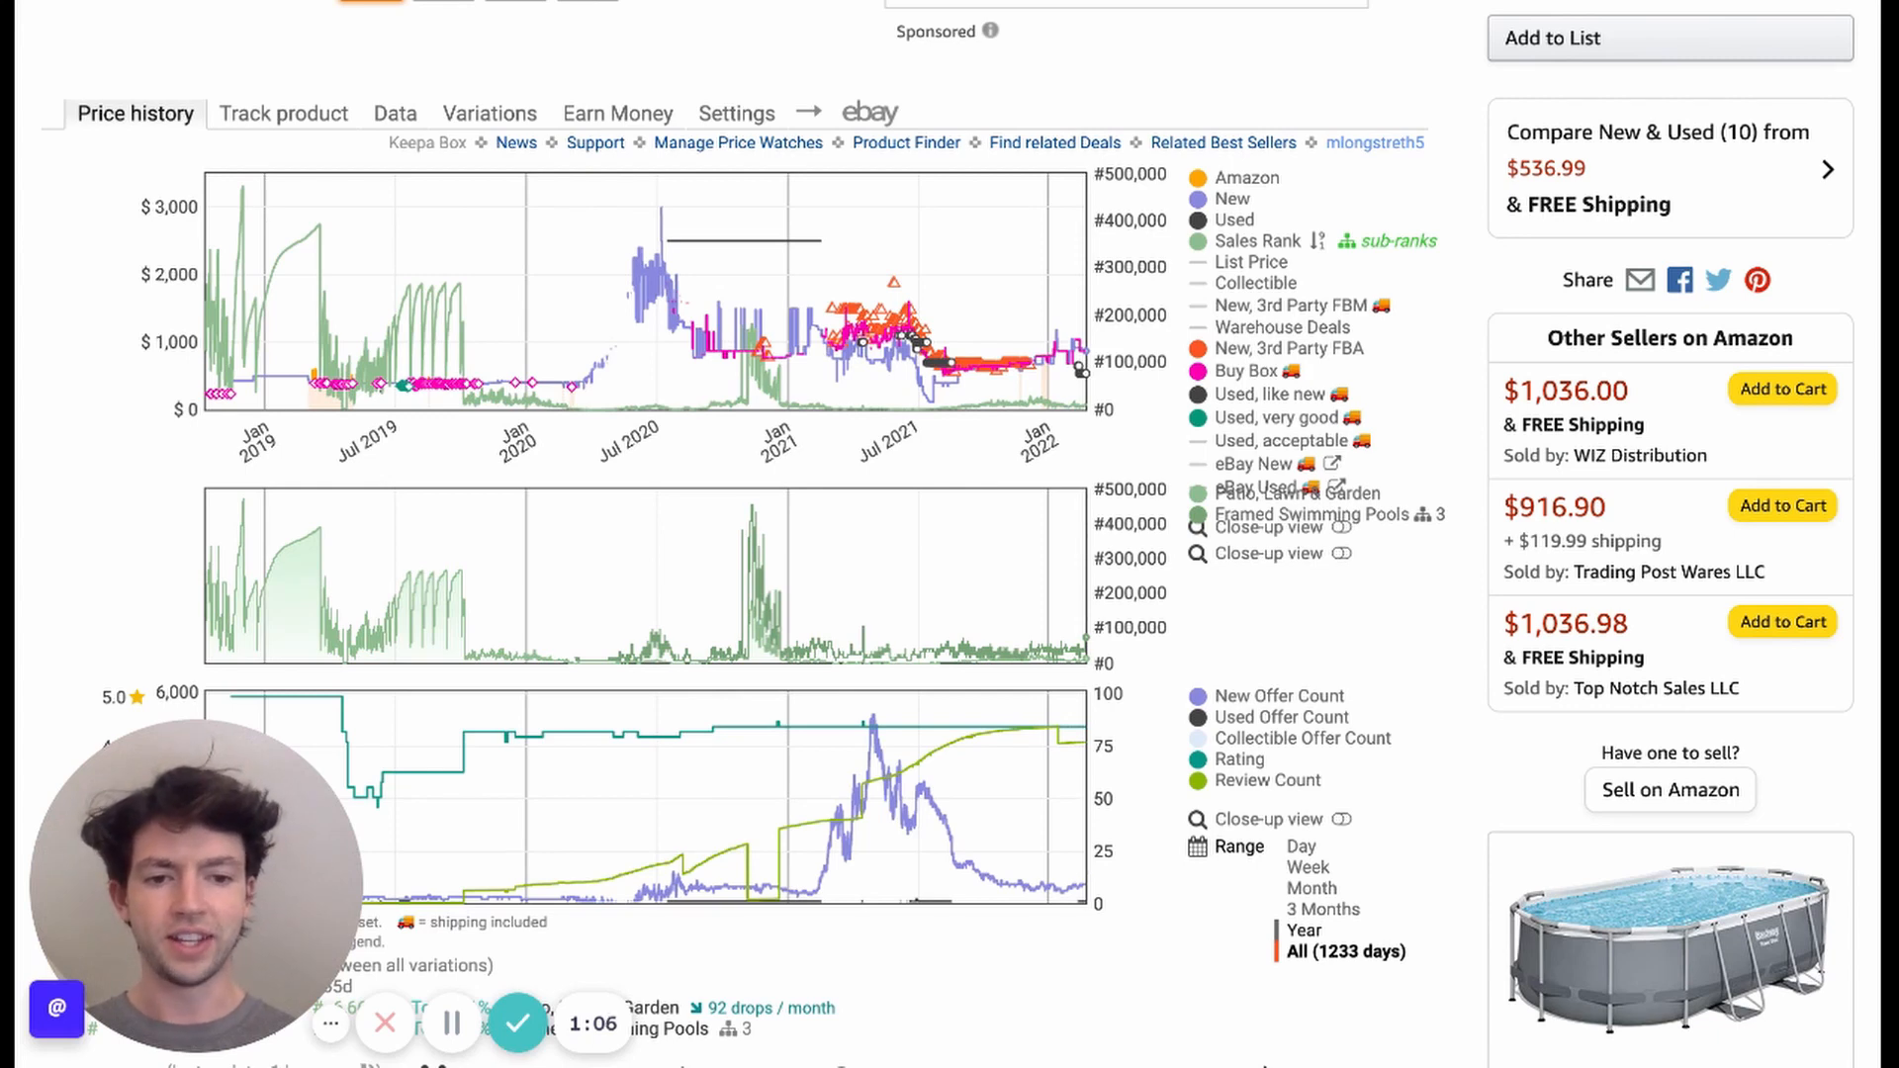
click(1304, 929)
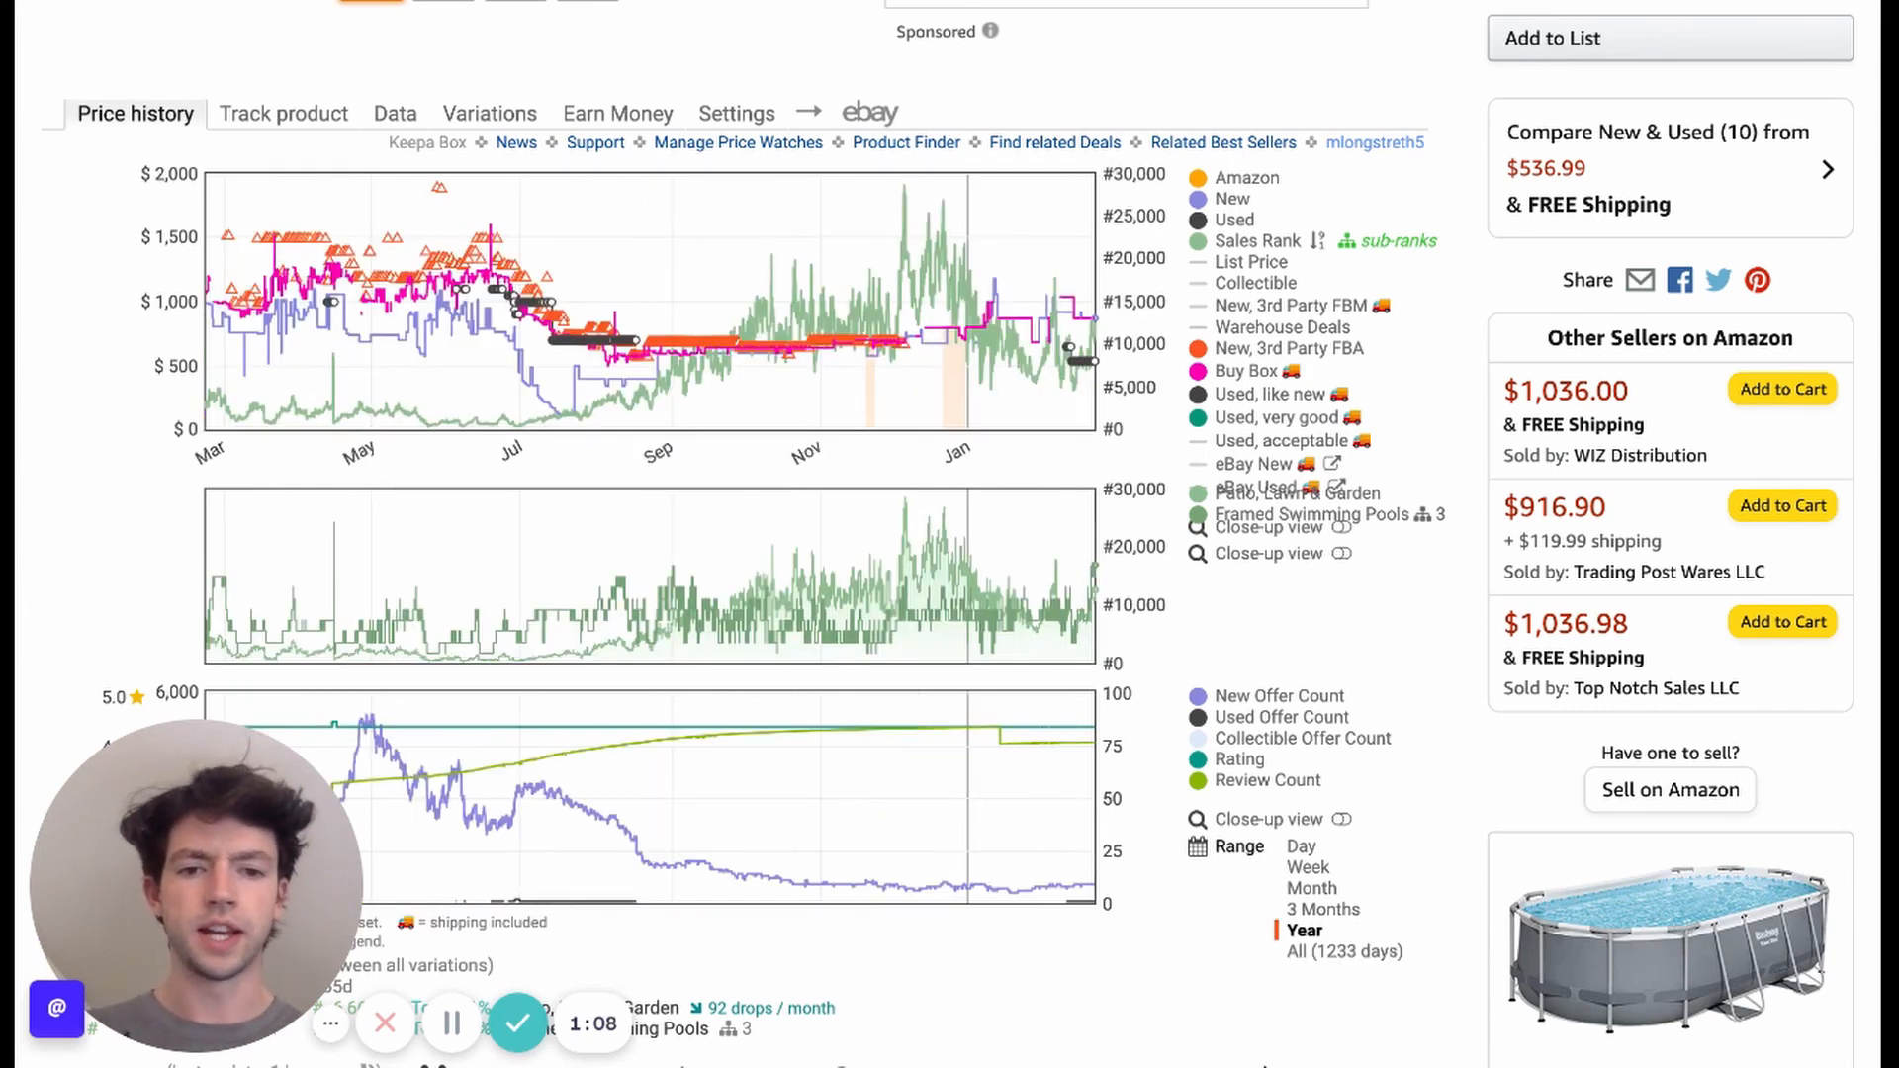
mouse_move(657, 427)
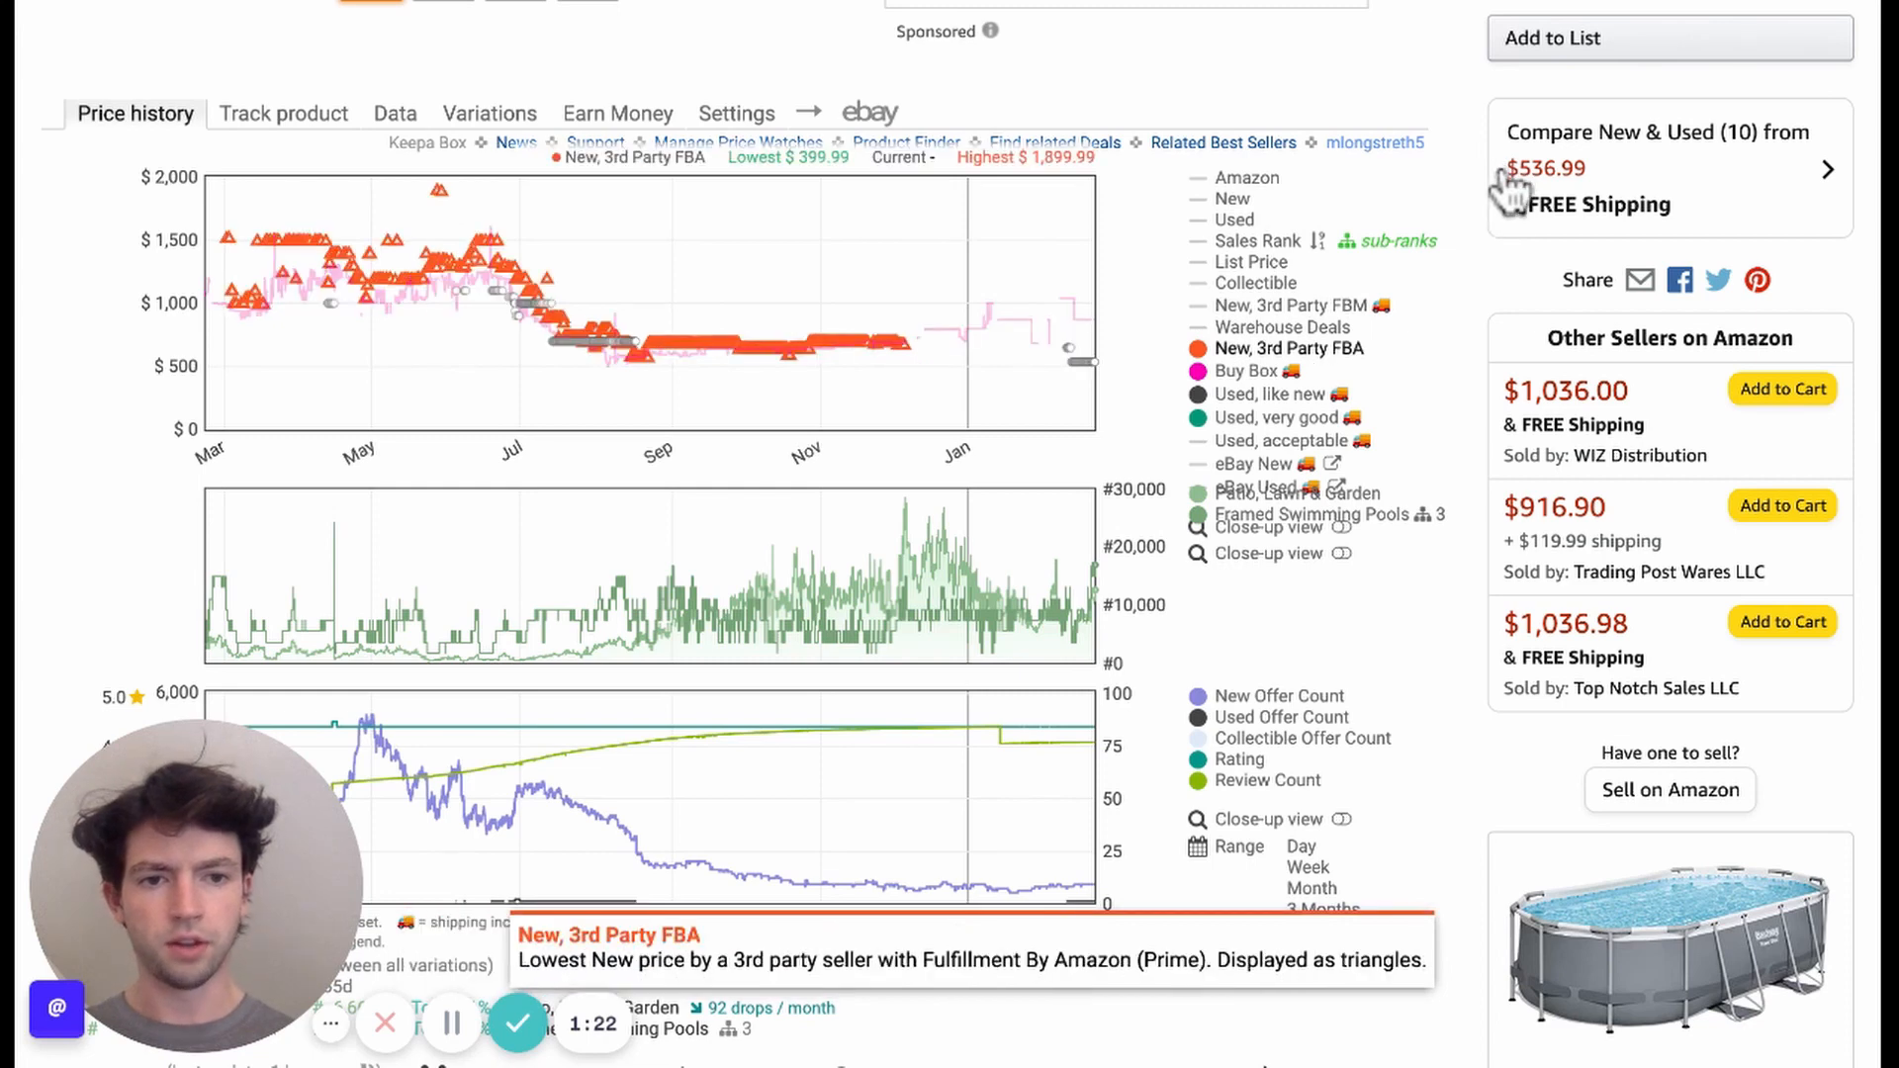
mouse_move(1509, 289)
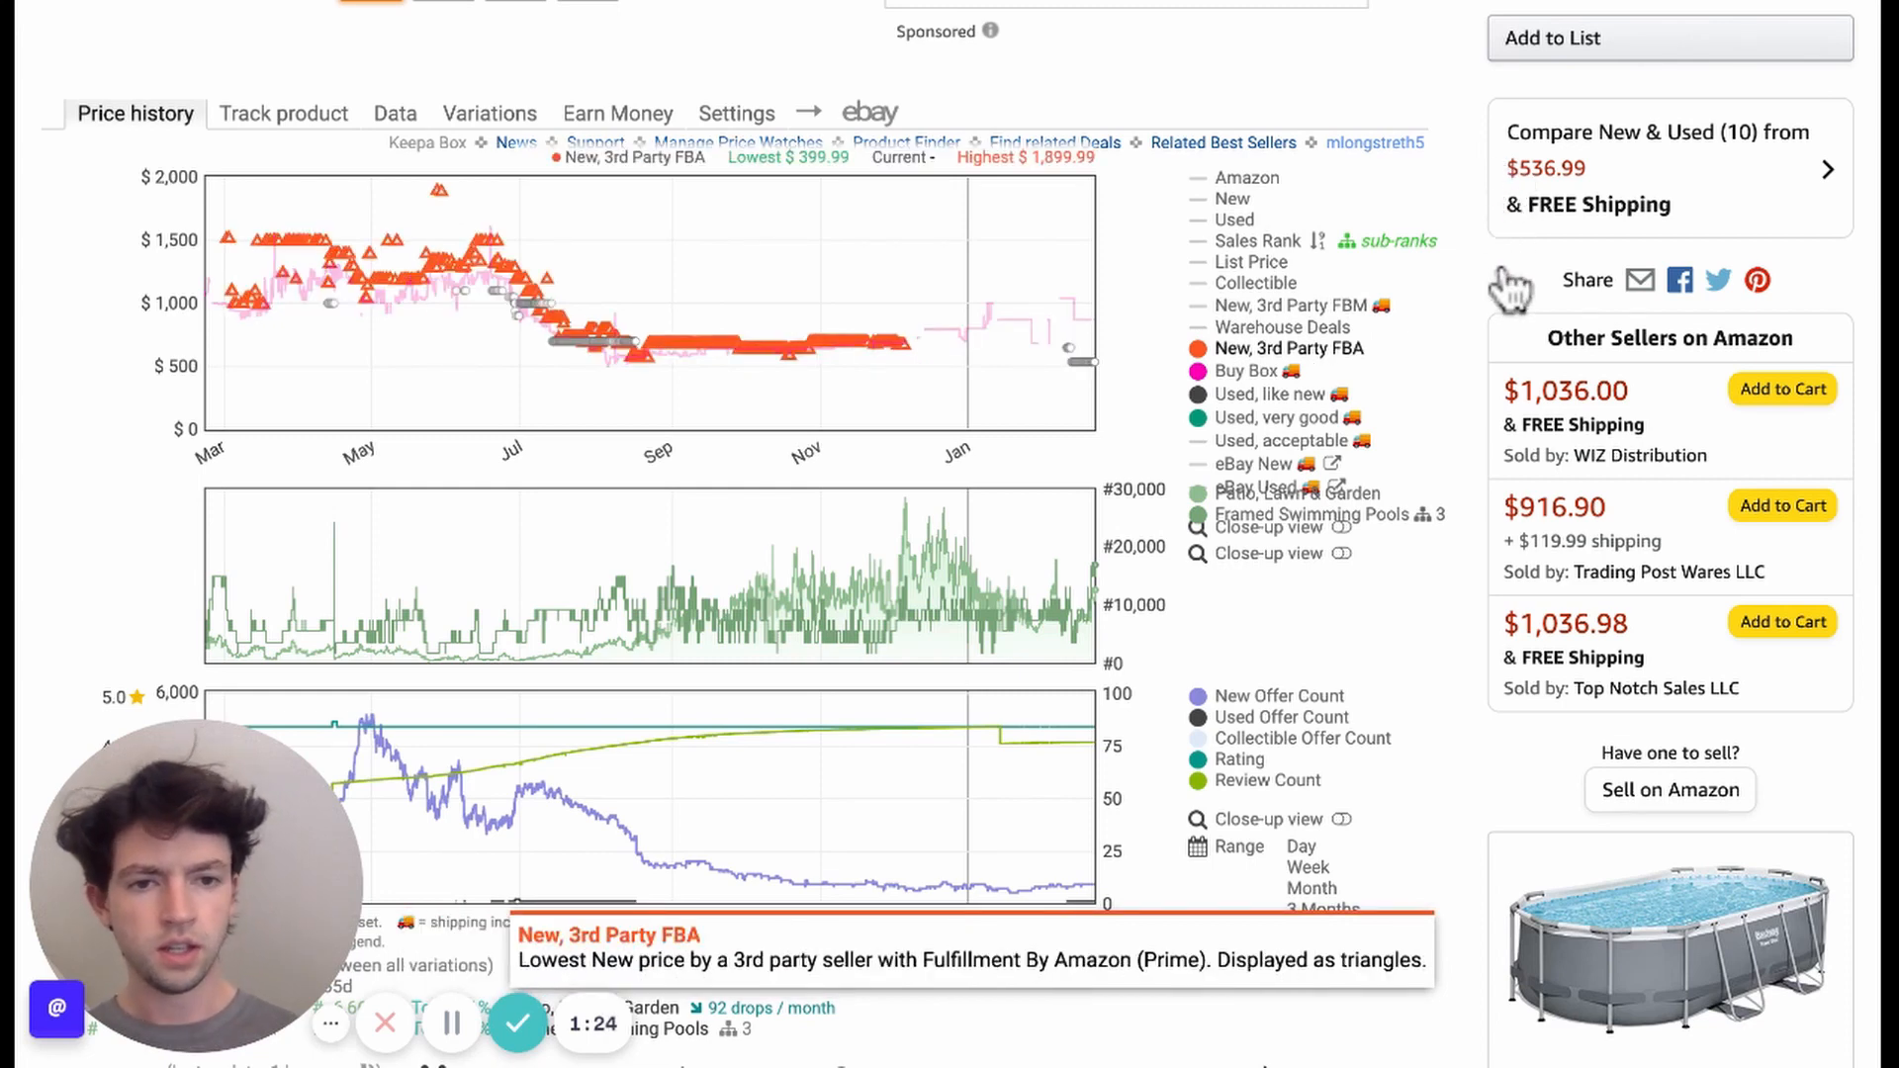
Step: Hide the third-party FBA series and isolate Amazon's own price on the chart
click(1244, 370)
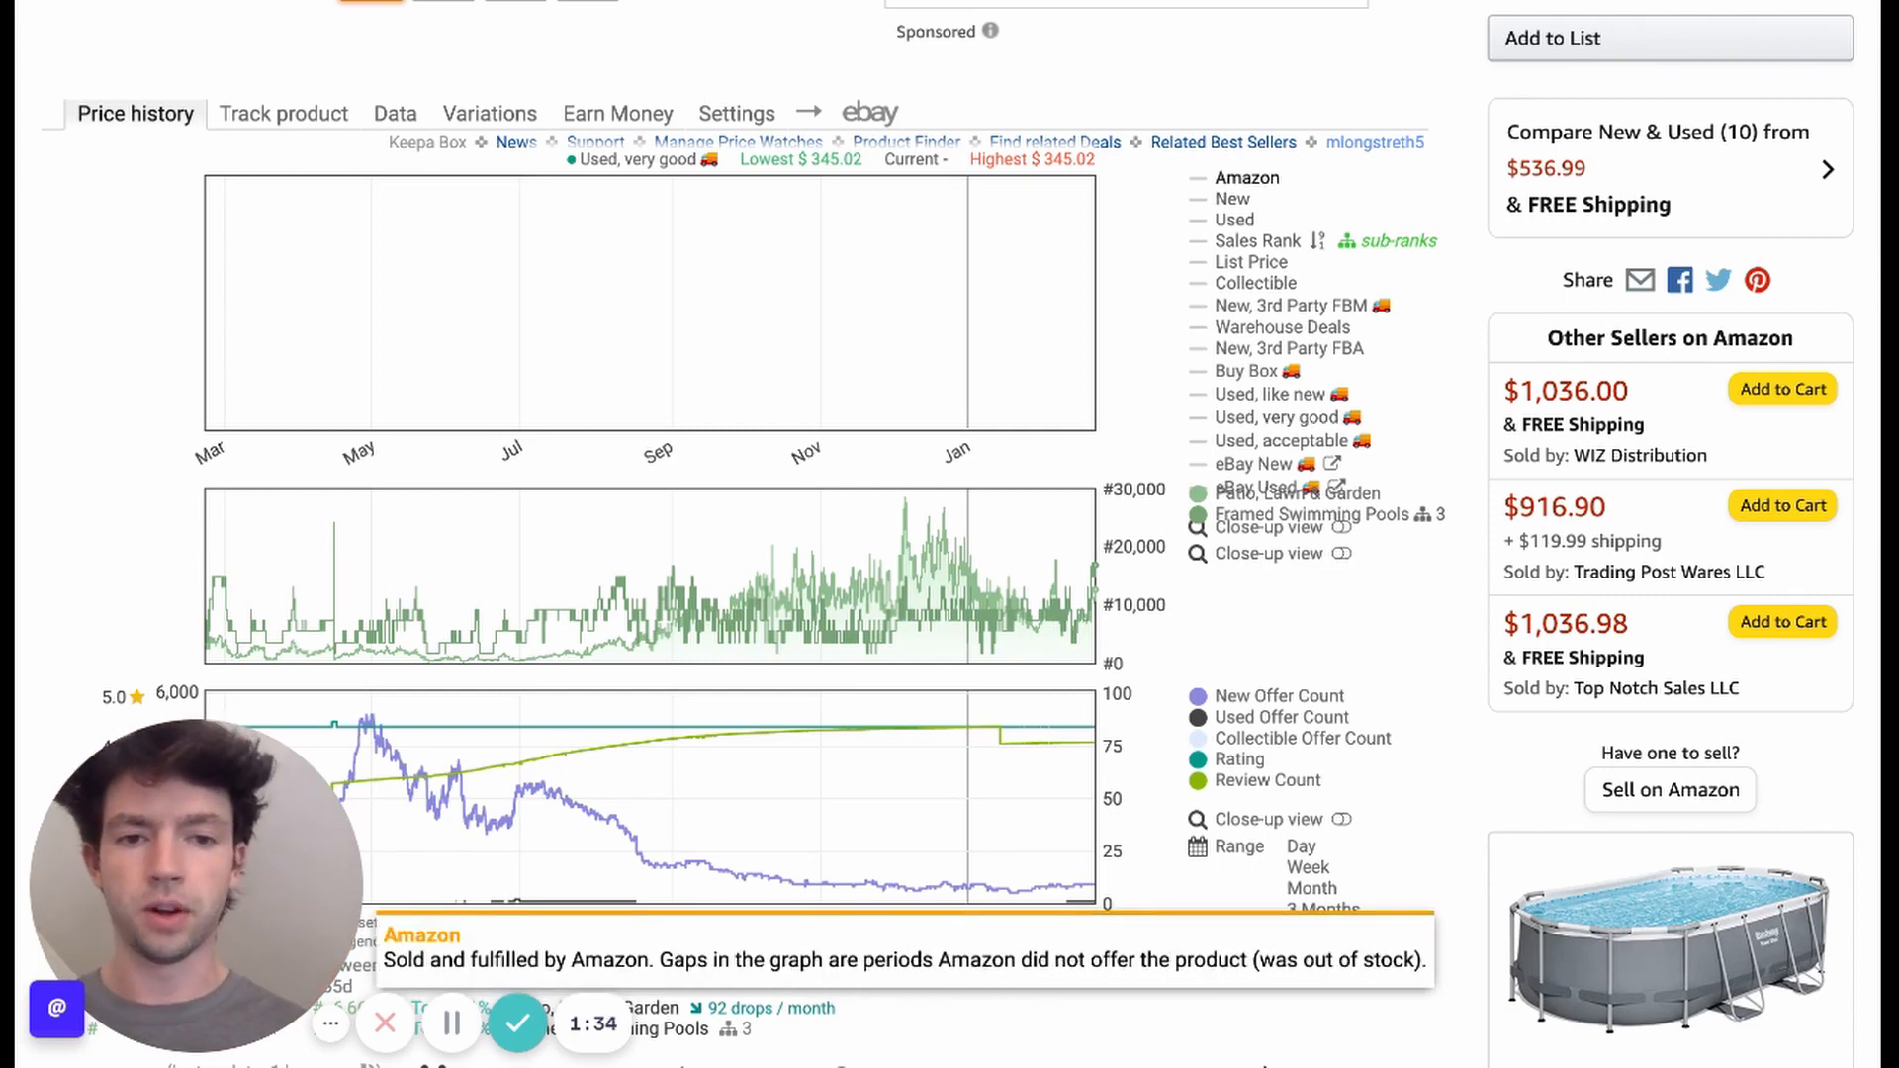
click(1244, 176)
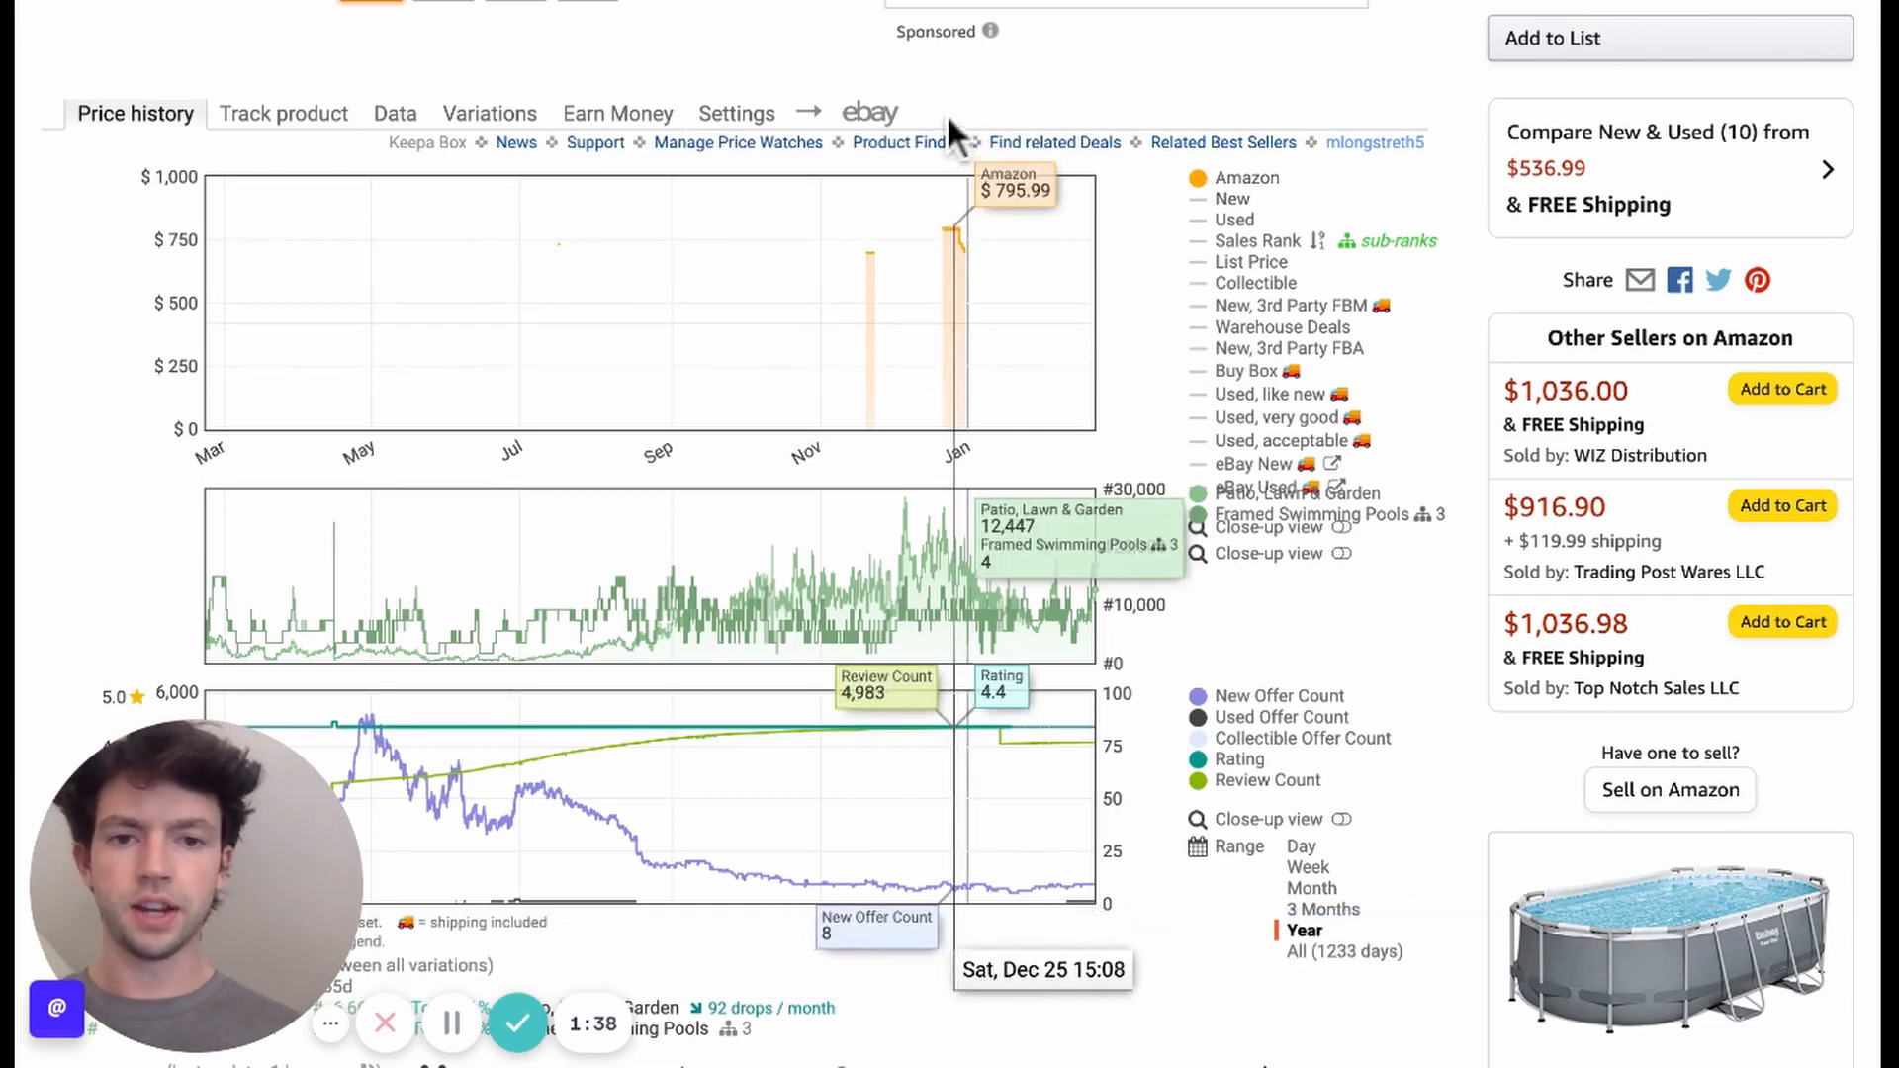
mouse_move(952, 97)
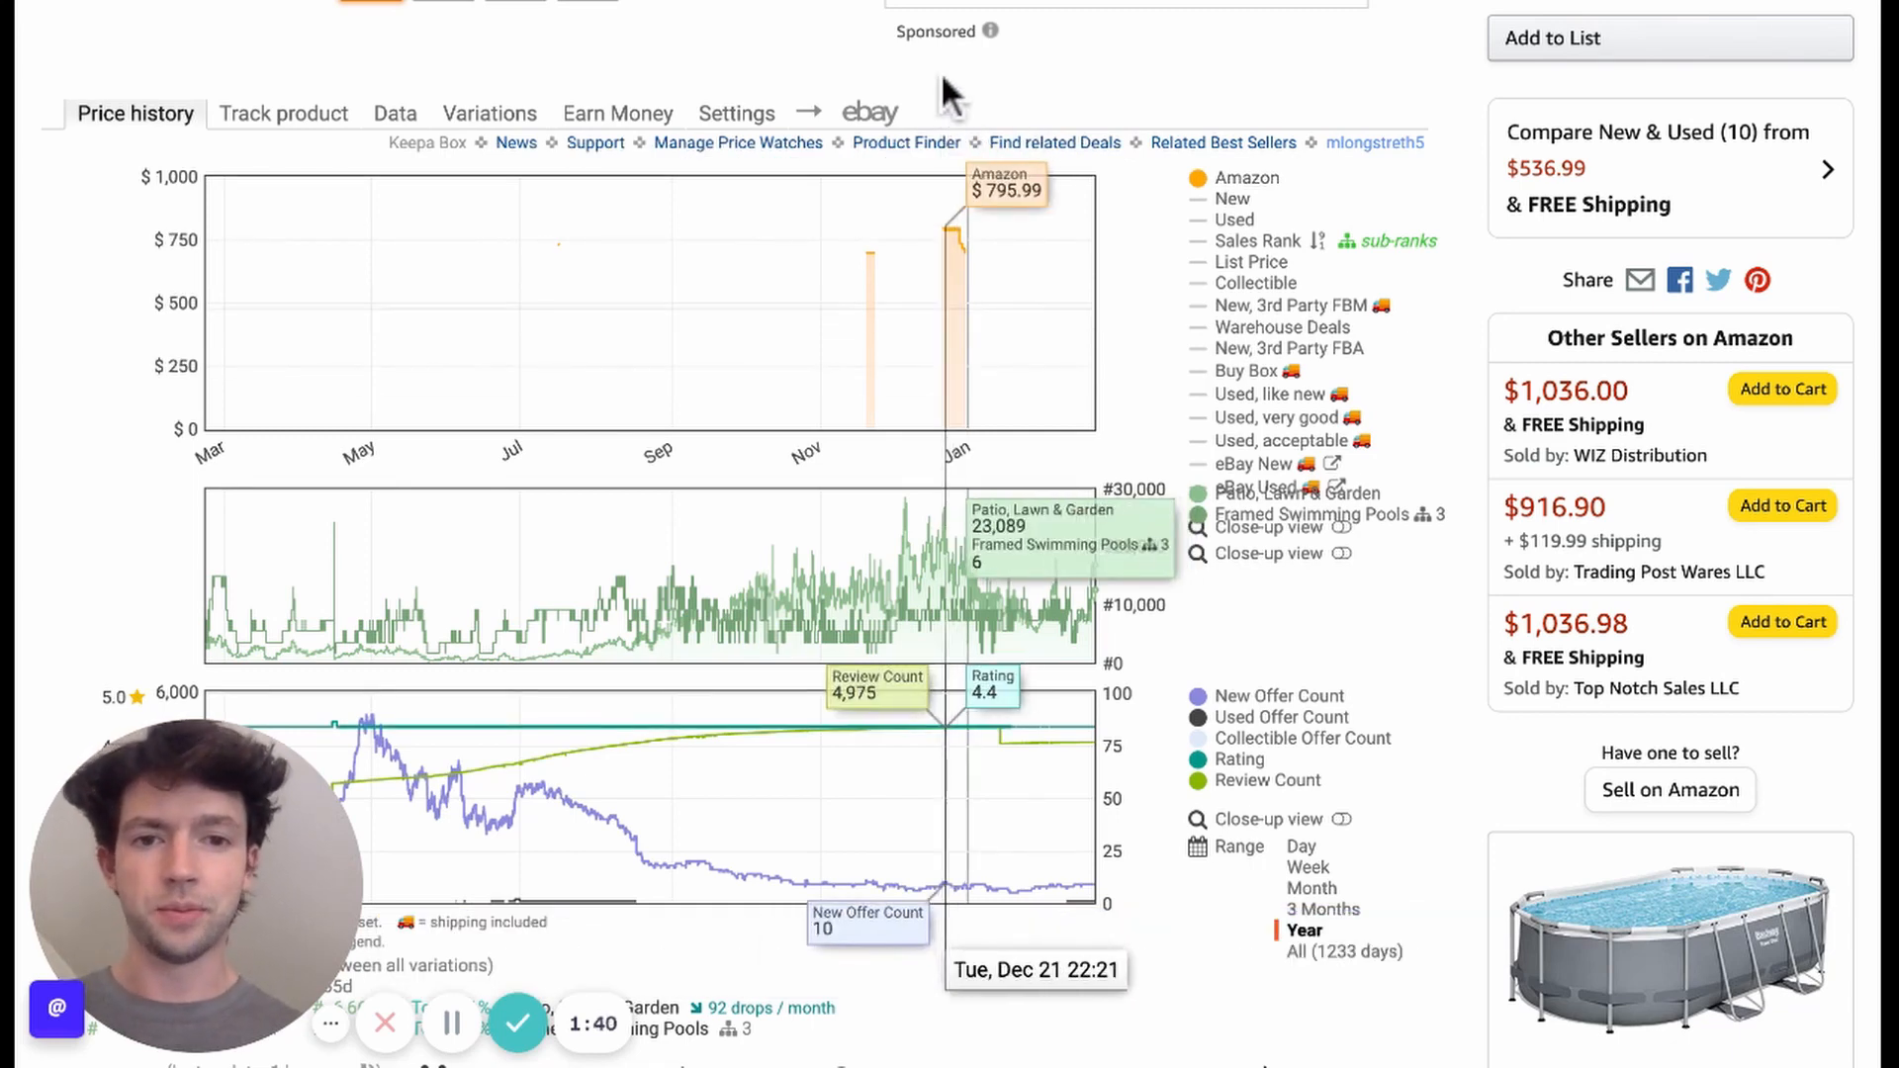
mouse_move(948, 236)
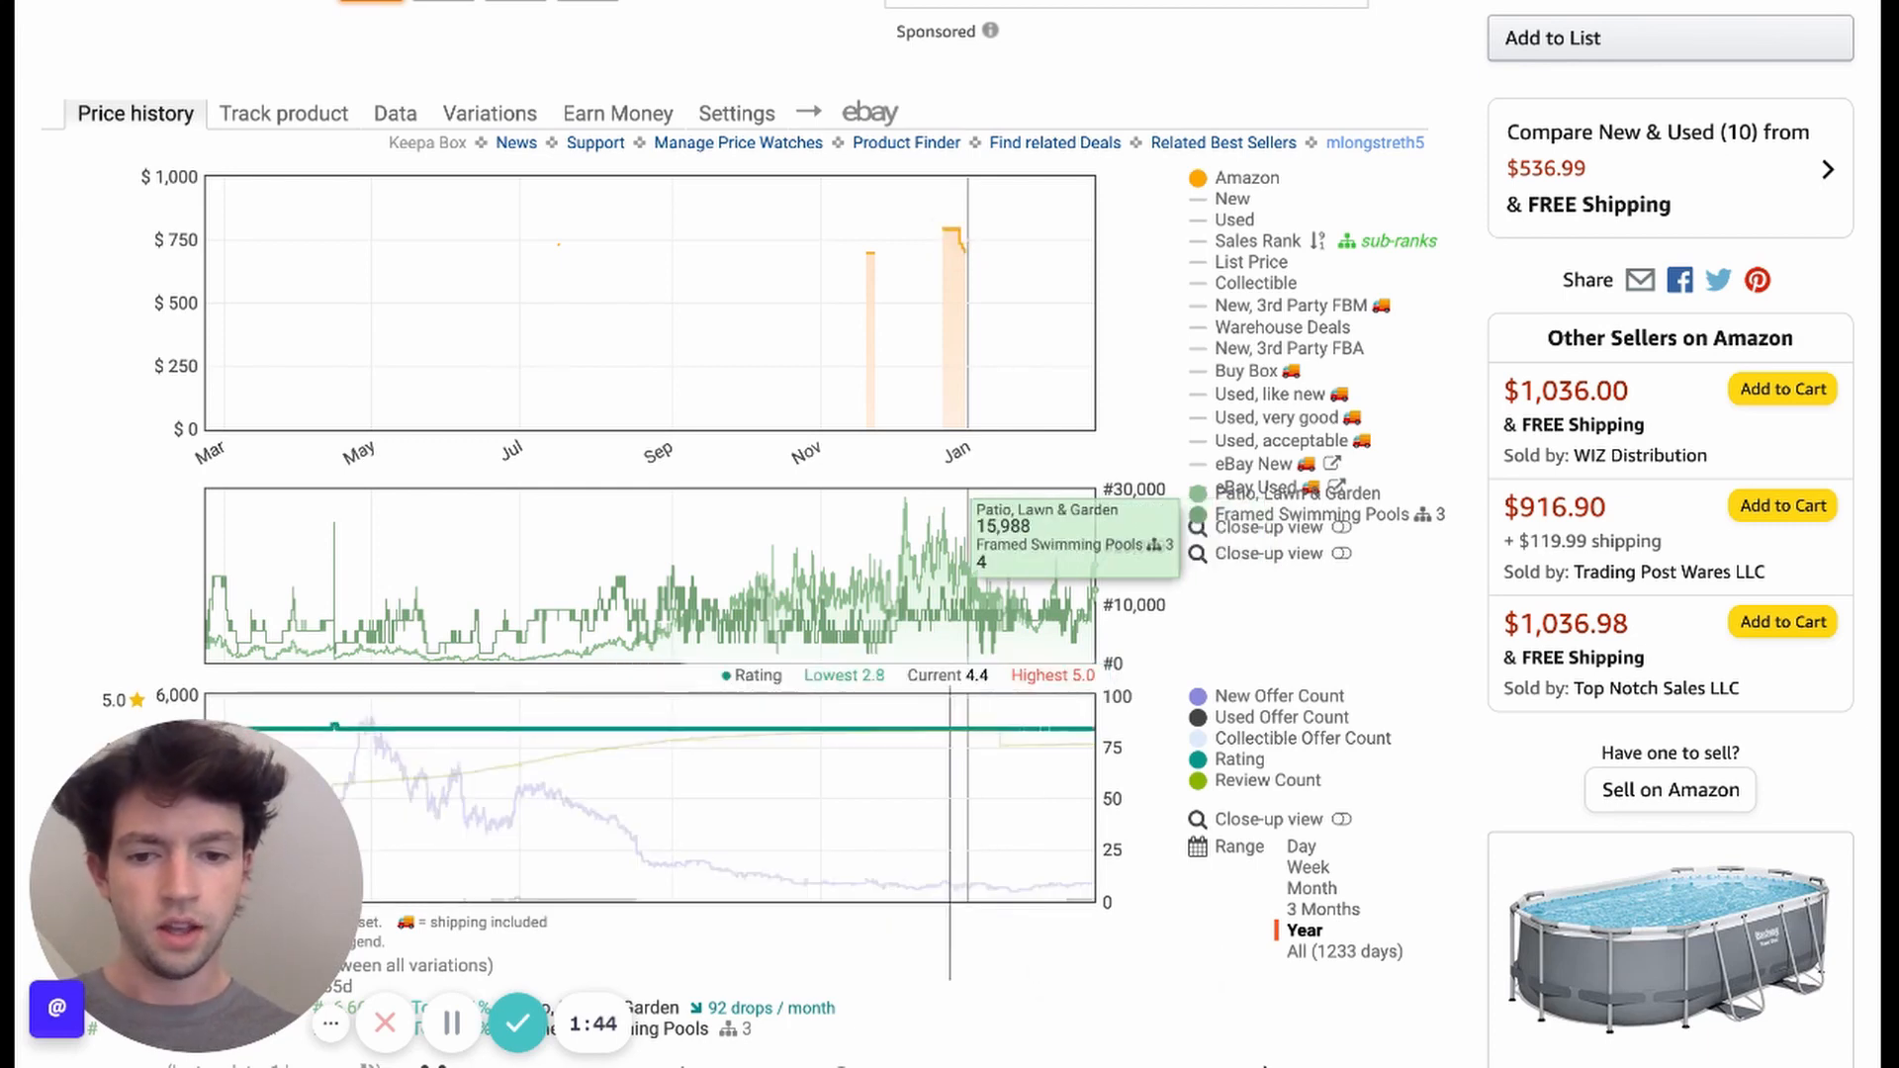
Step: View Amazon's price over All history, return to Year and add the Buy Box price
click(1345, 952)
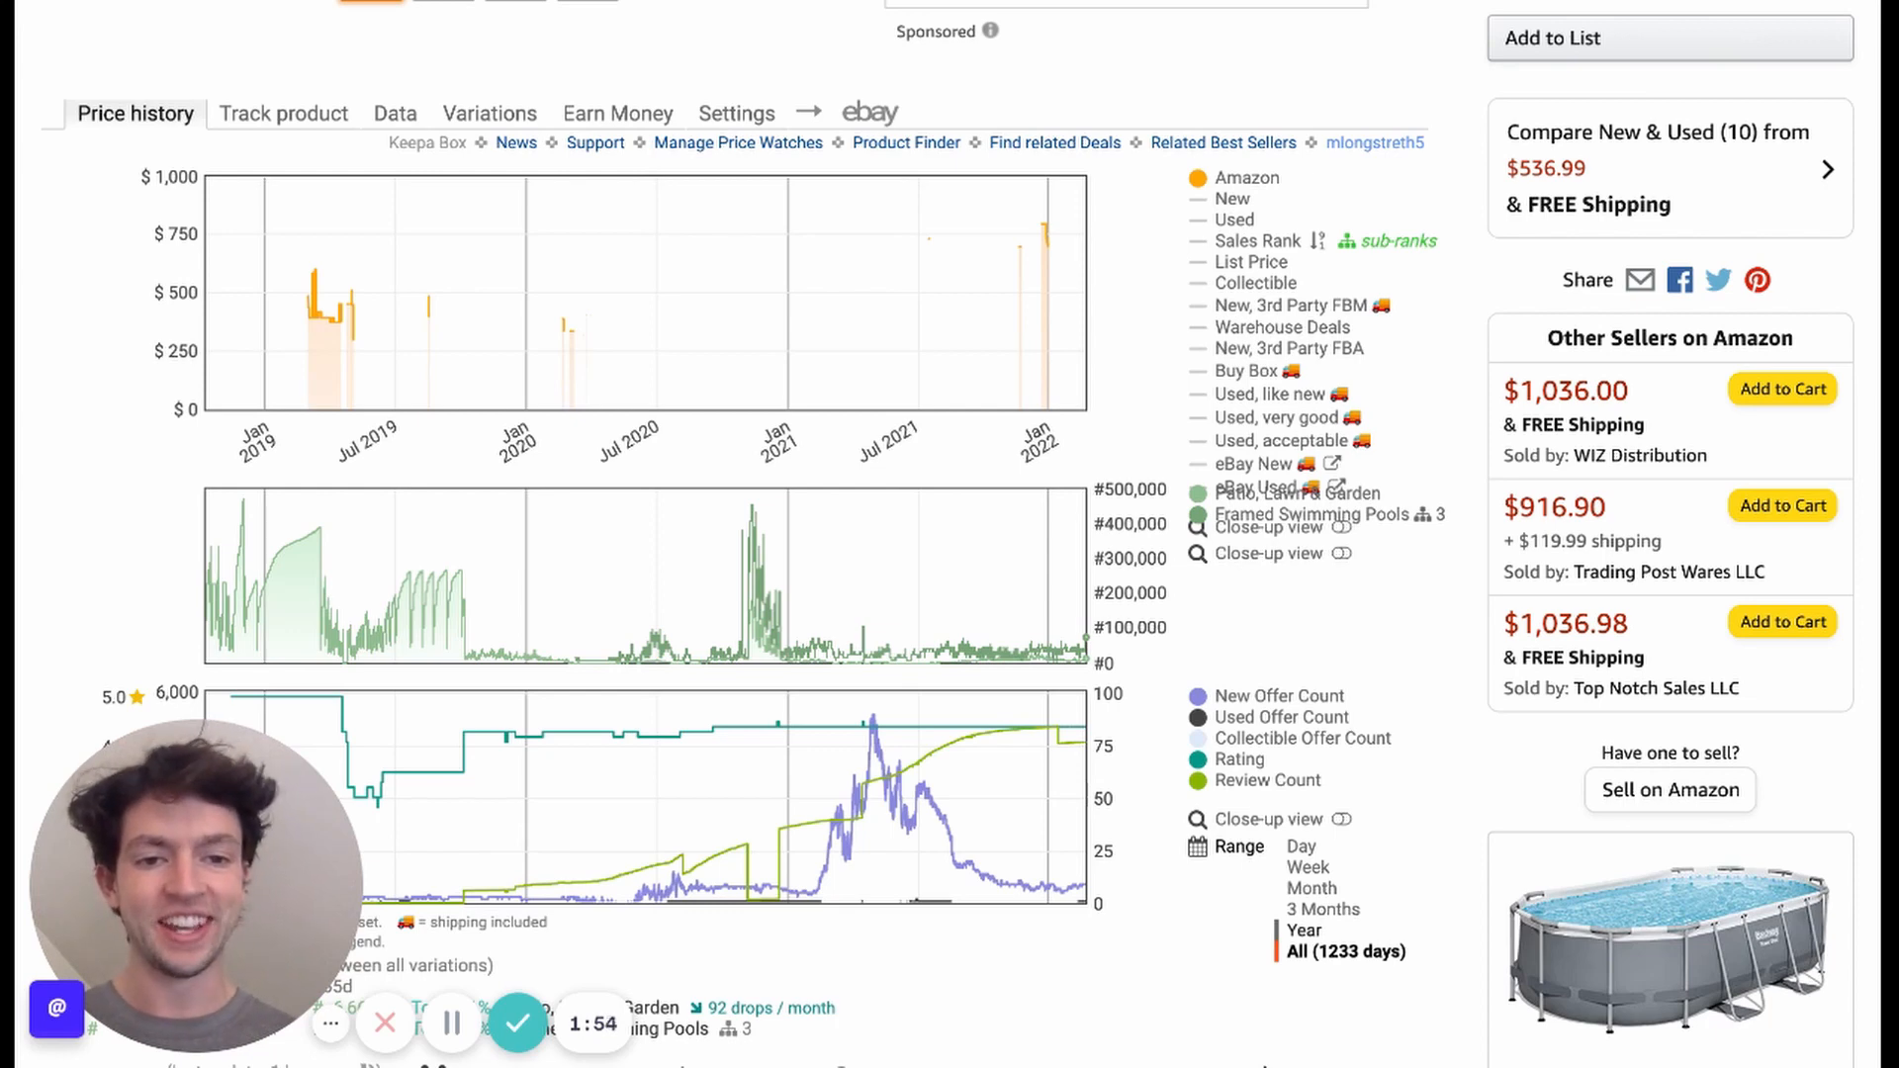
click(1303, 930)
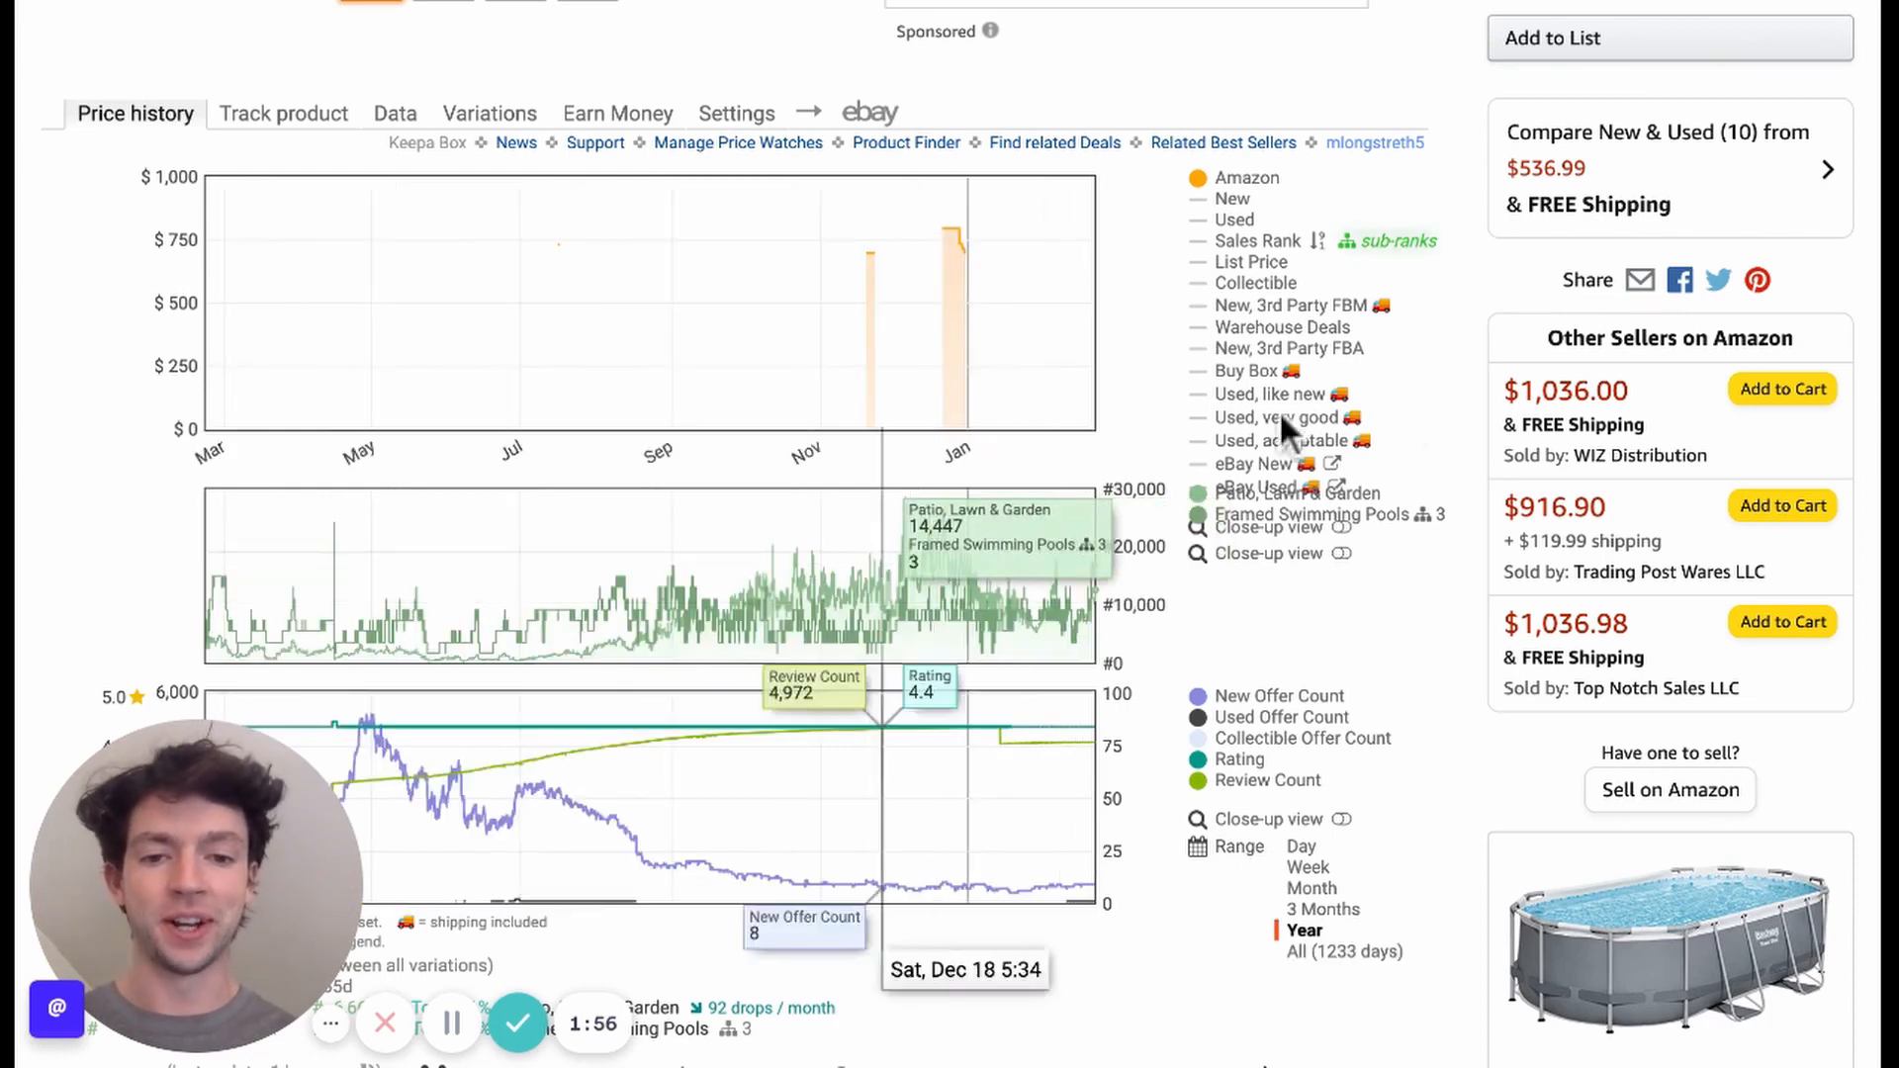
mouse_move(1231, 198)
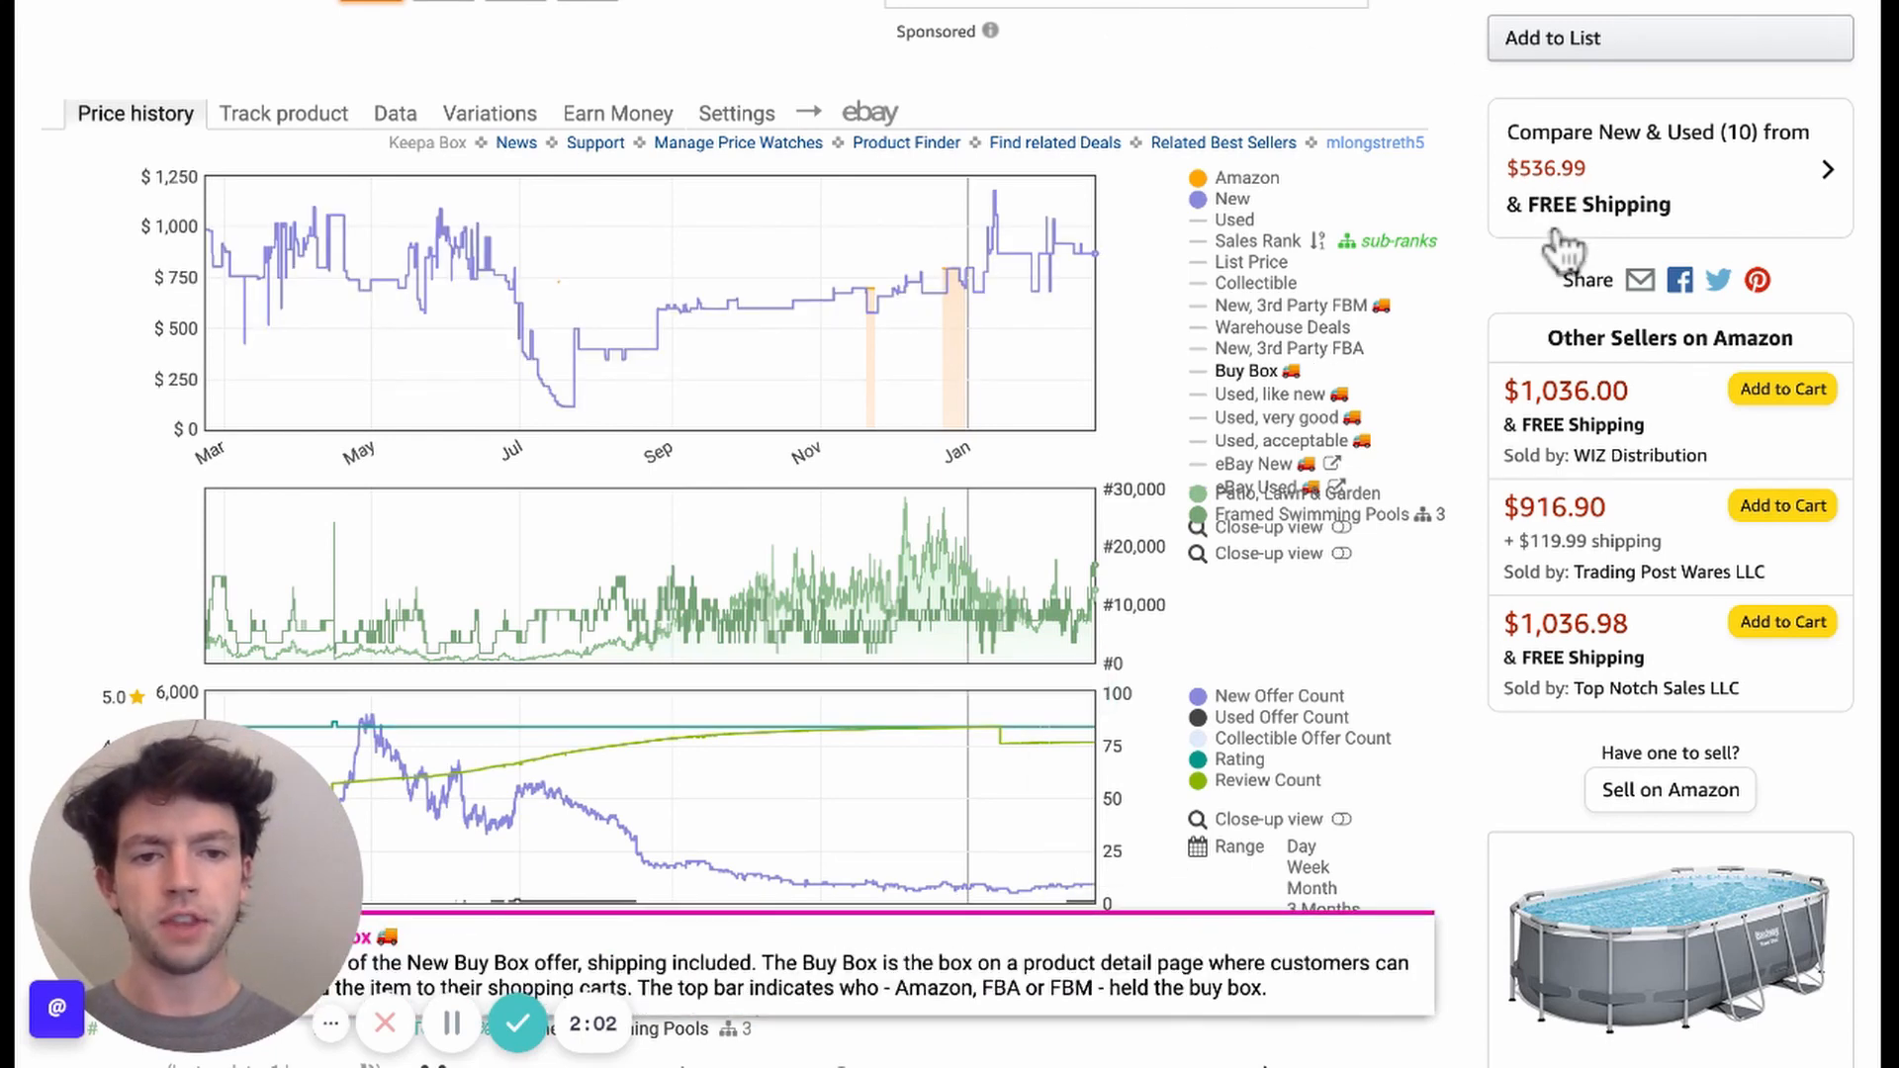
click(1247, 370)
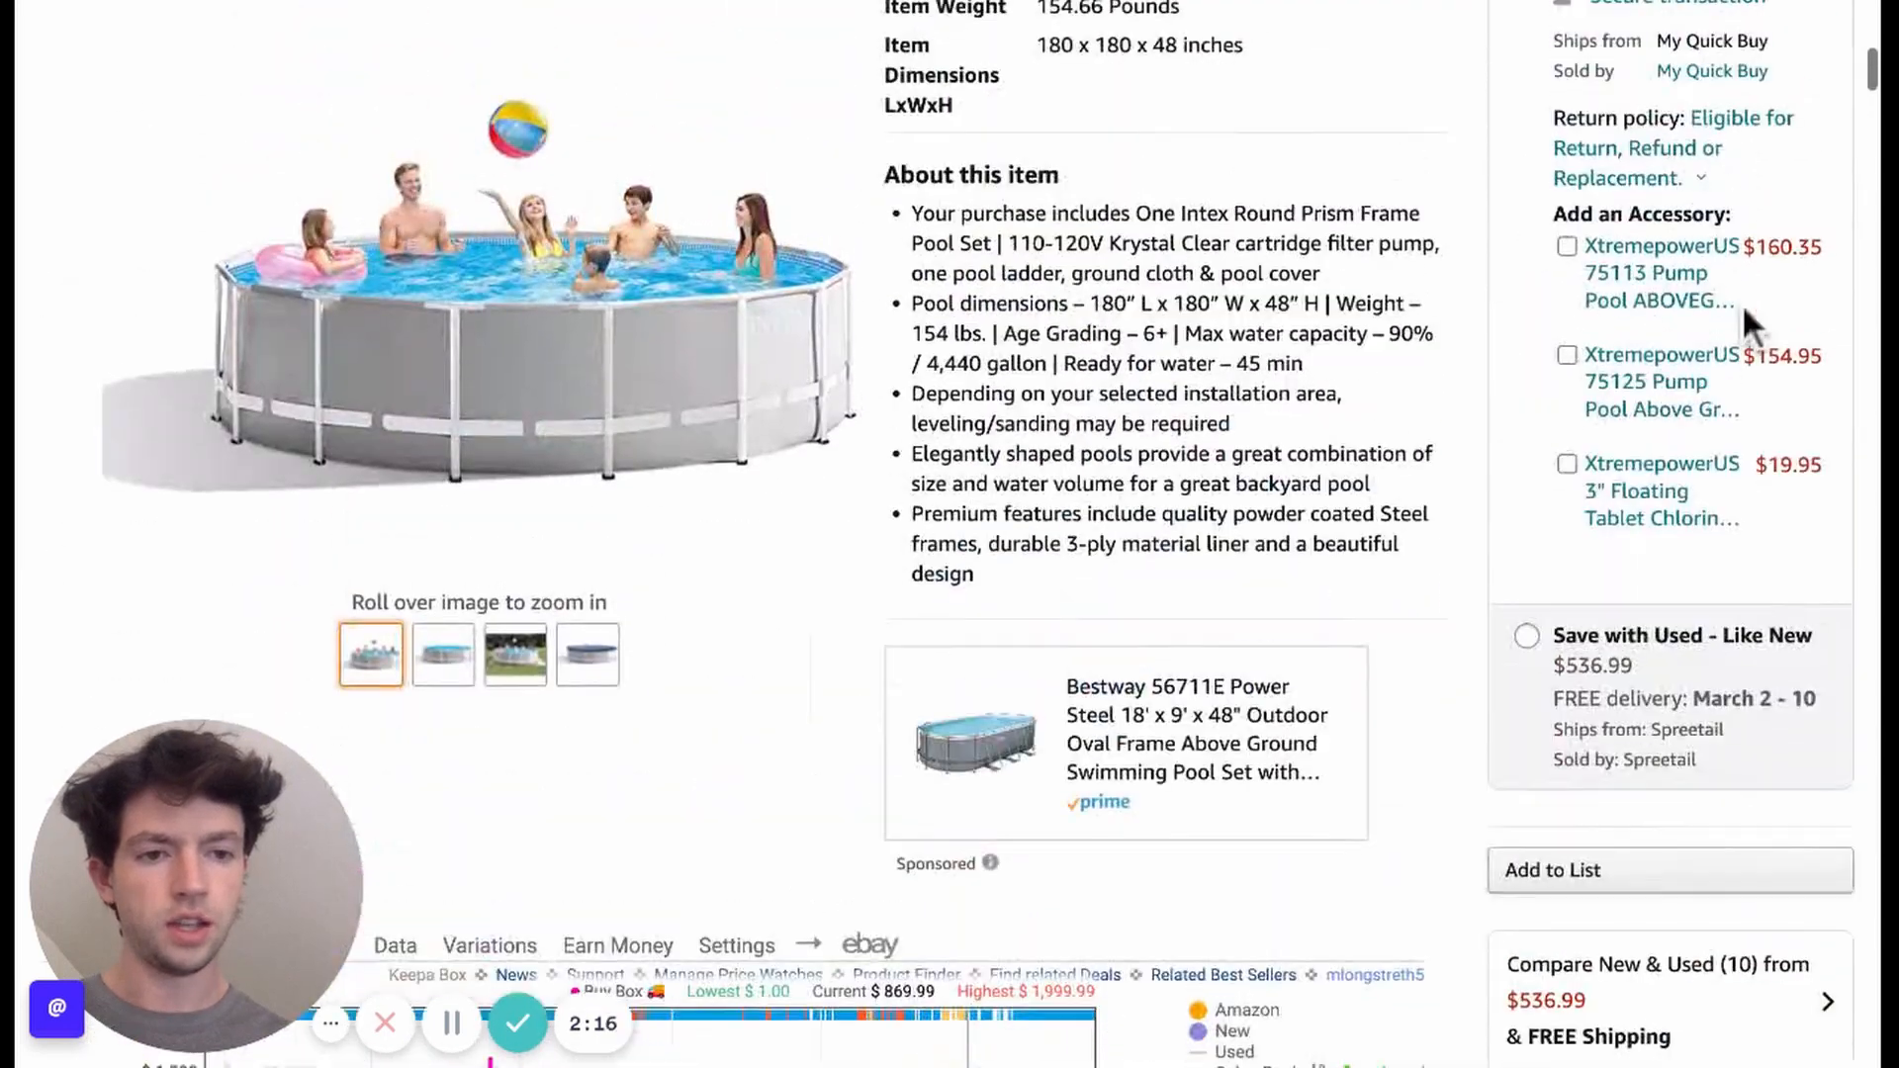
Step: Scroll up to revisit the listing's $869.99 price, then back down to the chart
scroll(up, 3)
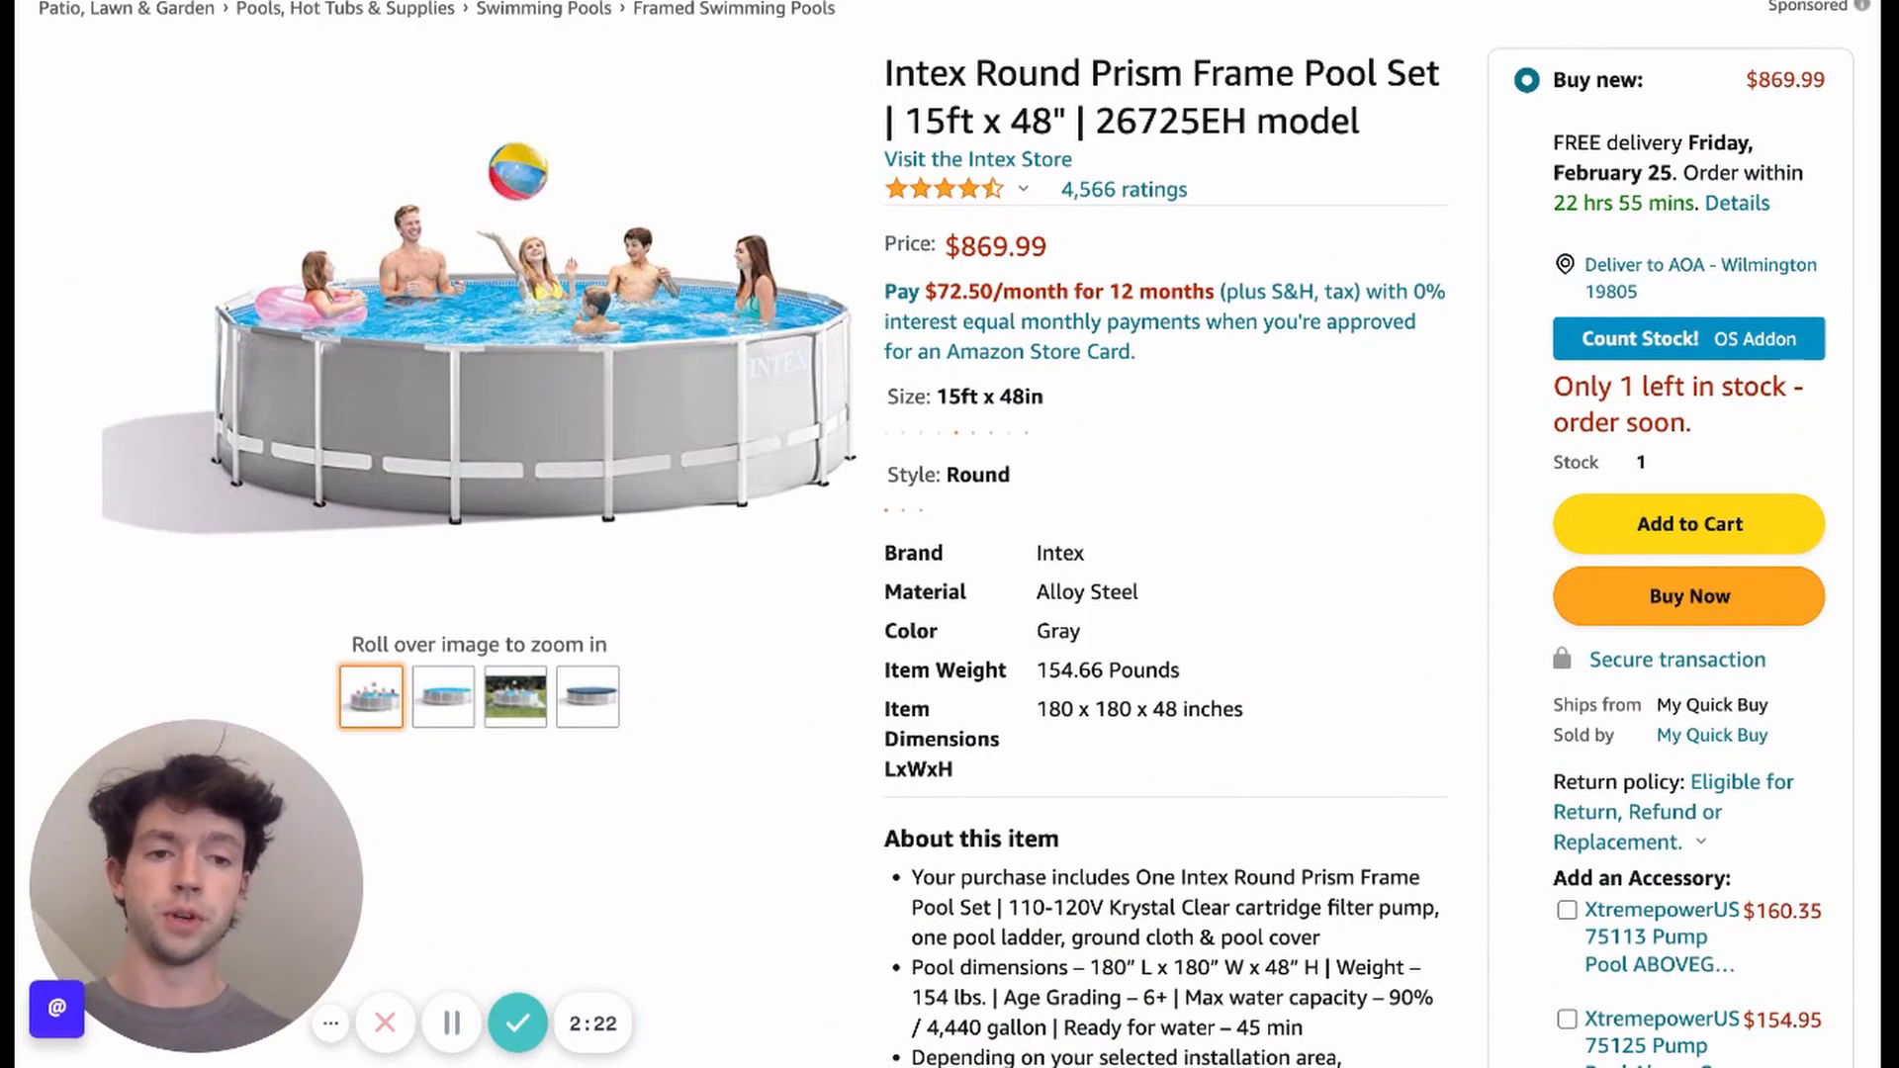
scroll(down, 3)
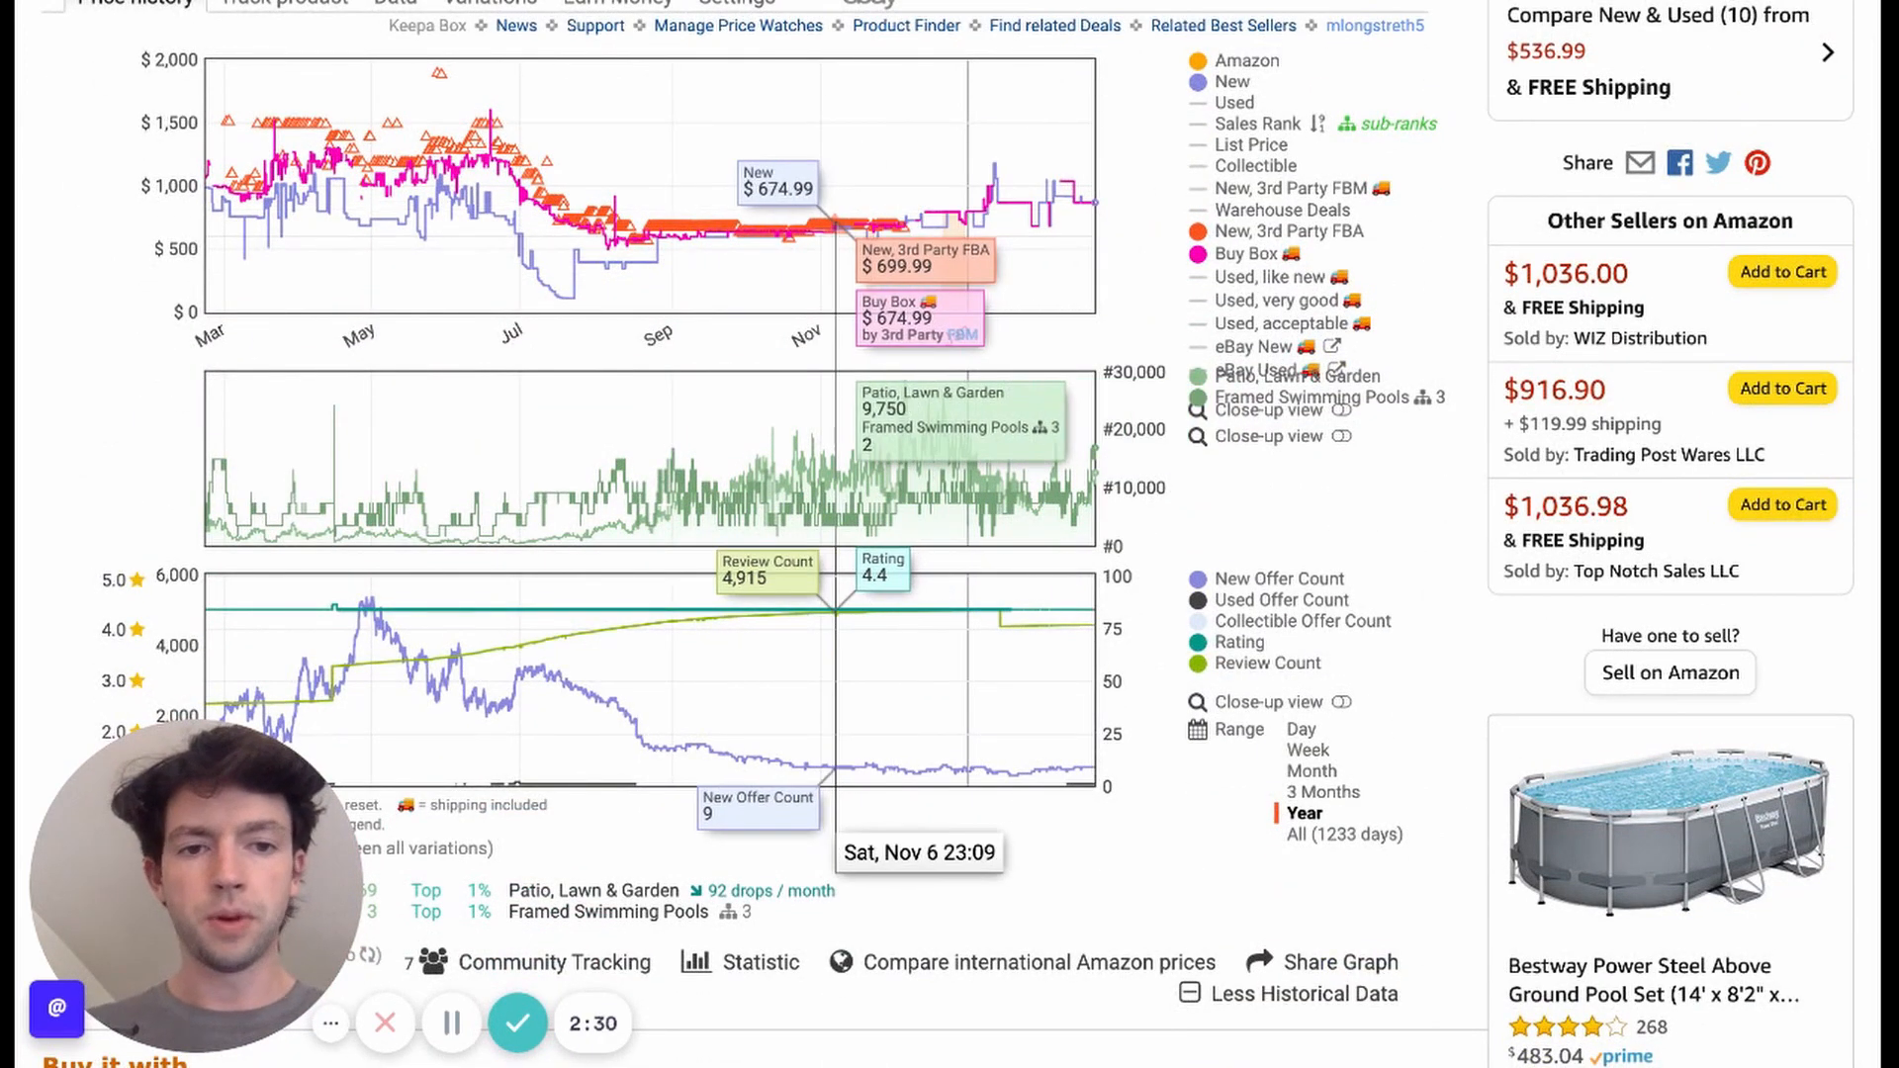
mouse_move(1260, 123)
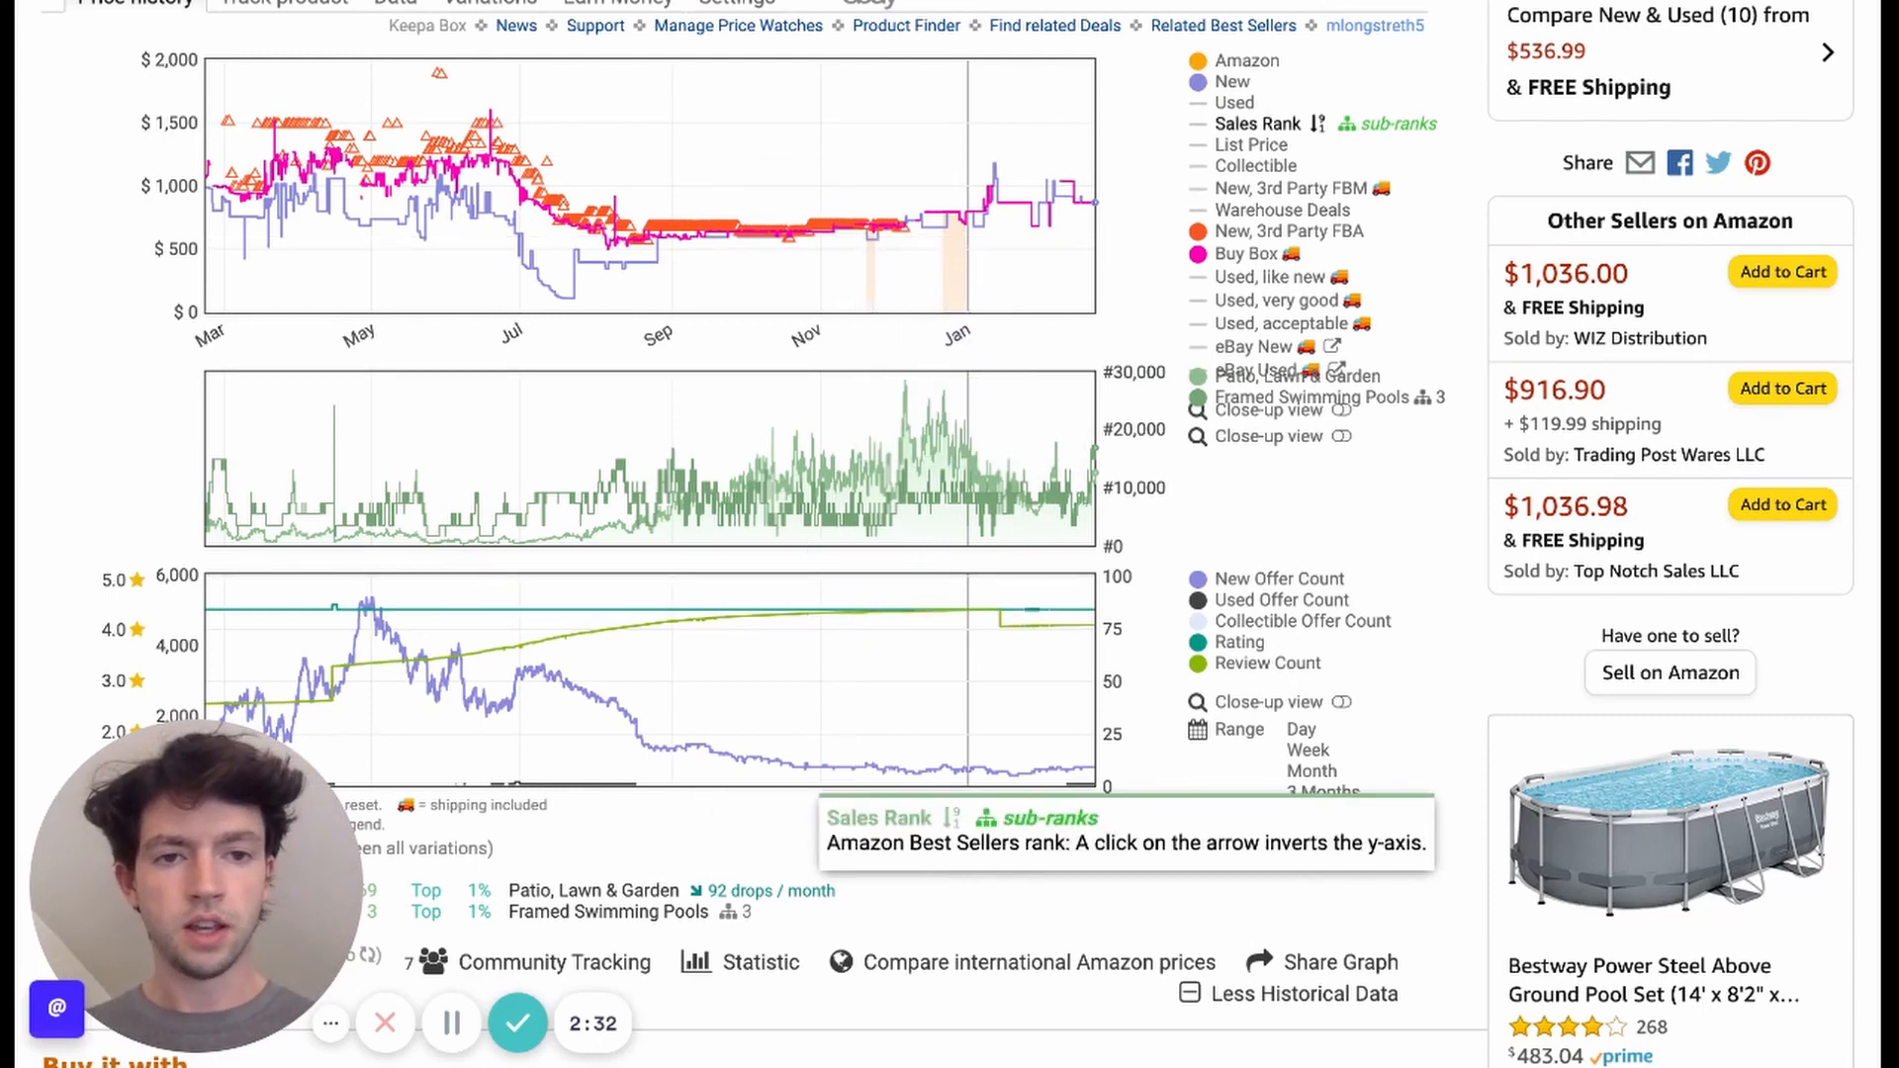
click(1258, 122)
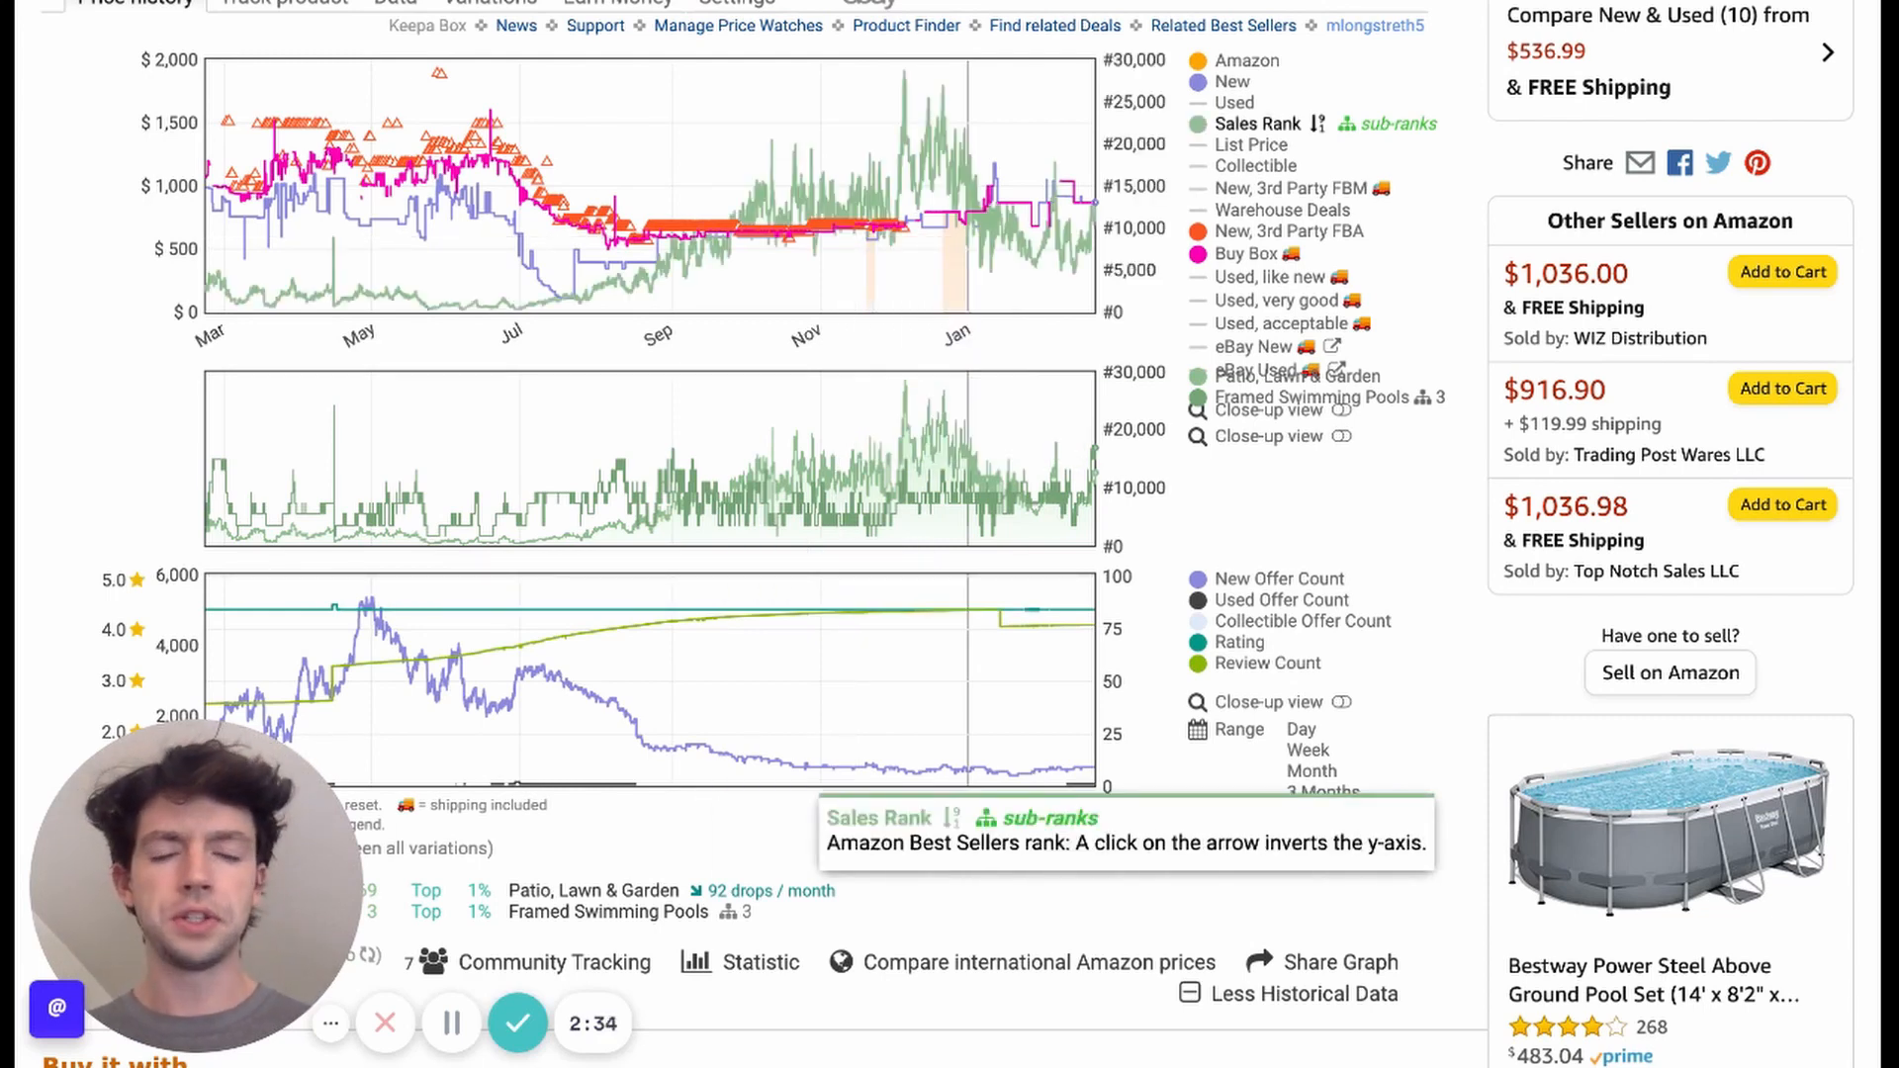
mouse_move(1235, 101)
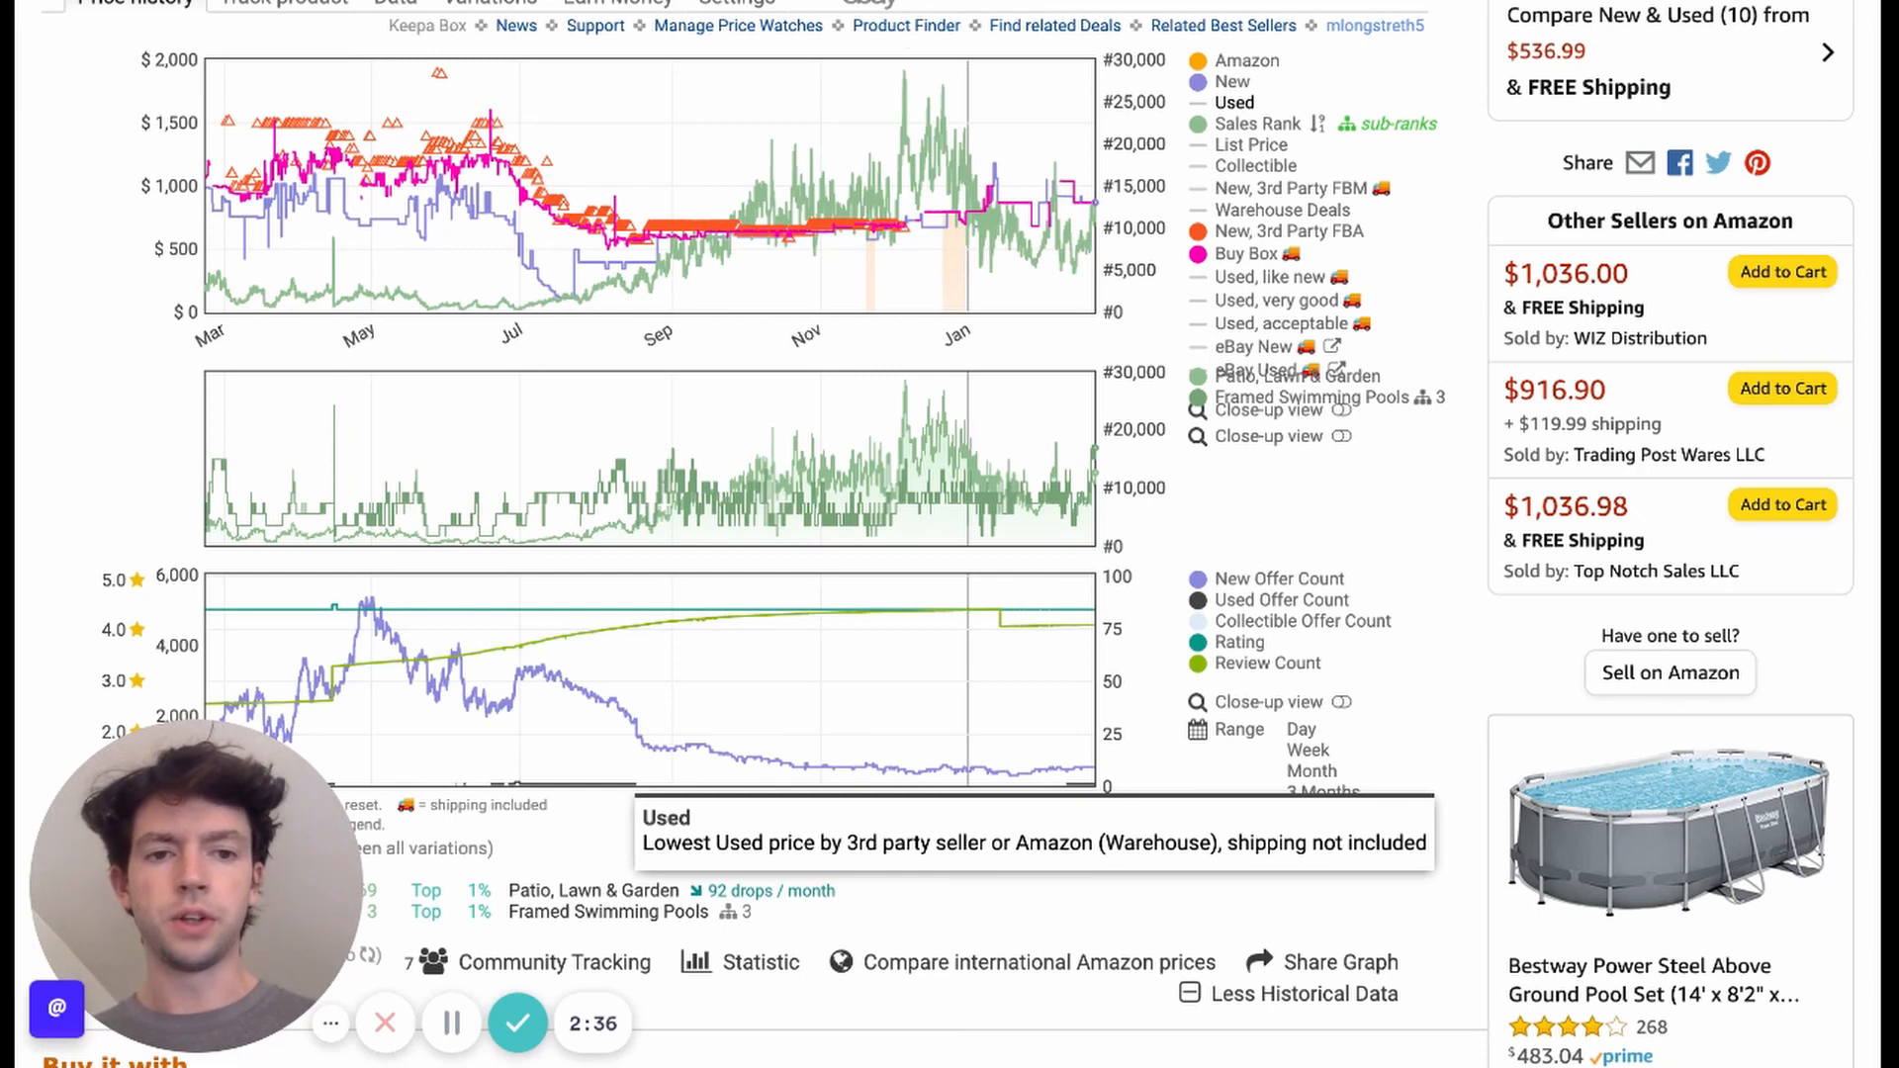
mouse_move(1256, 166)
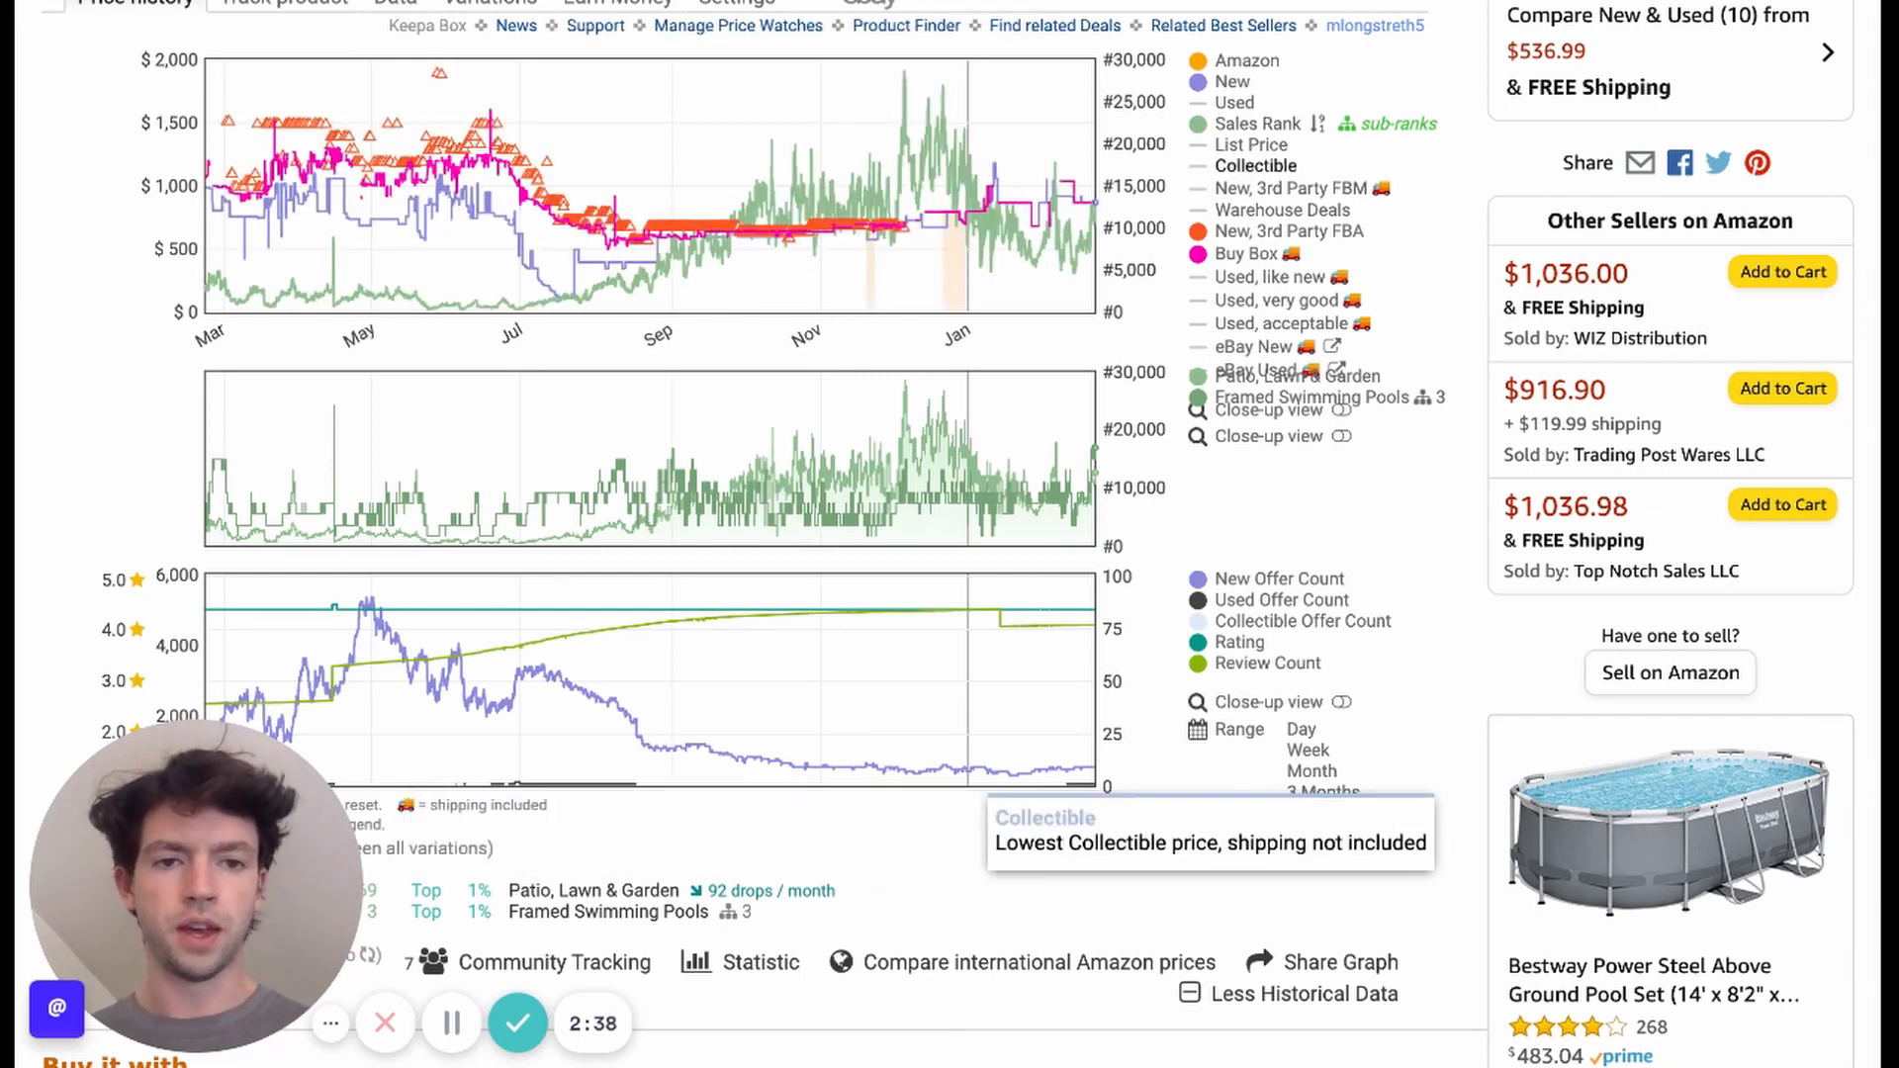
mouse_move(1290, 188)
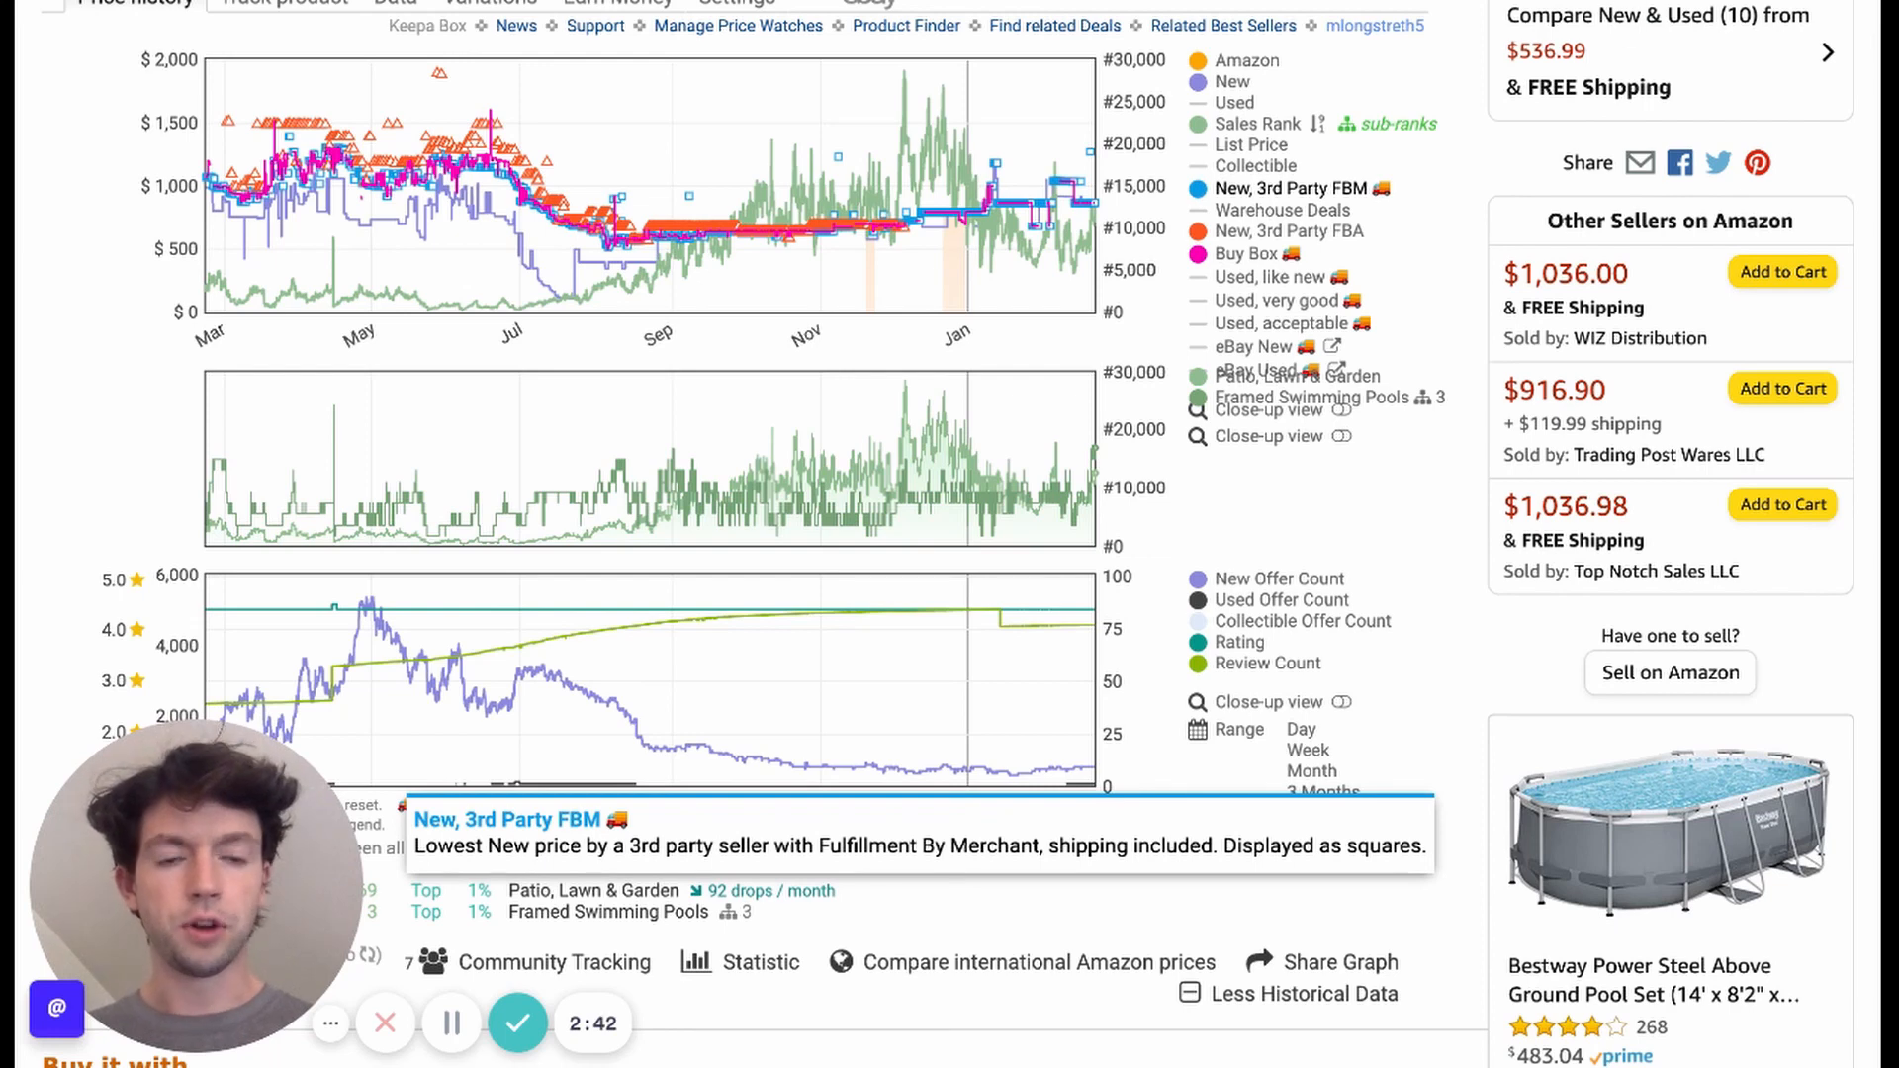
mouse_move(1290, 231)
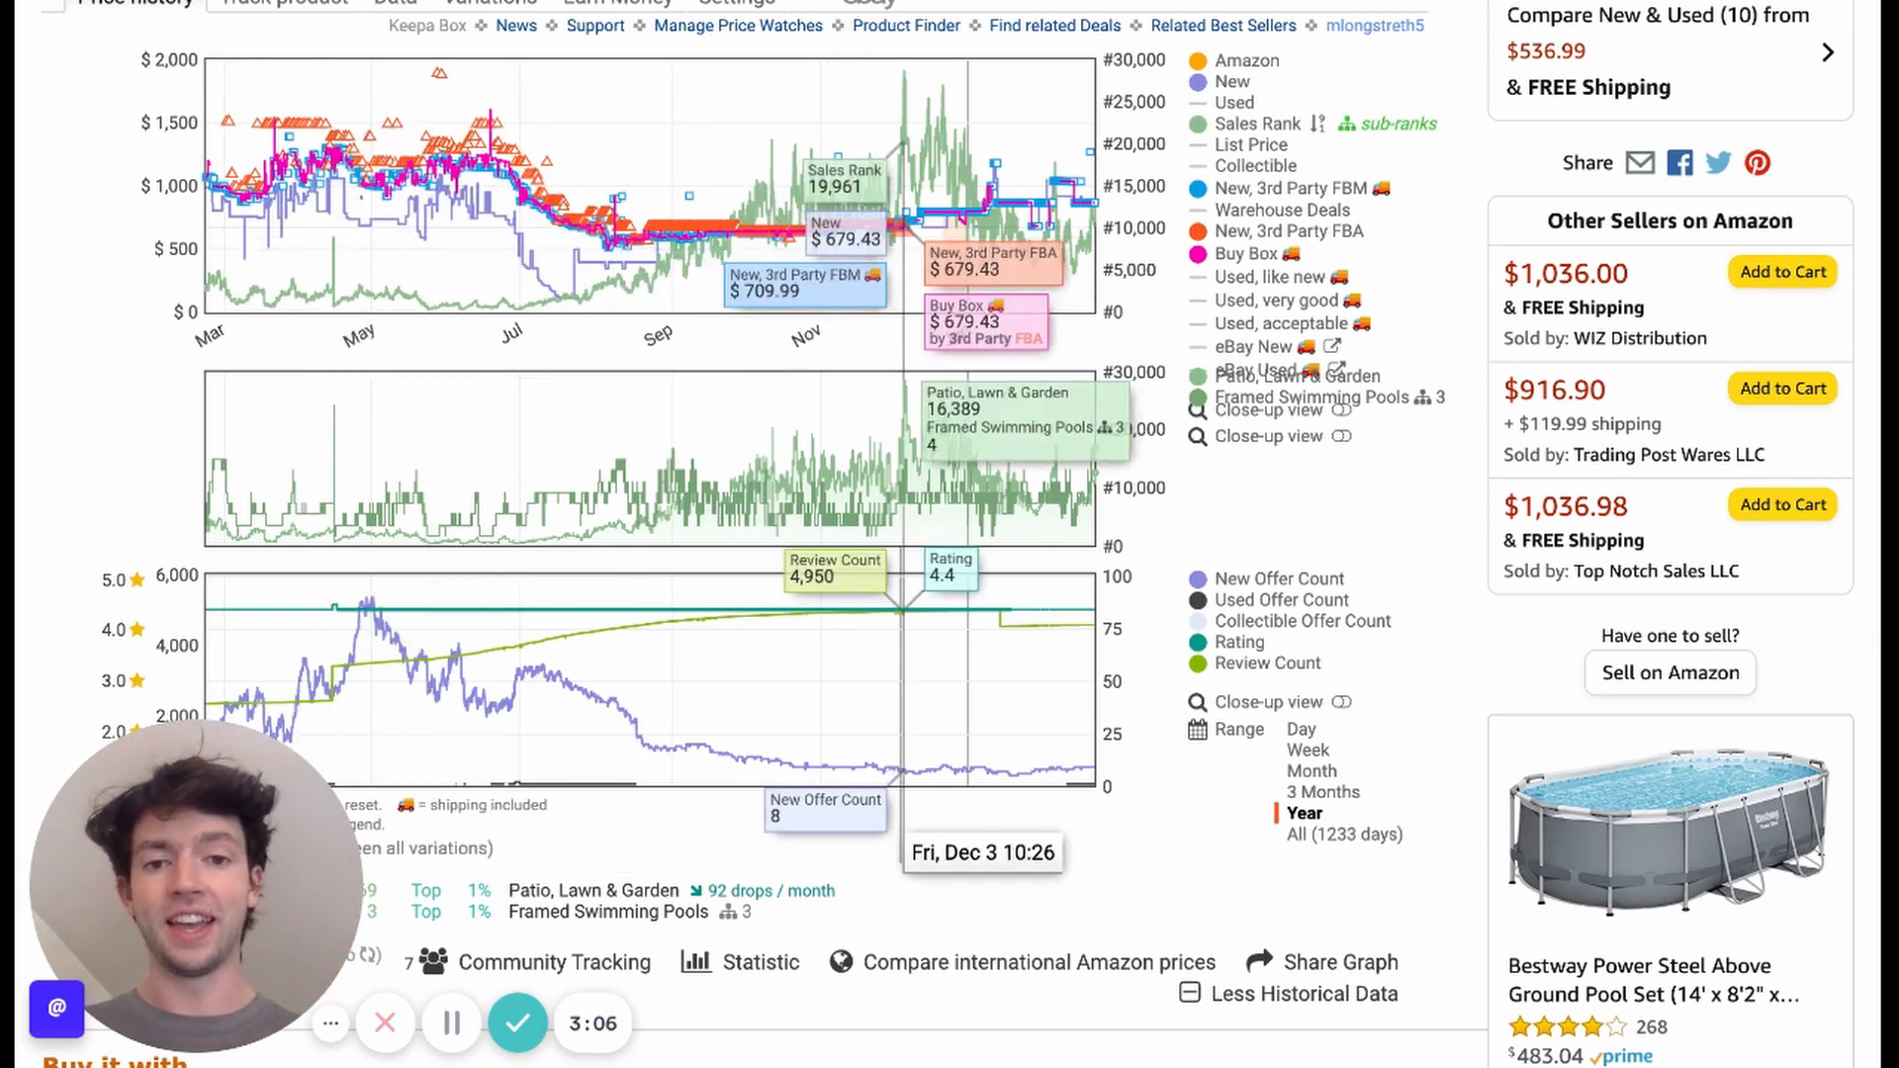
mouse_move(902, 182)
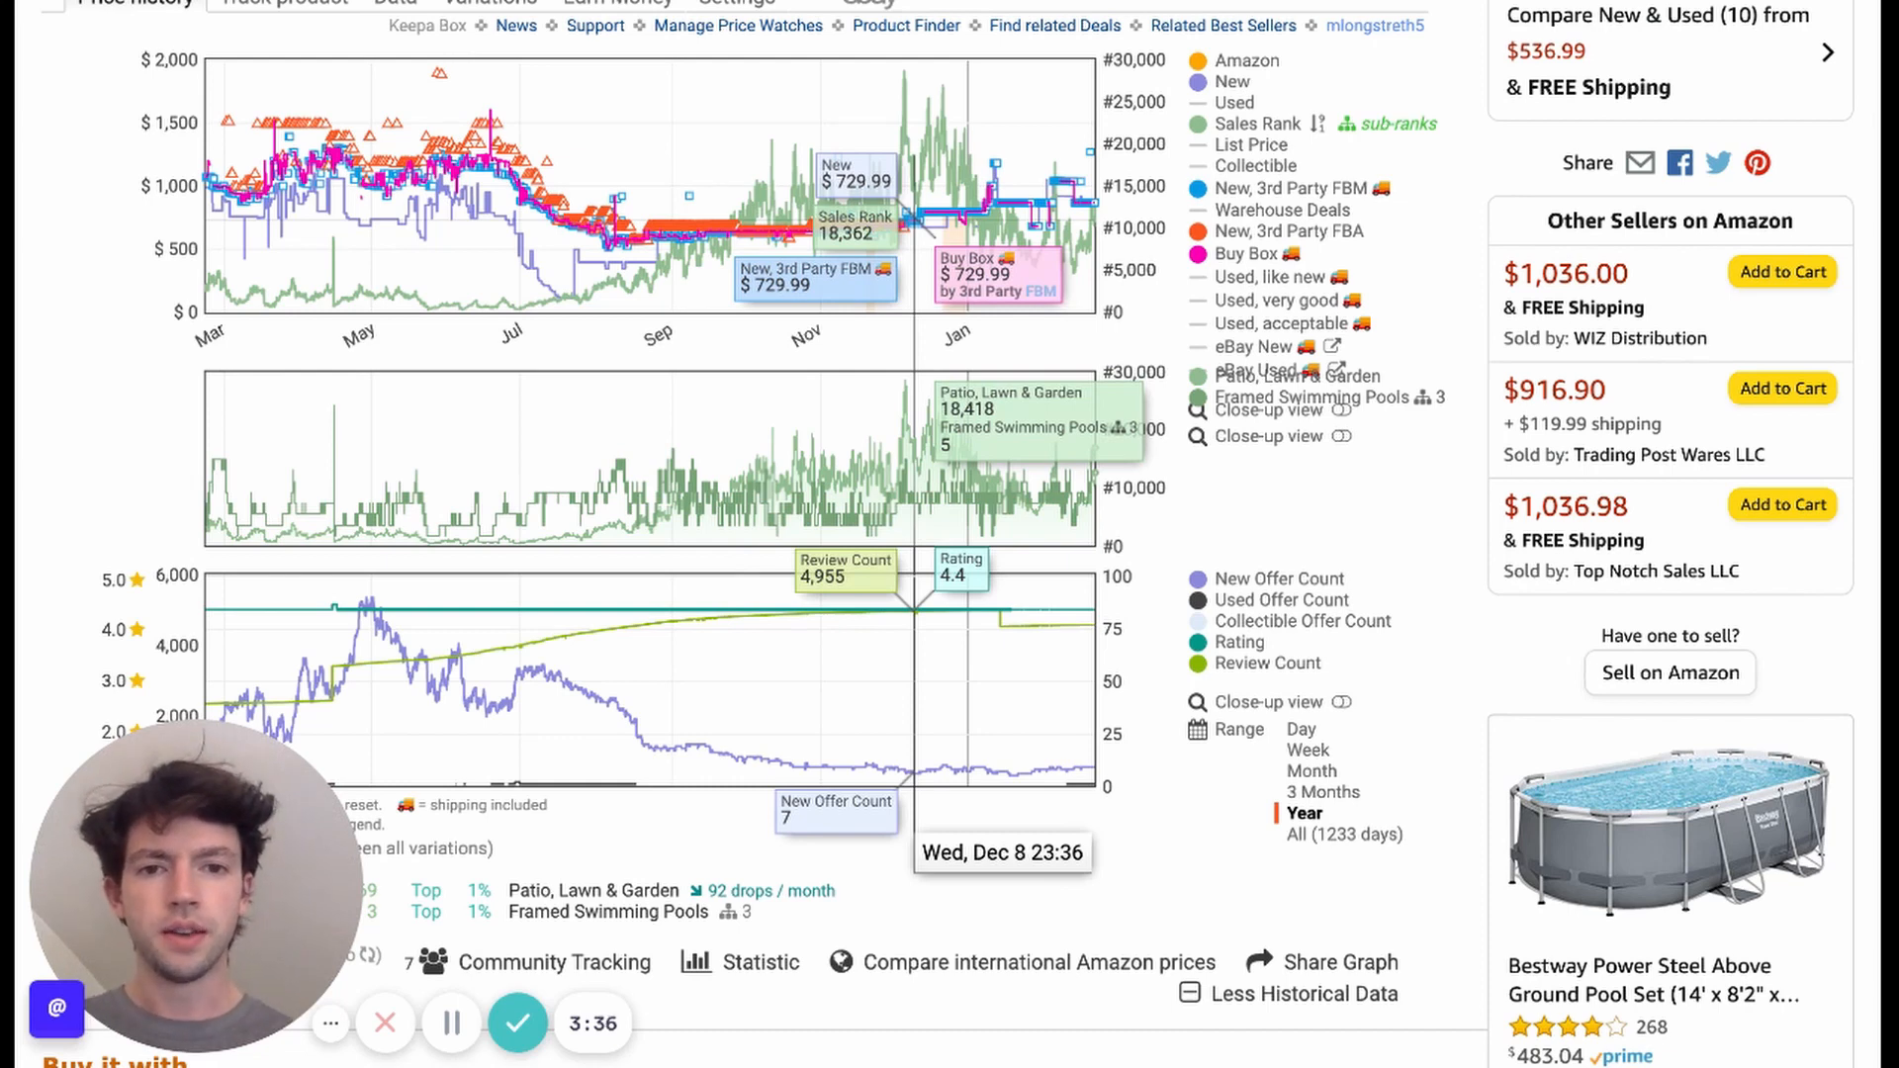
mouse_move(932, 200)
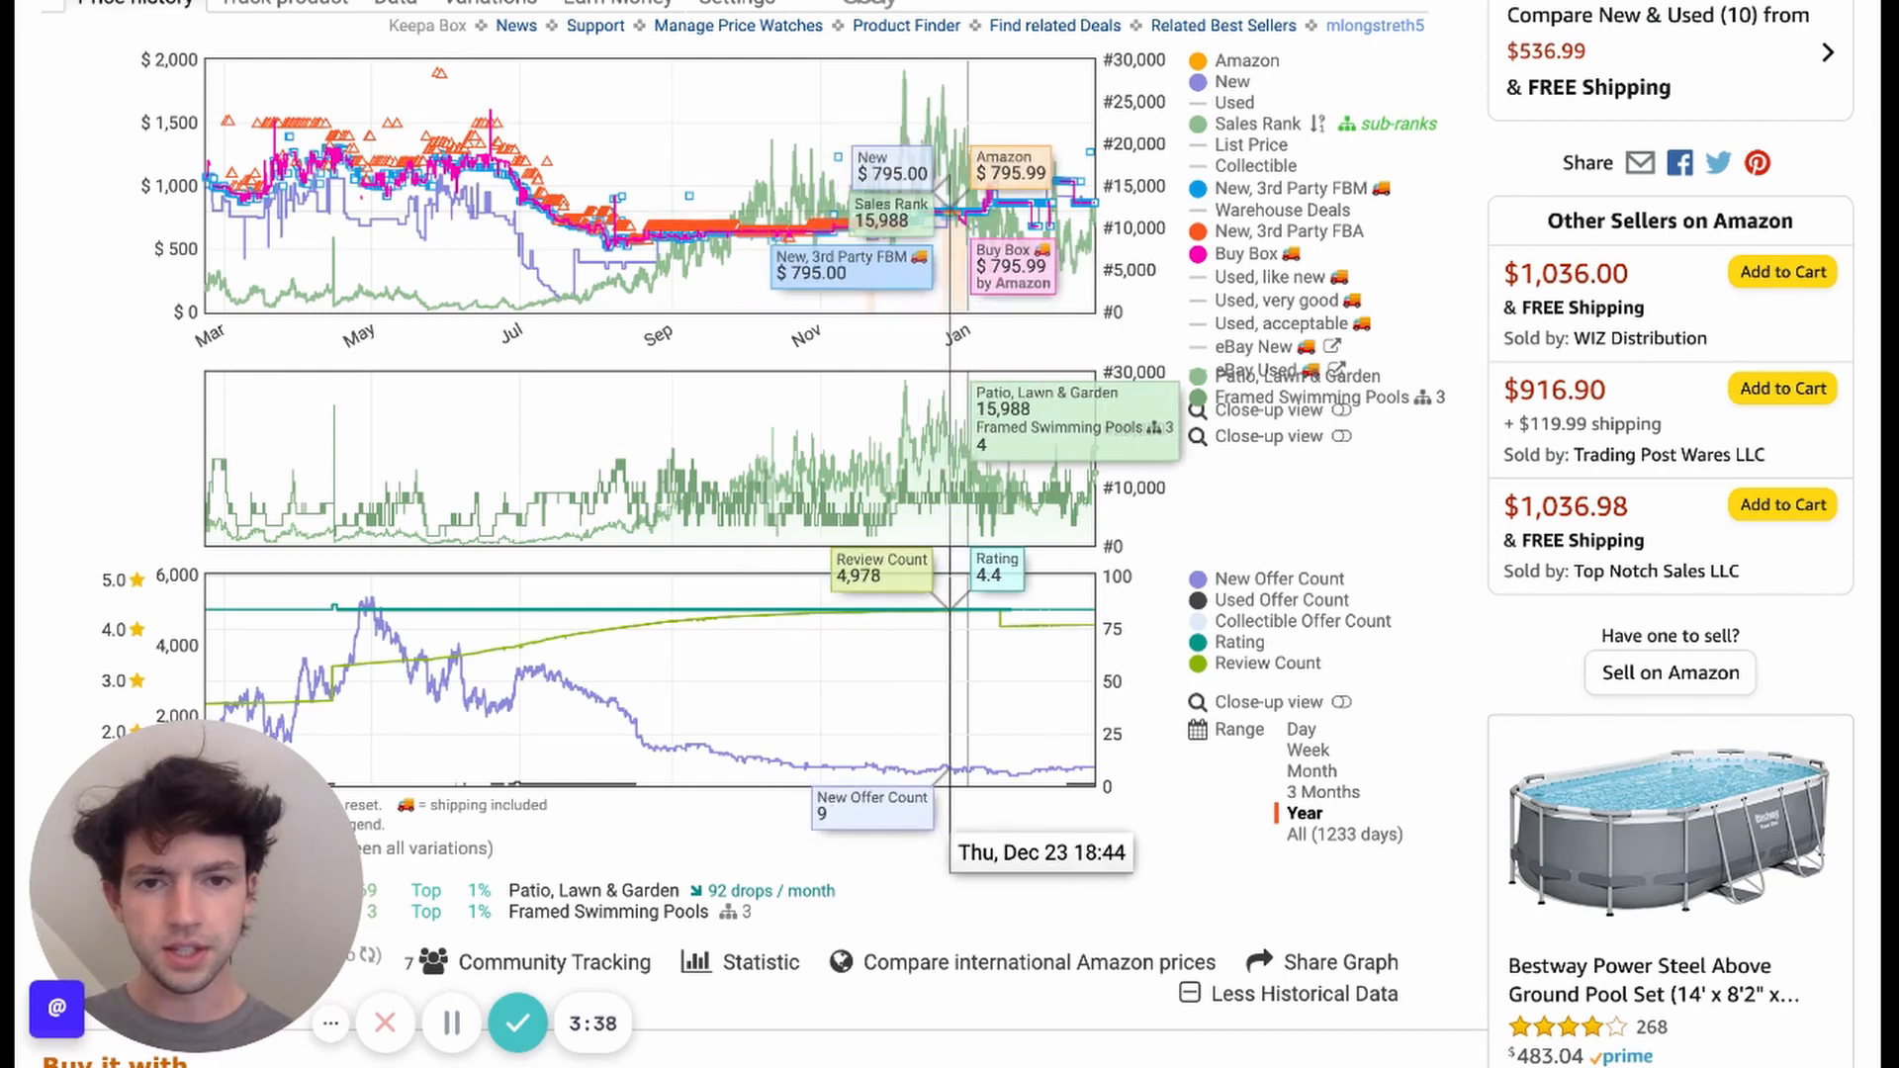
mouse_move(976, 217)
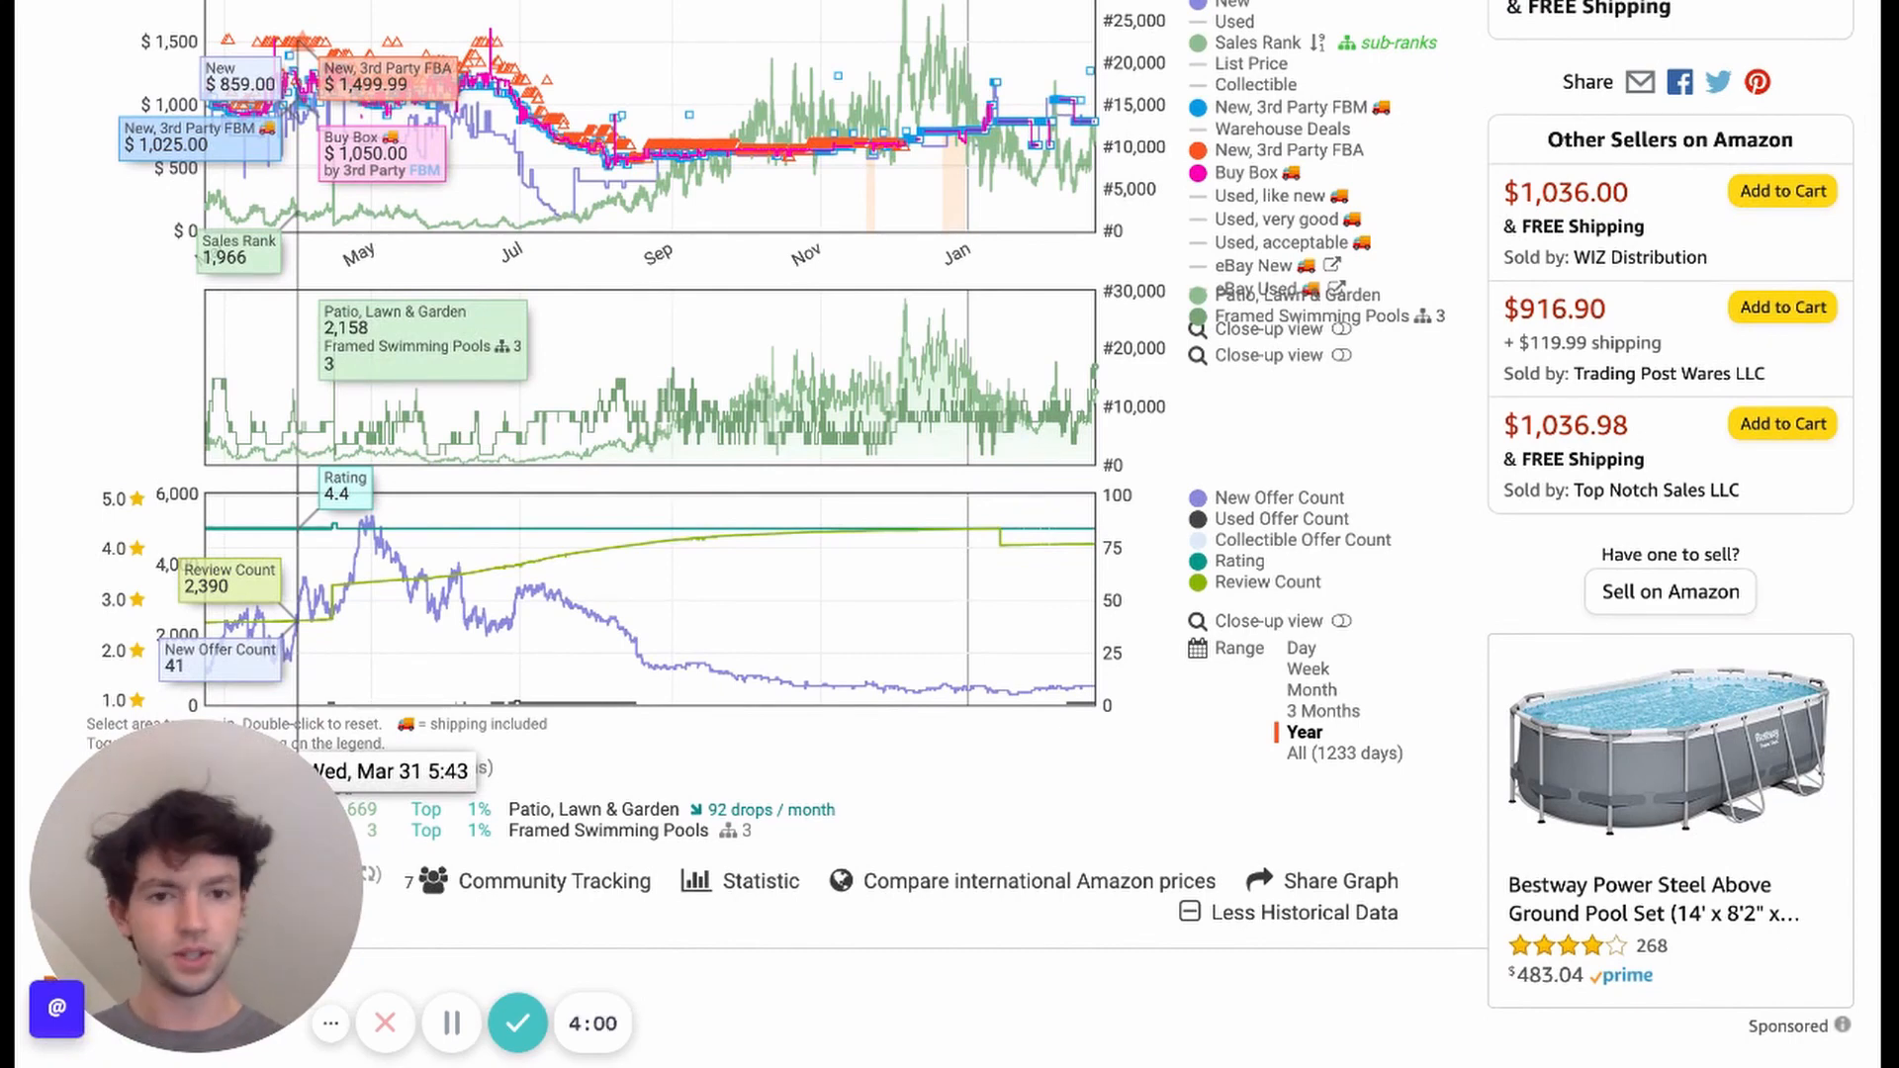
mouse_move(217, 109)
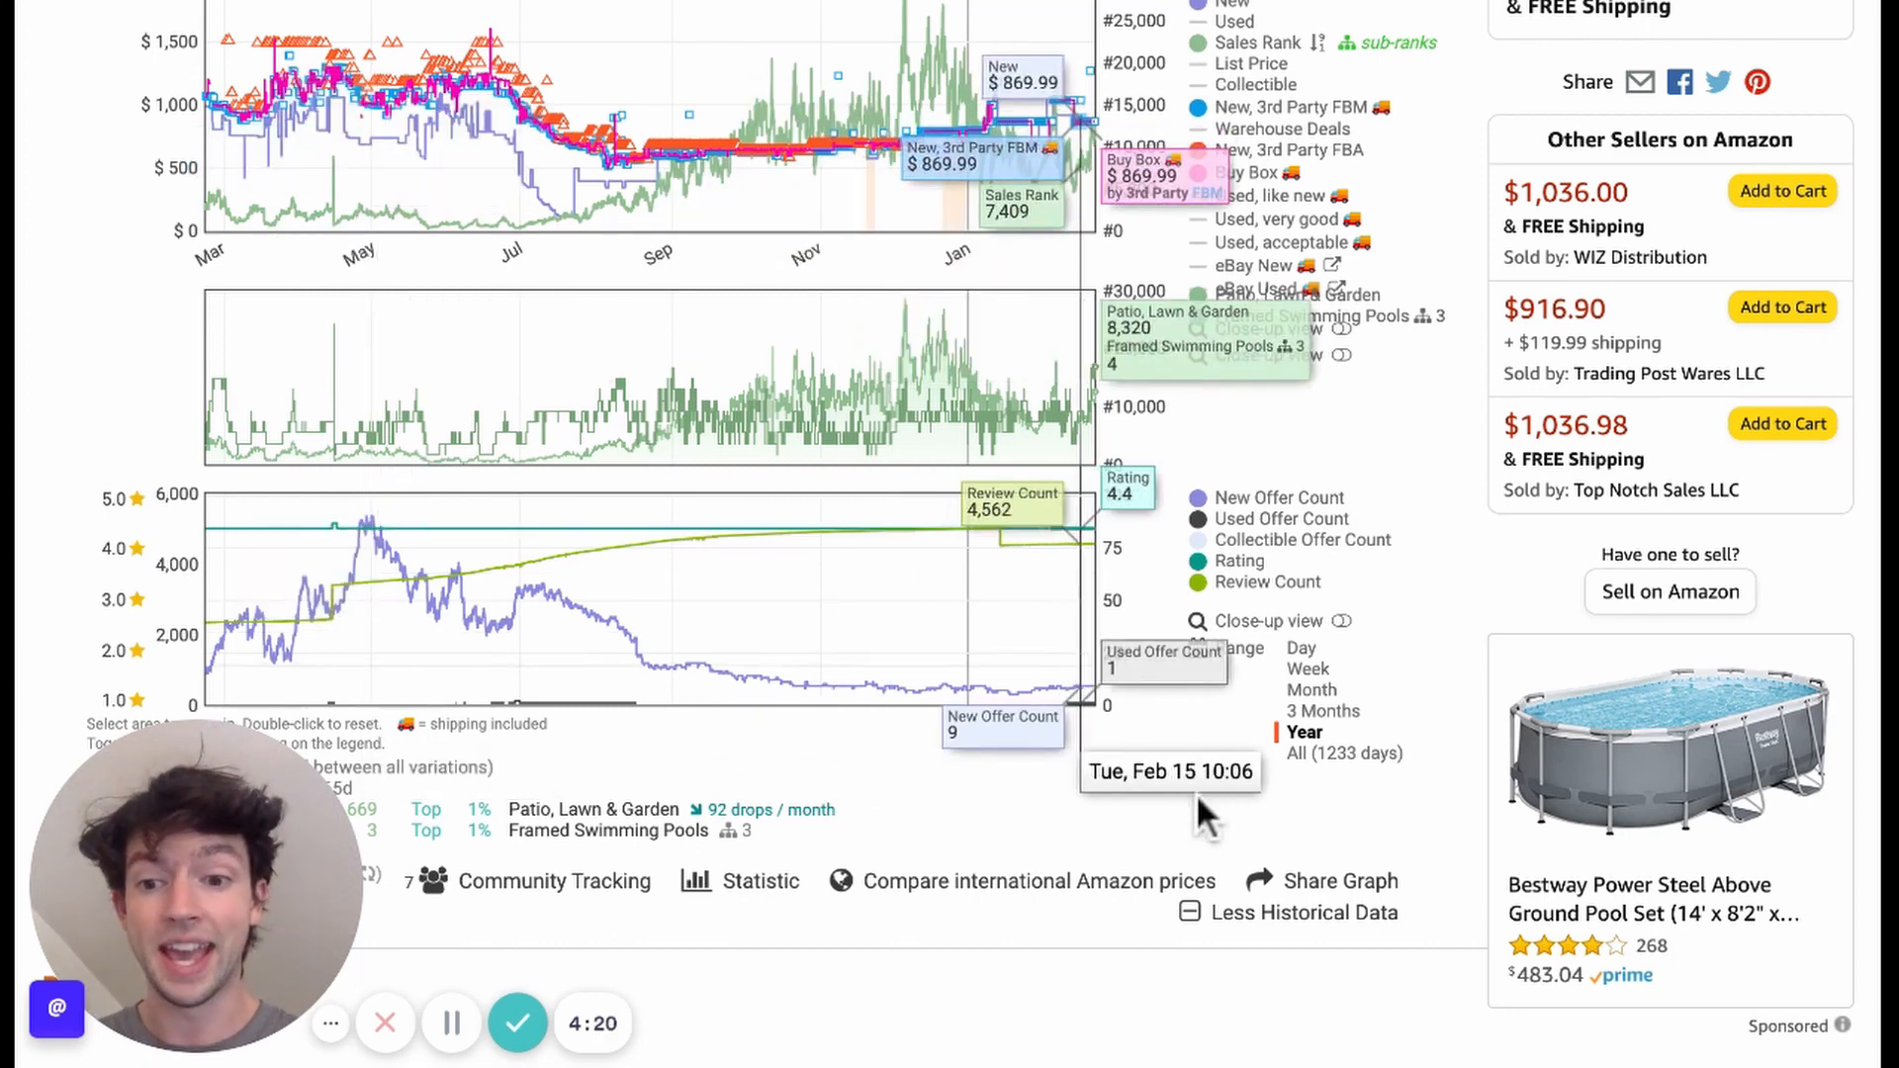
mouse_move(1551, 926)
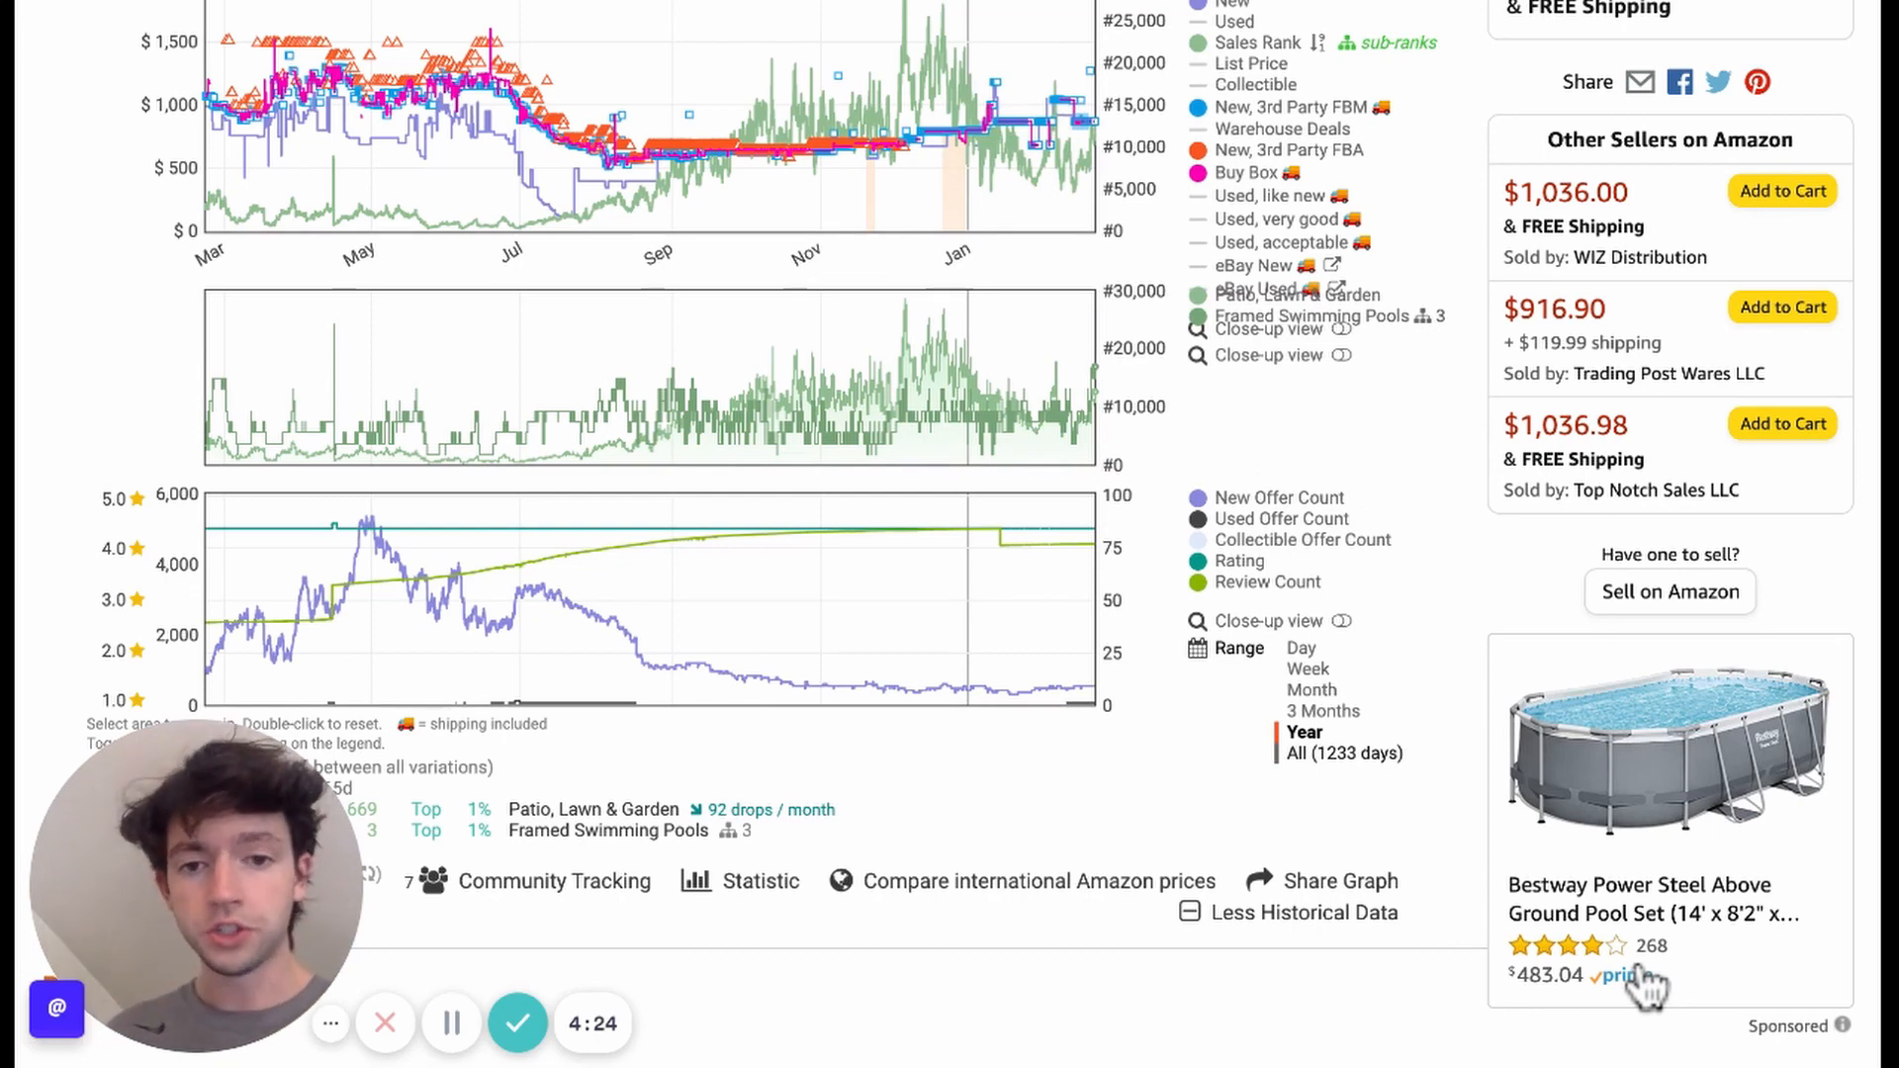
Step: Expand the Keepa charts to the full 1,233-day history back to 2019
click(1345, 751)
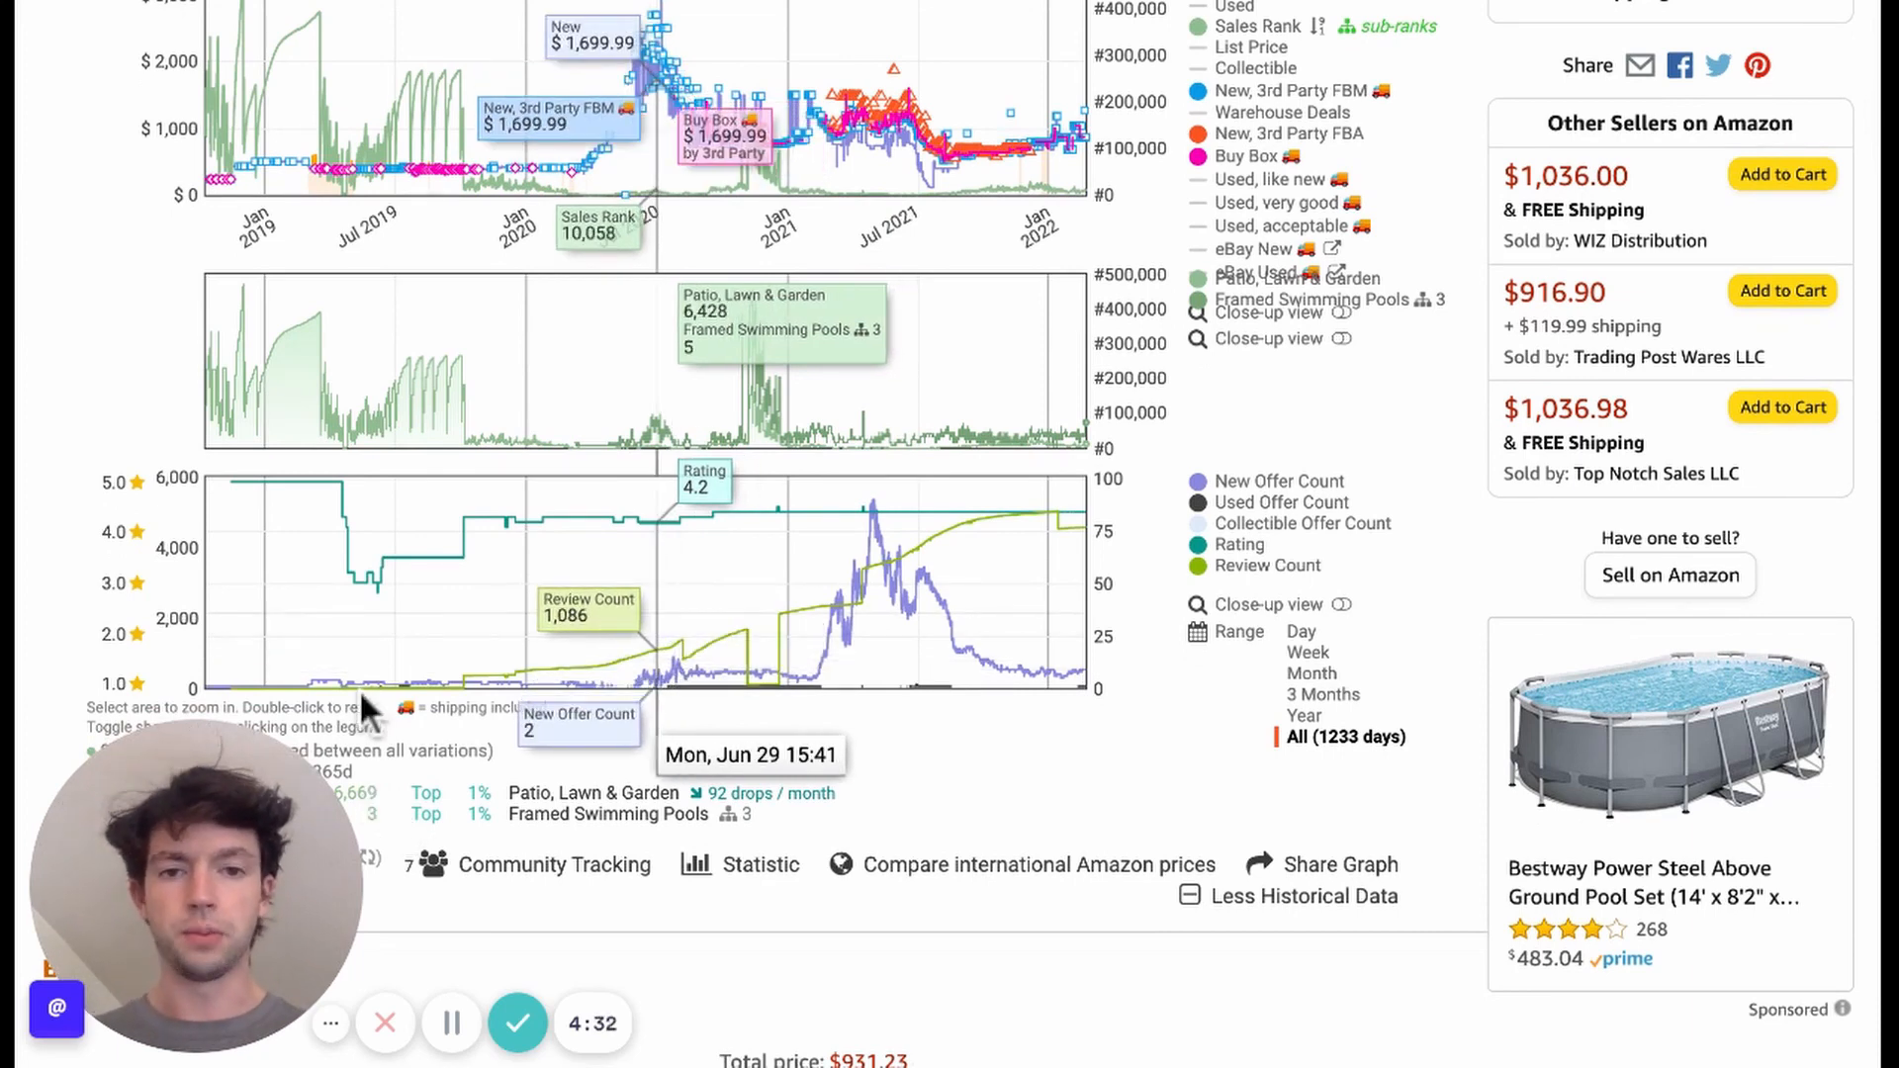
mouse_move(1035, 752)
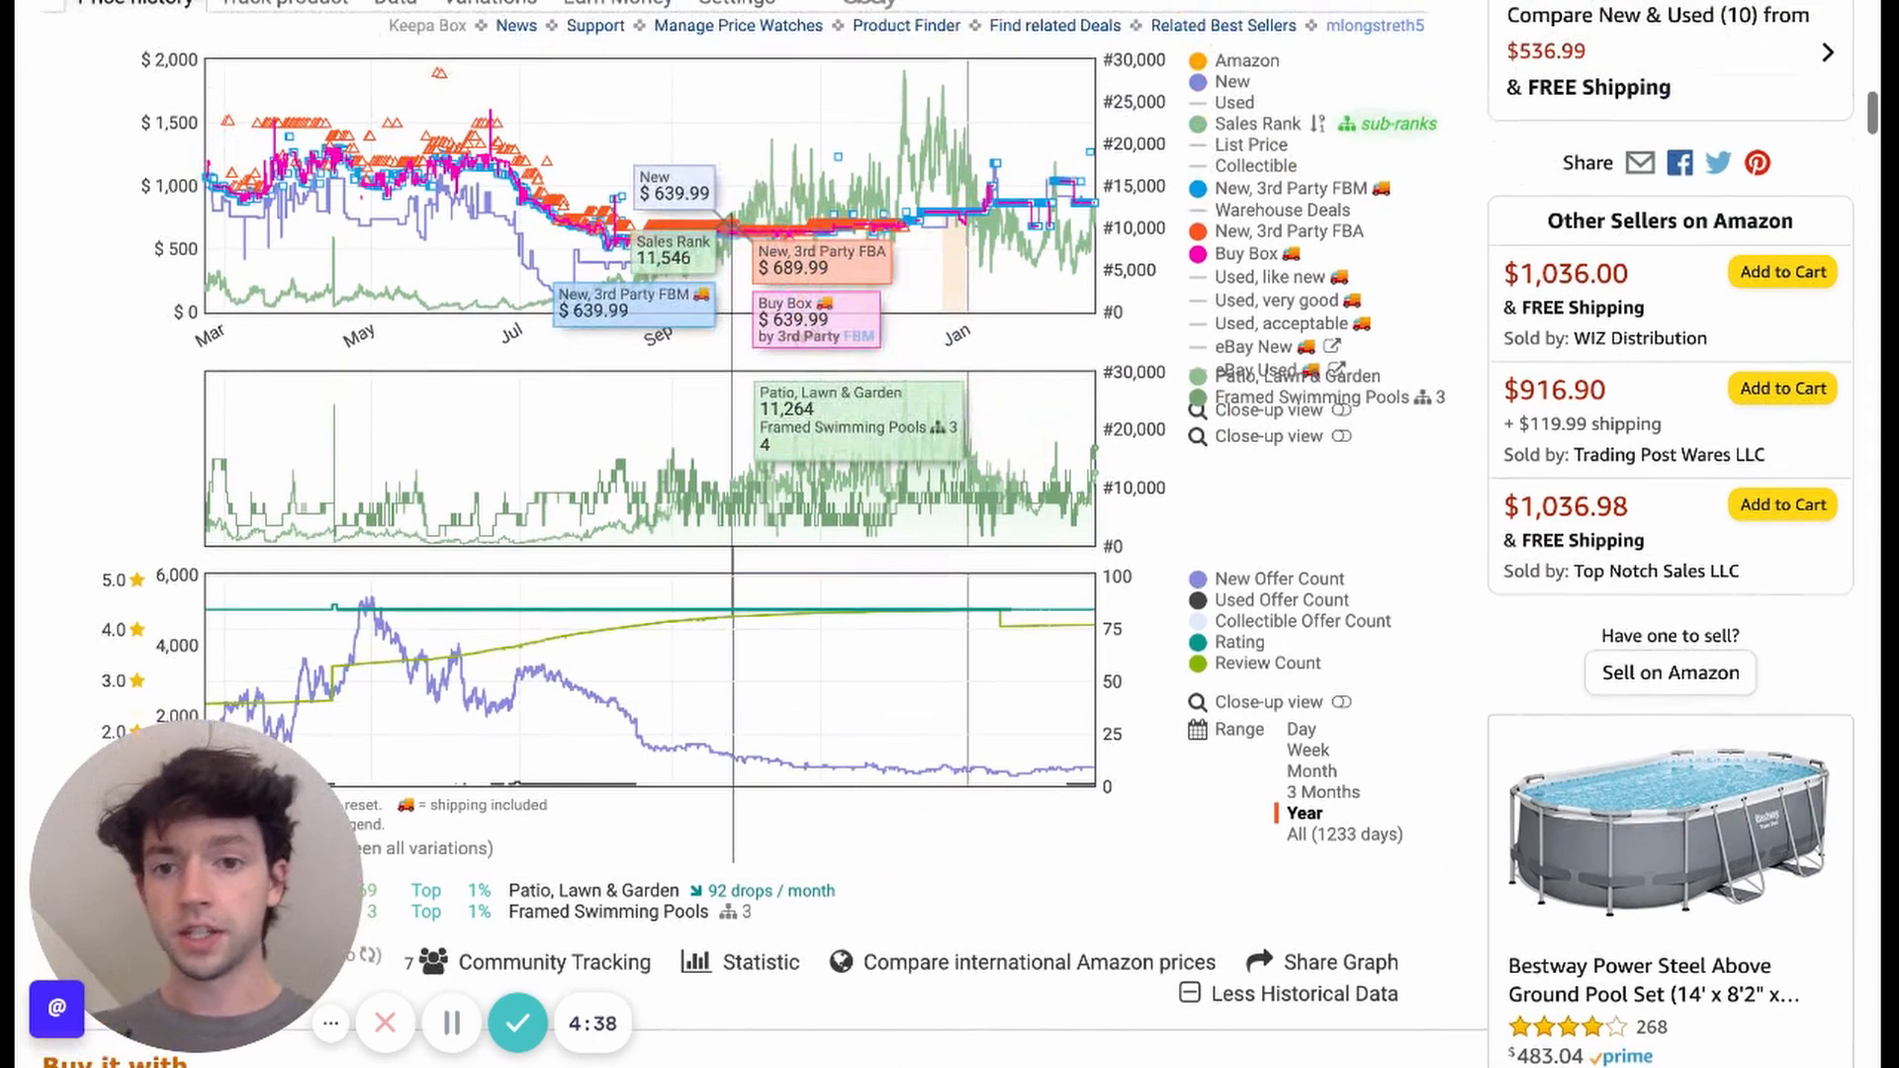
mouse_move(952, 217)
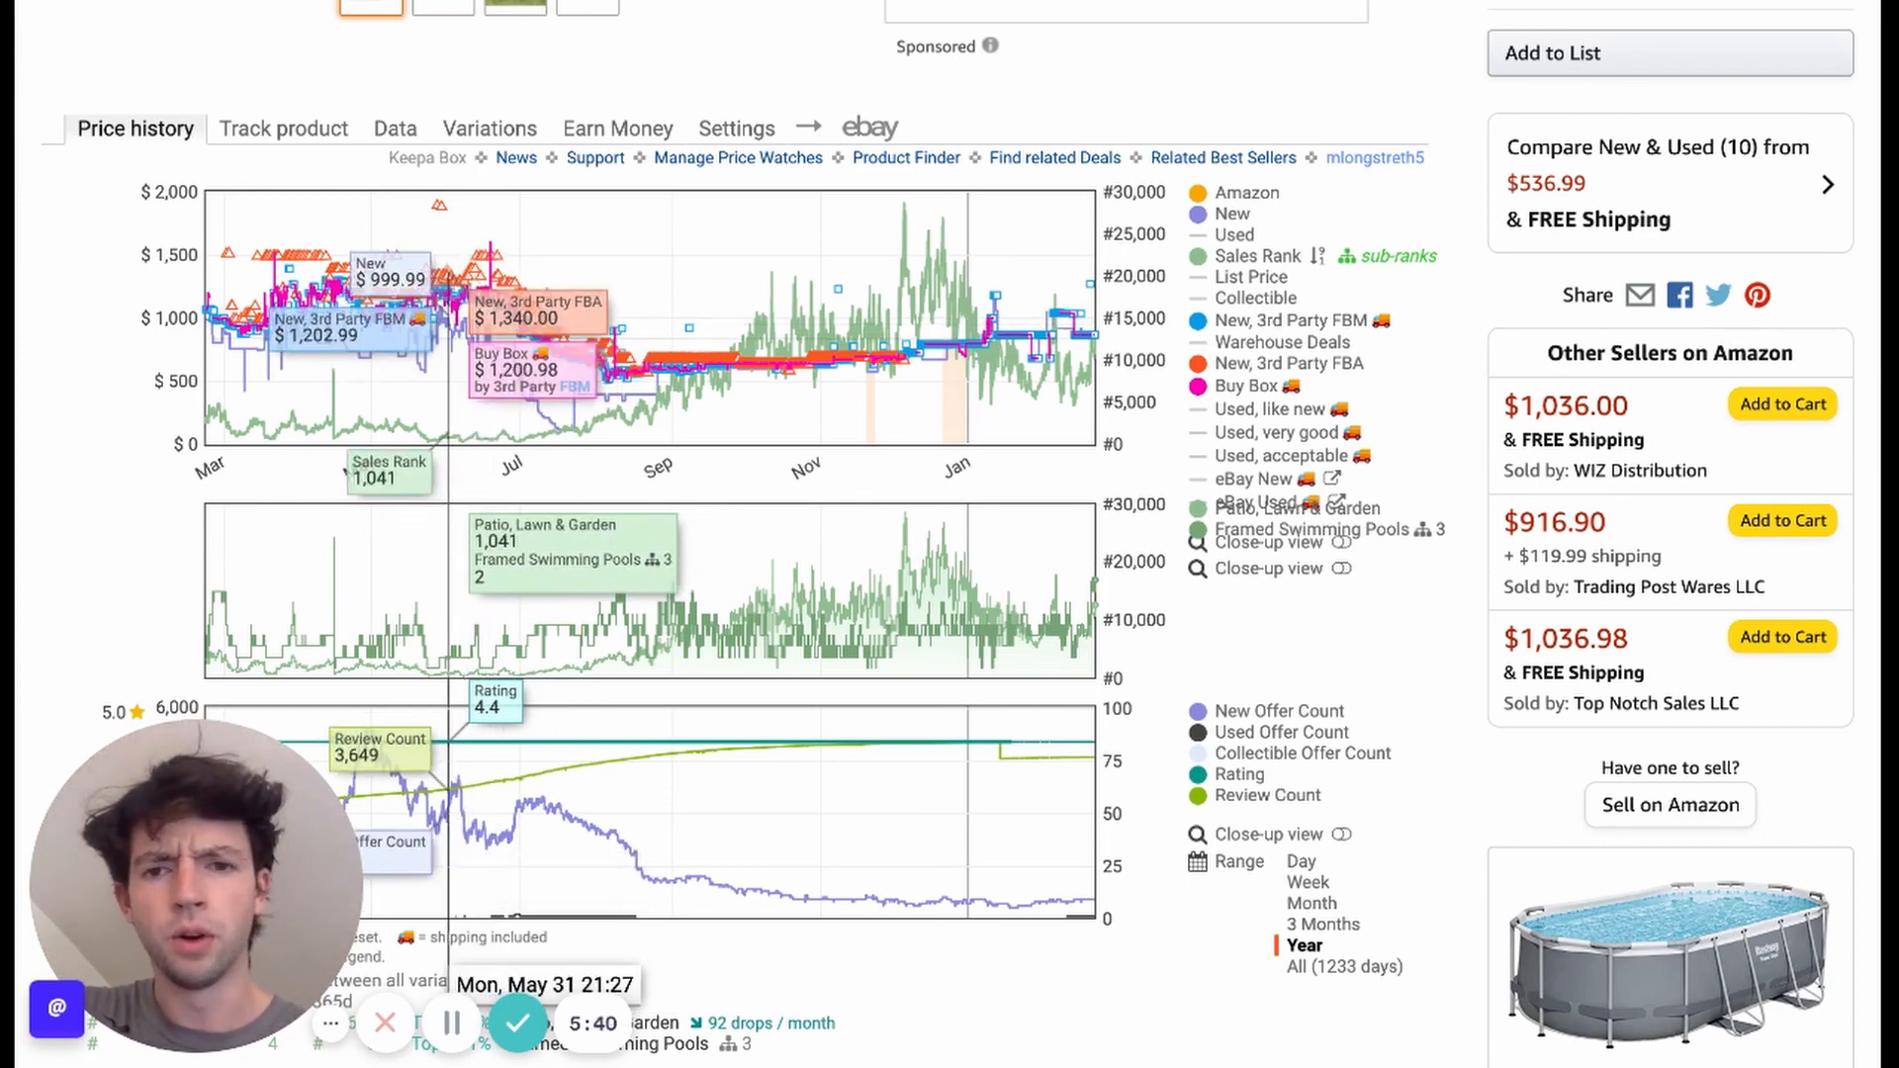
mouse_move(450, 364)
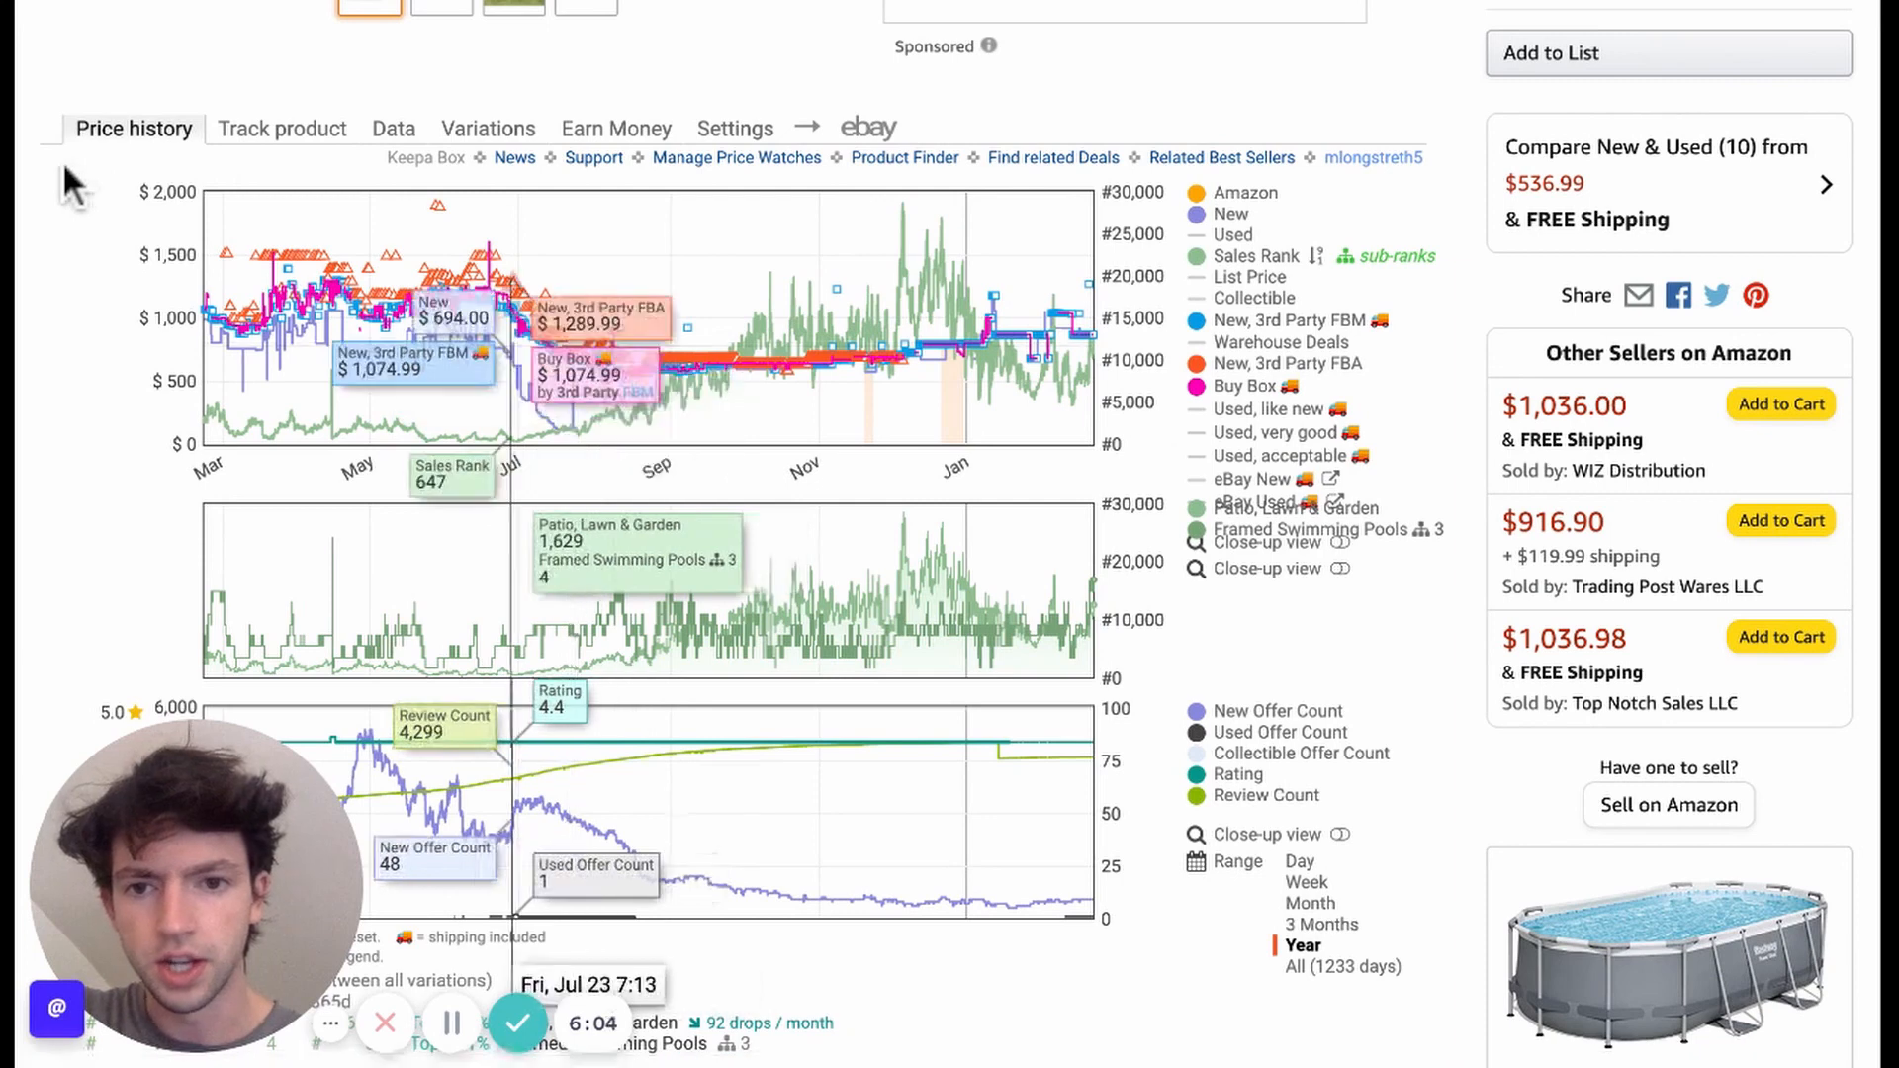
scroll(down, 3)
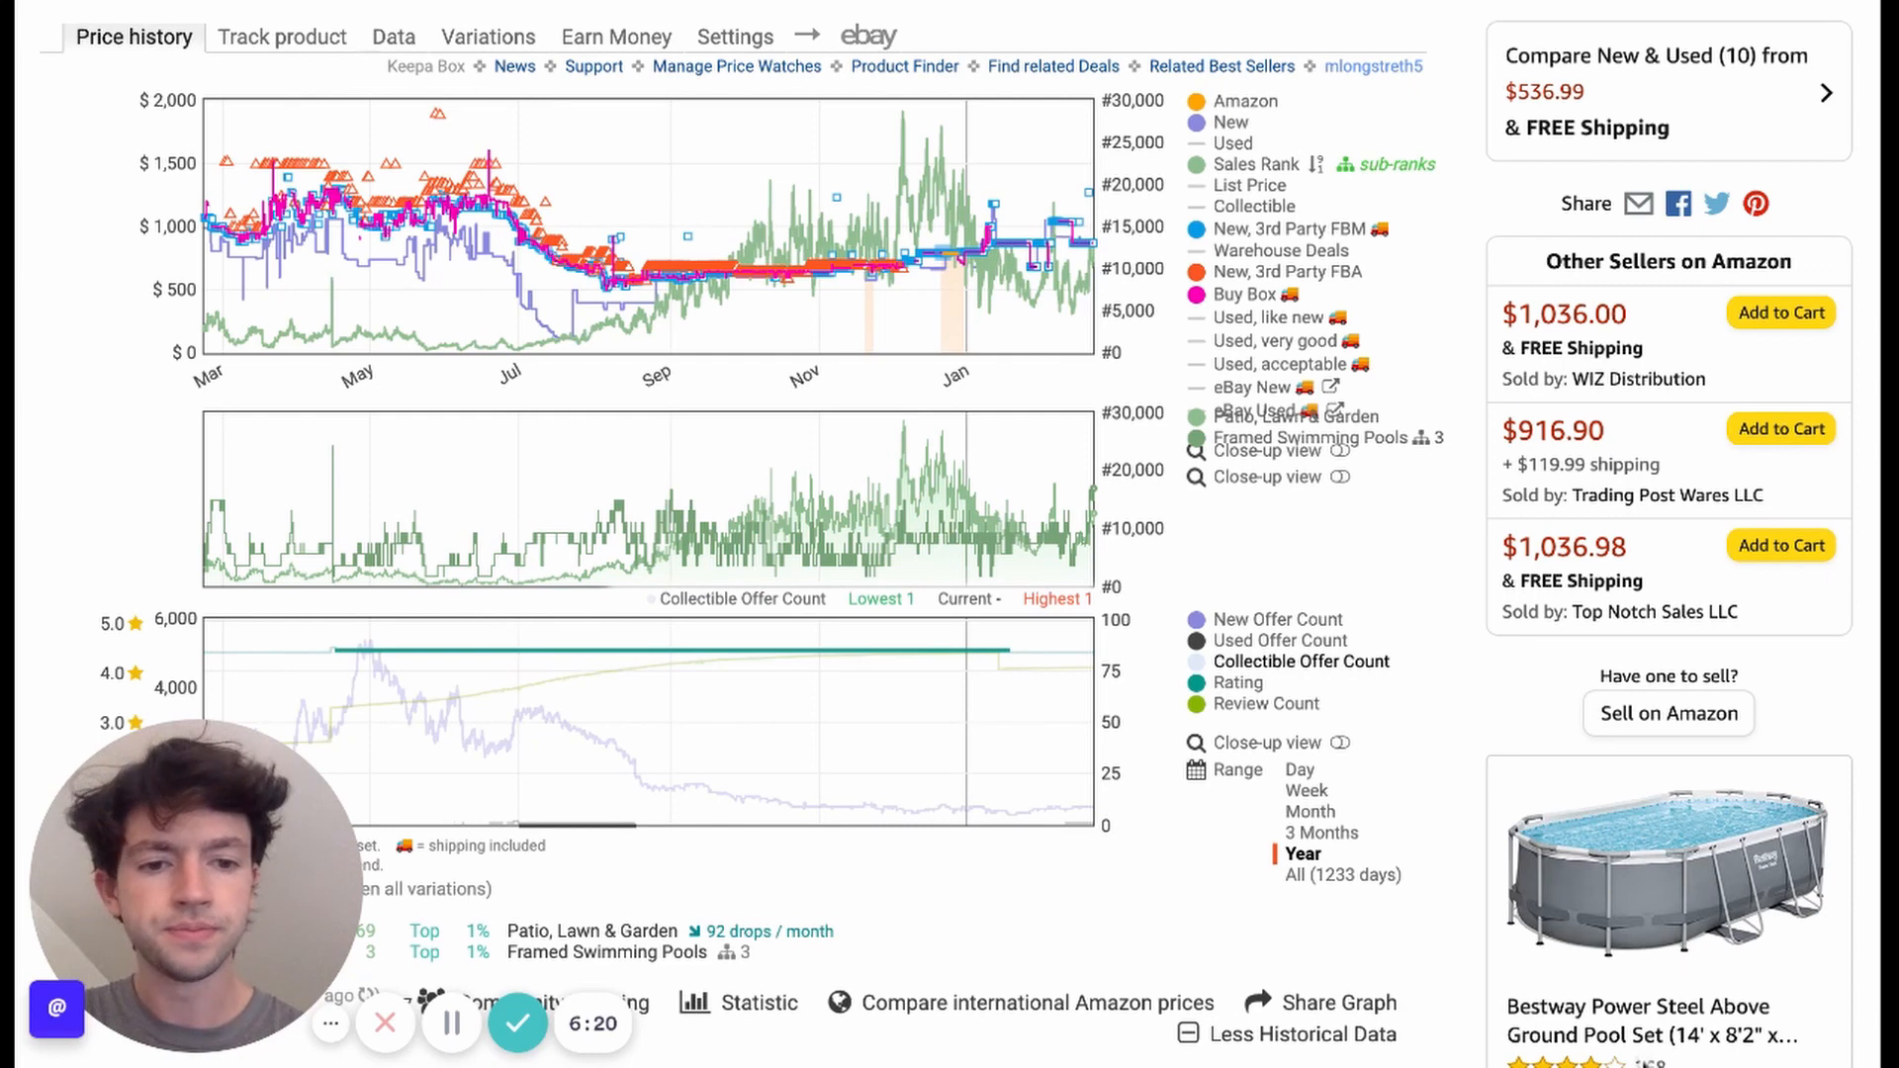
click(1307, 811)
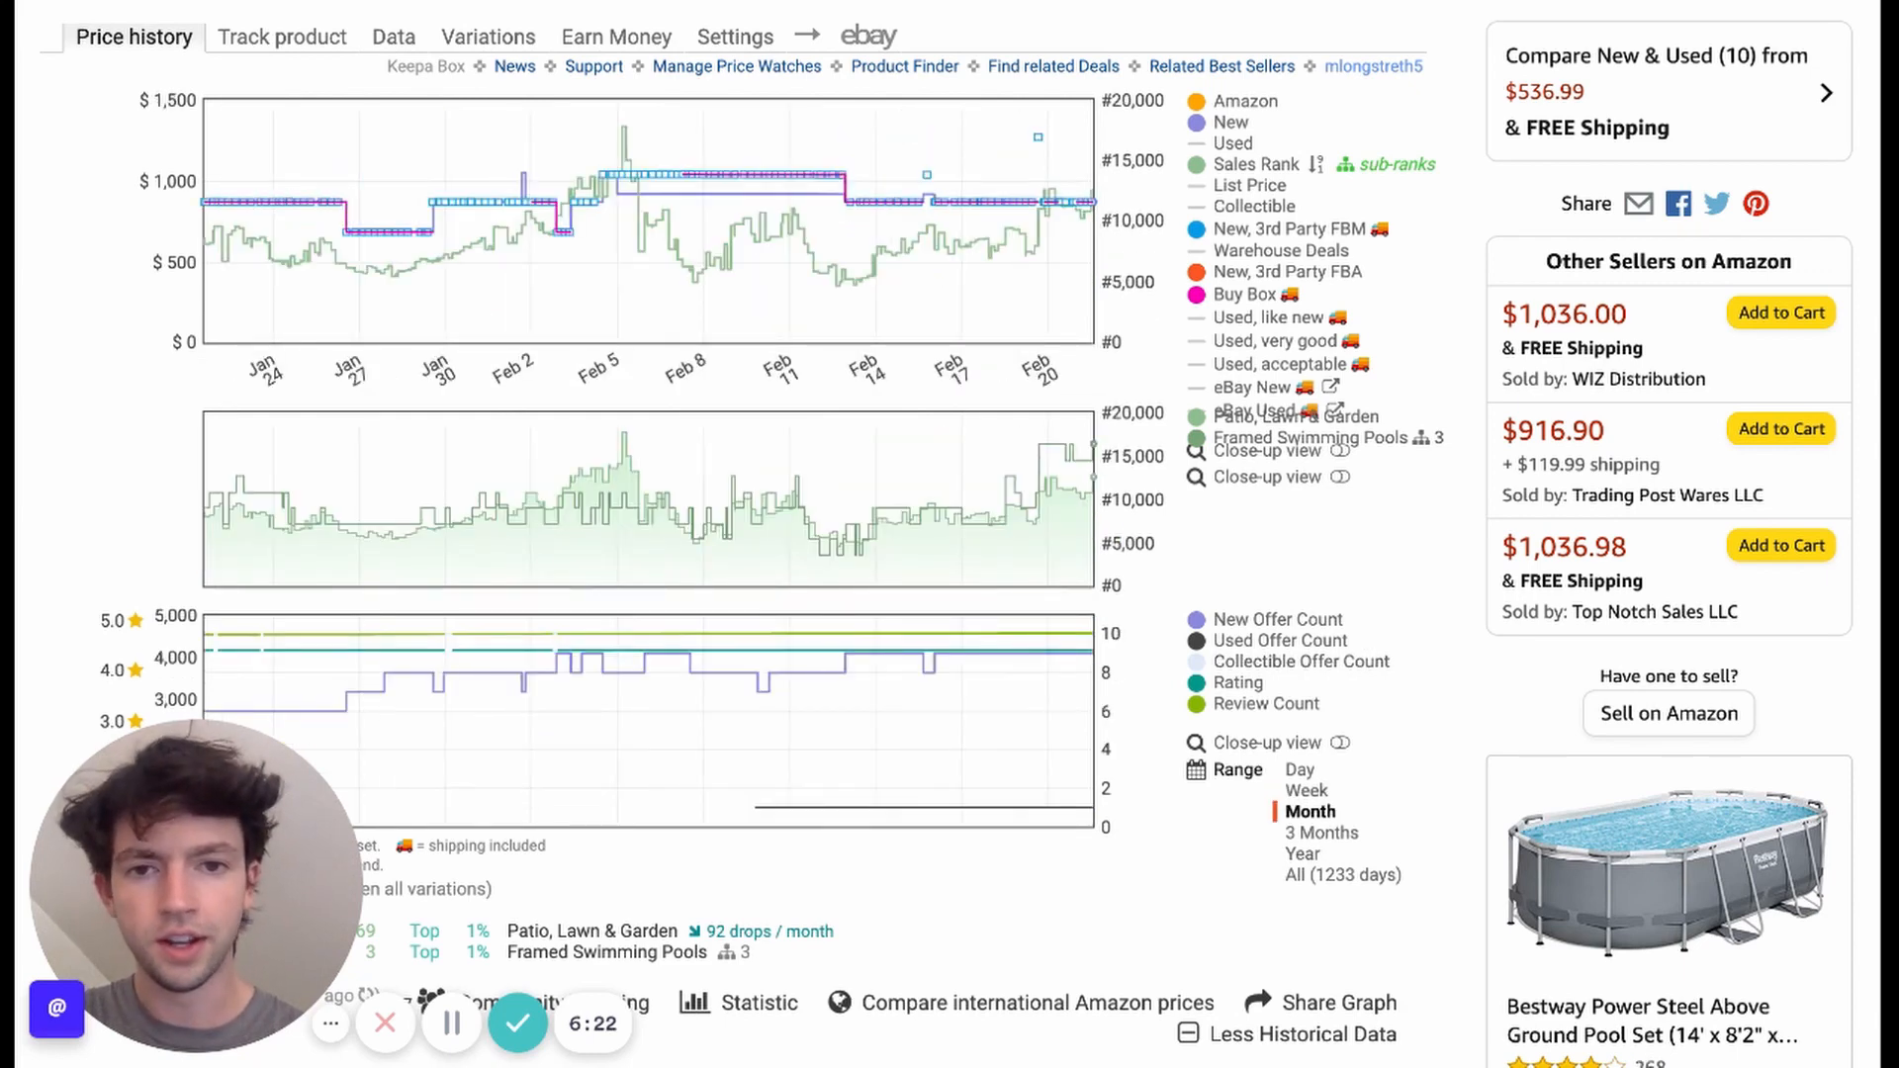
click(1320, 833)
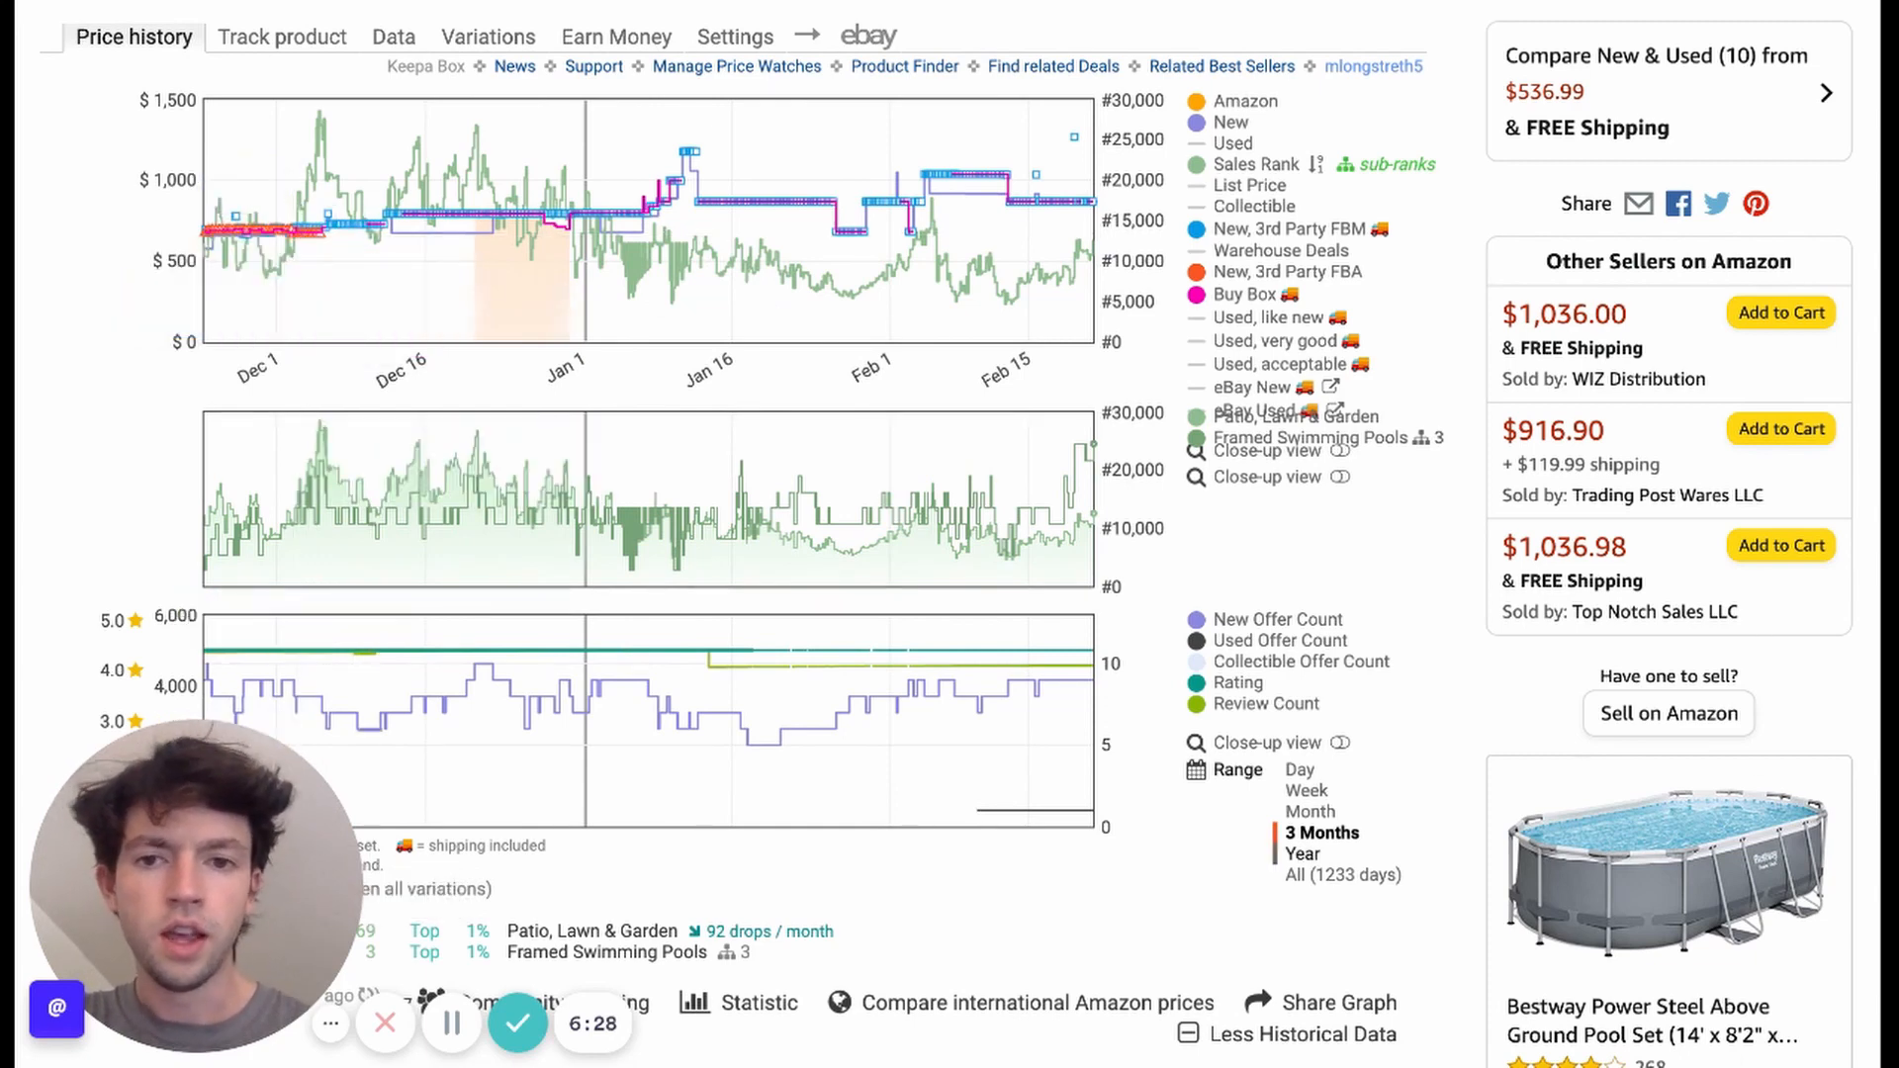
click(1301, 855)
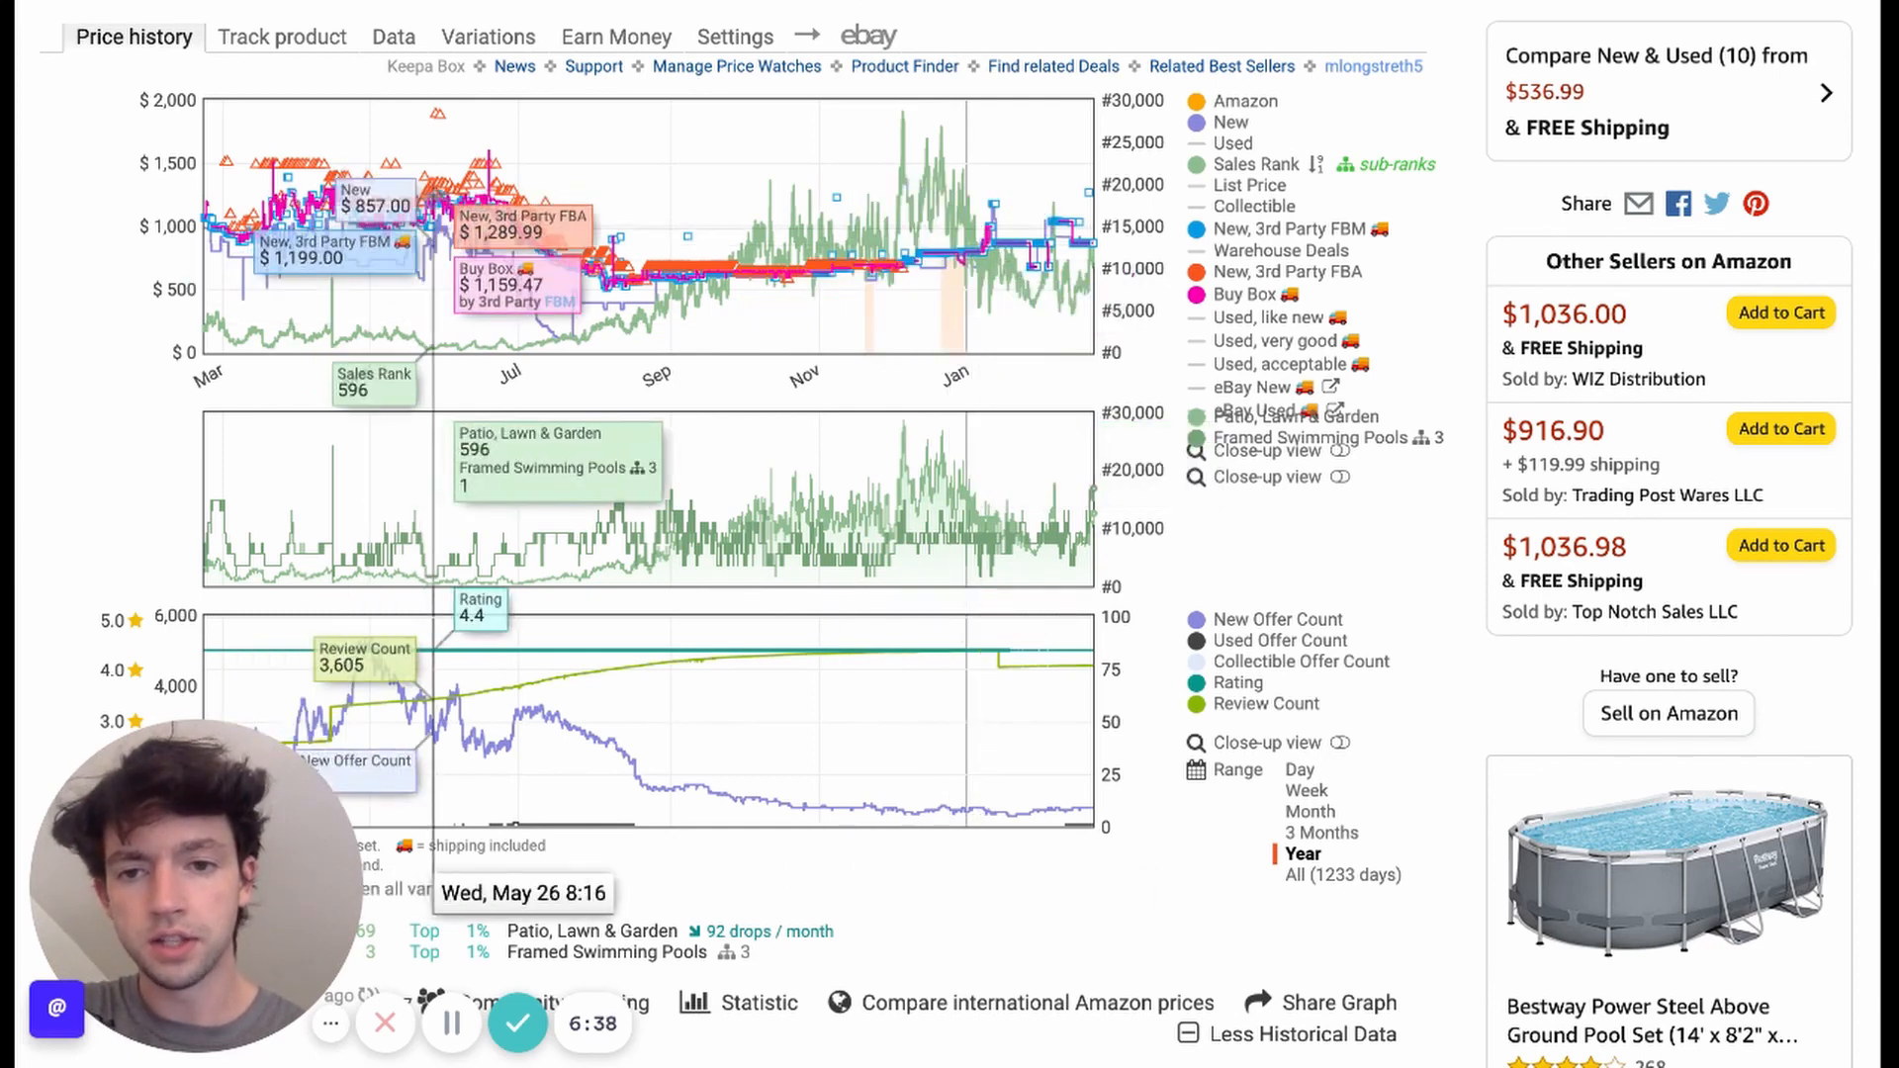
mouse_move(532, 24)
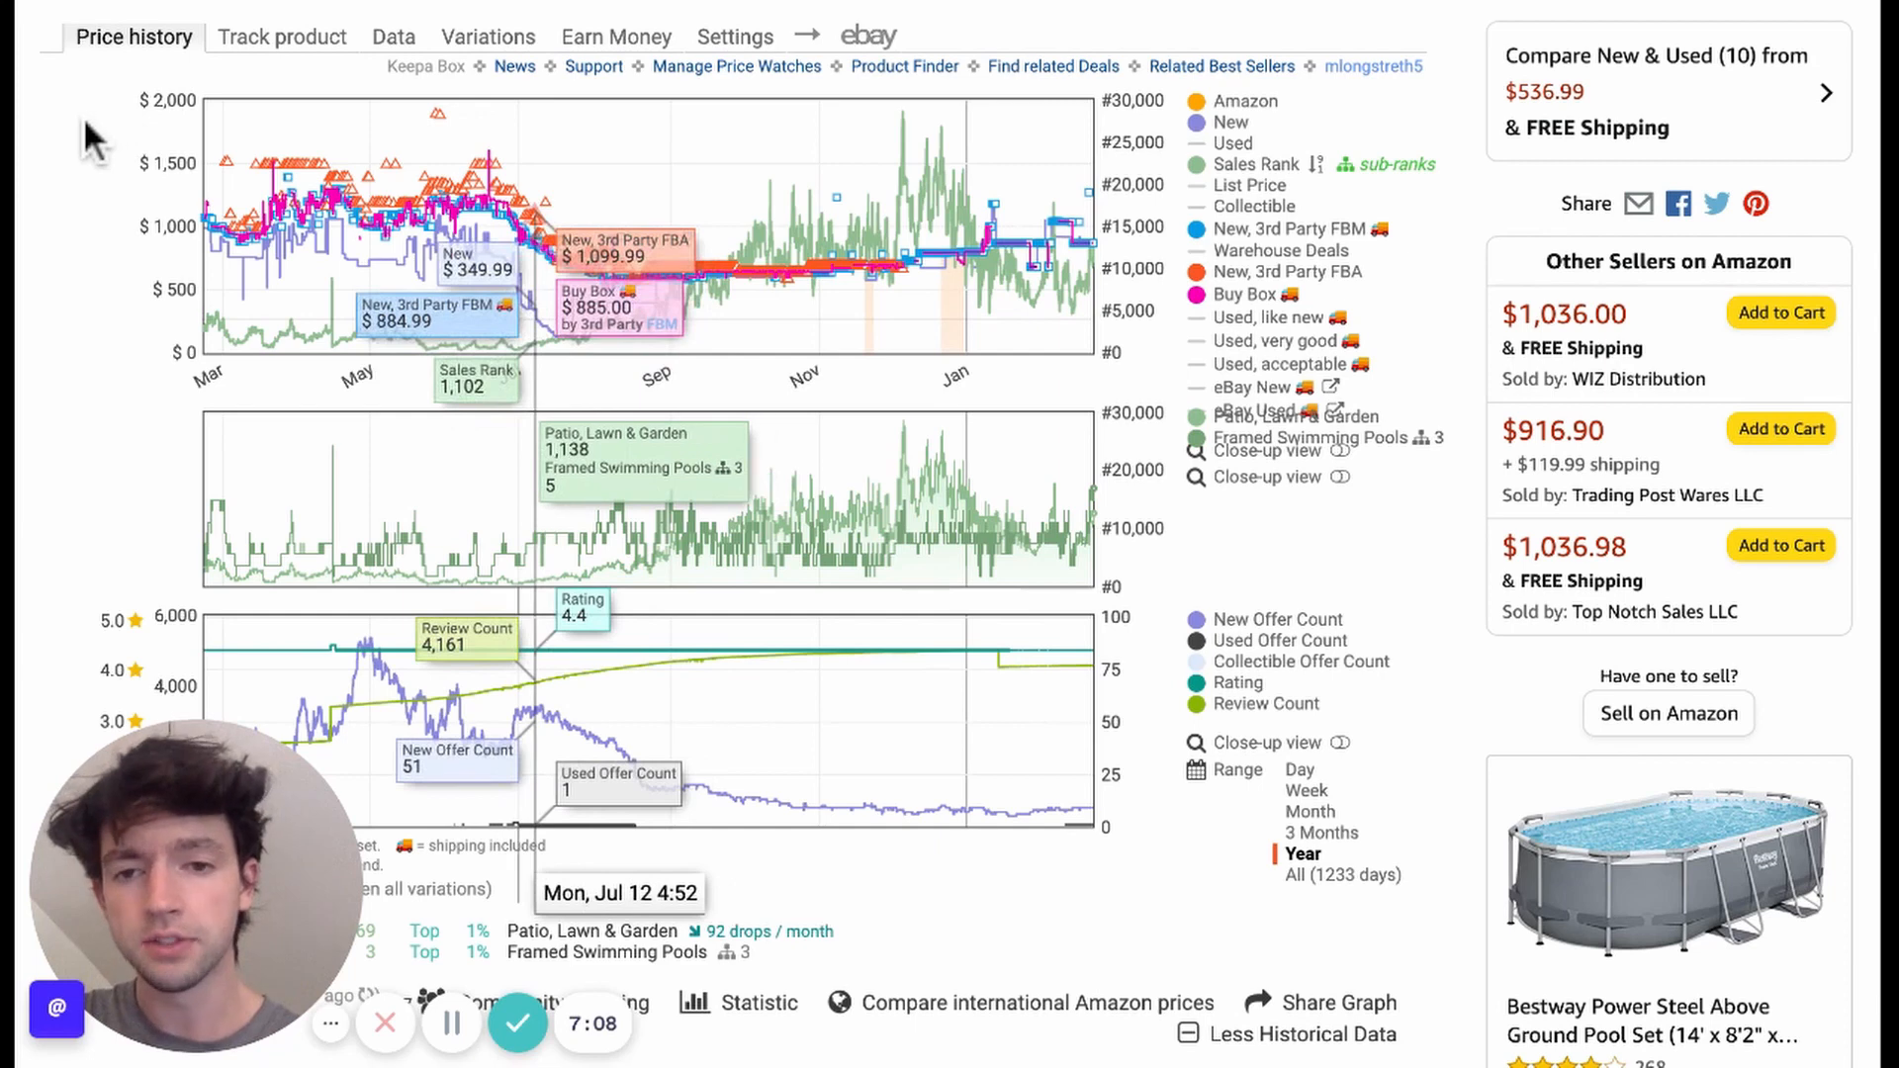
mouse_move(521, 291)
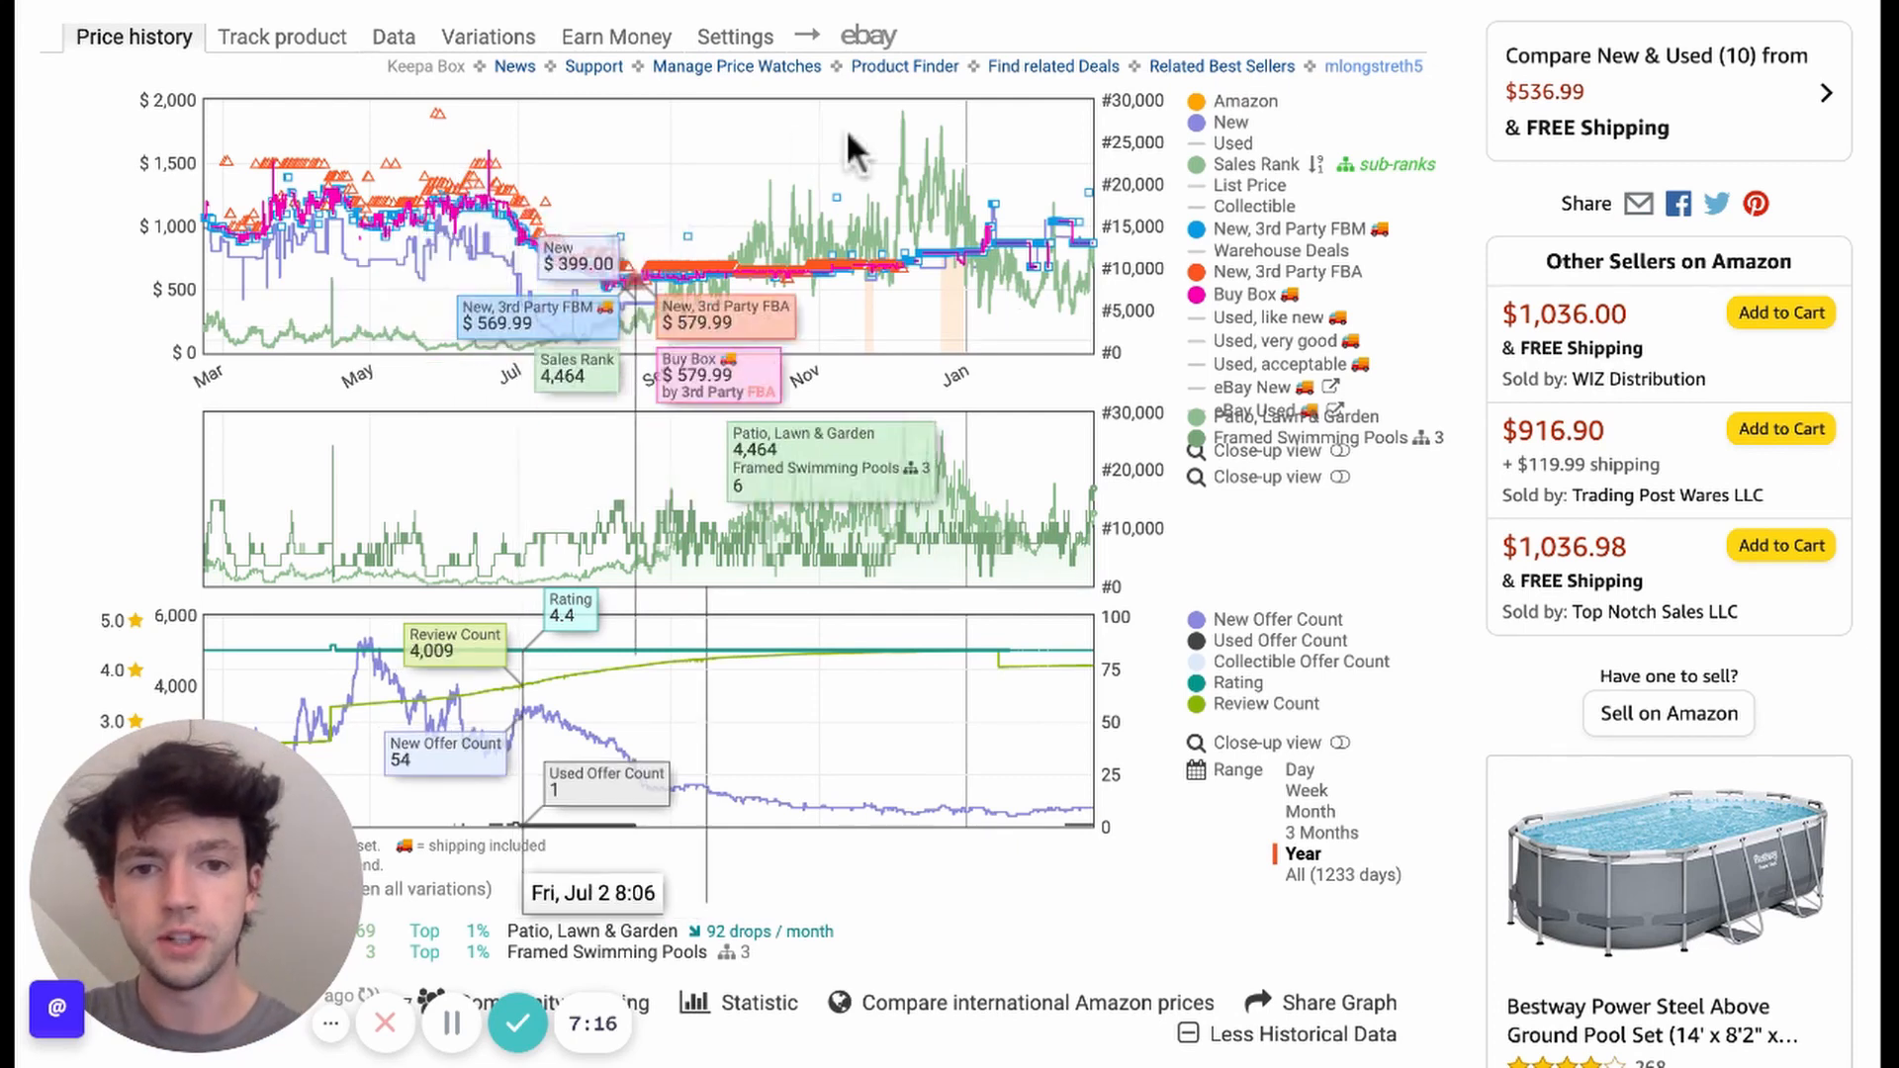
mouse_move(914, 132)
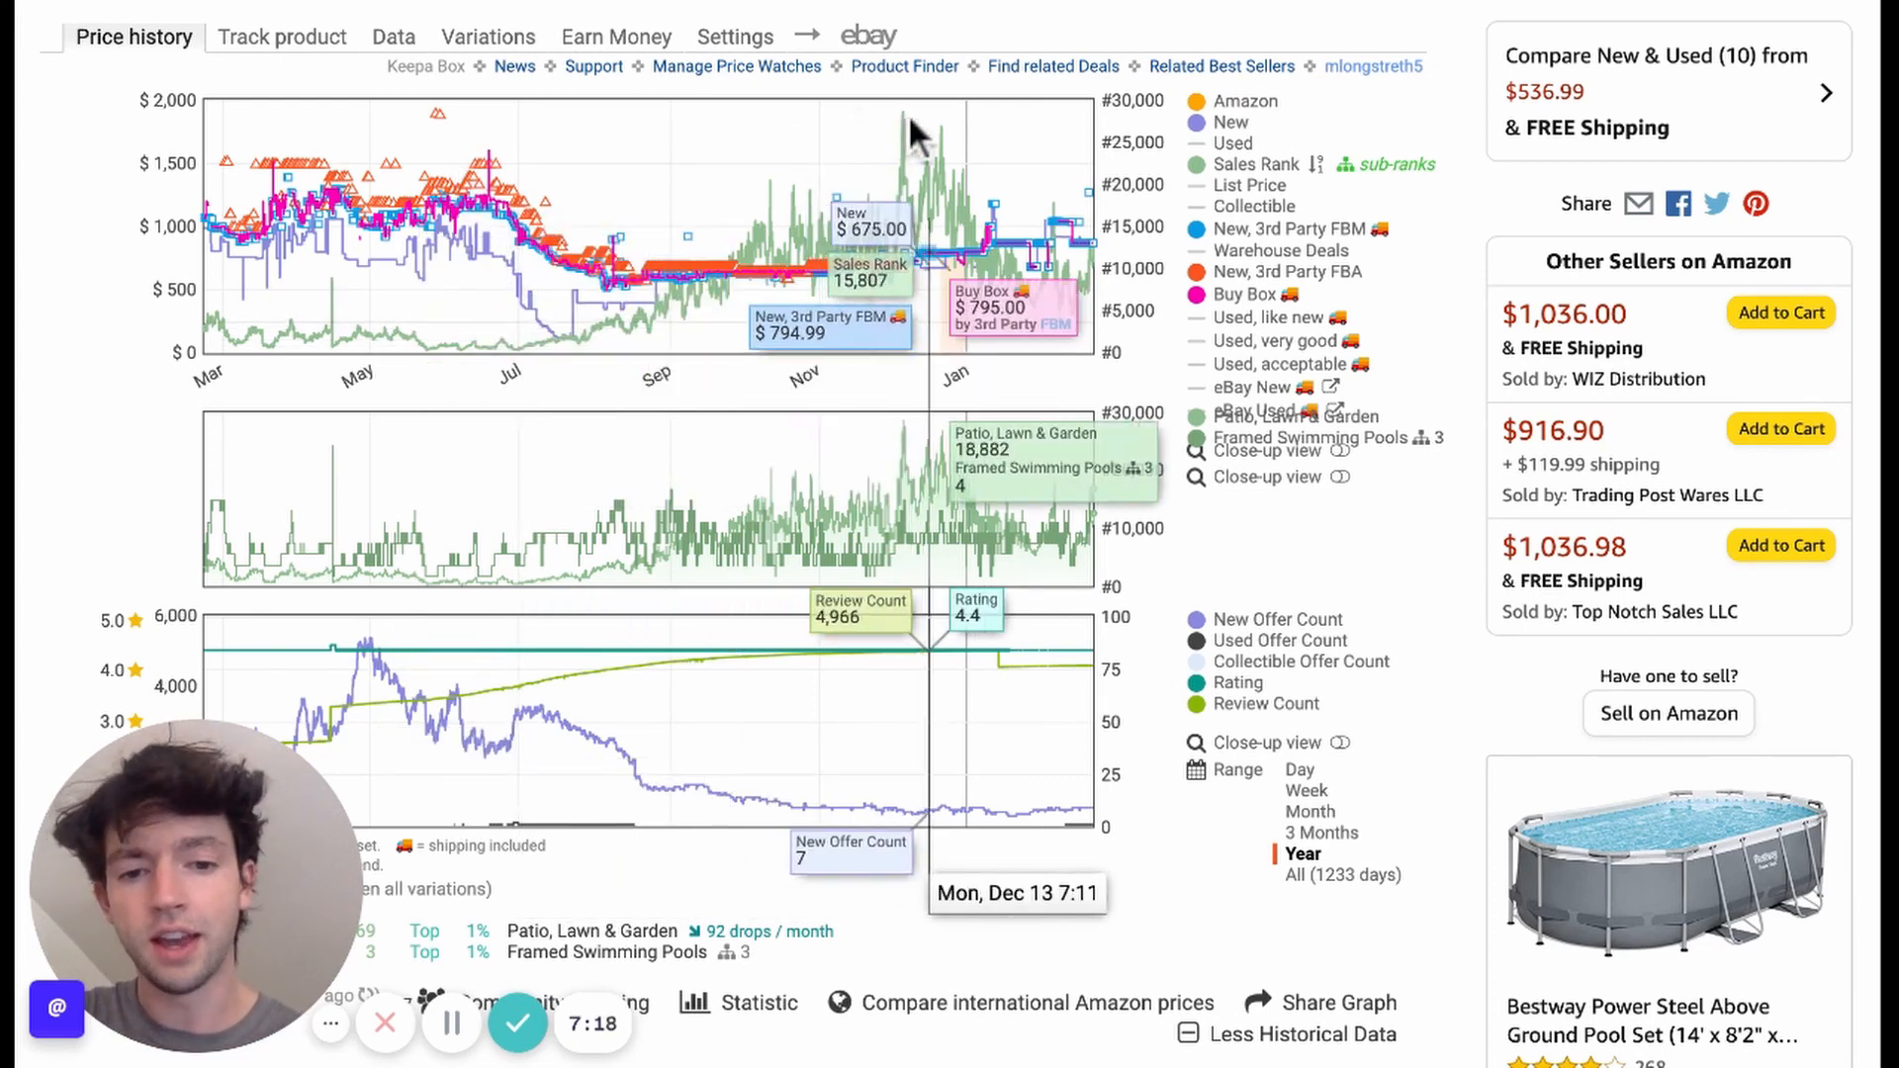
mouse_move(924, 218)
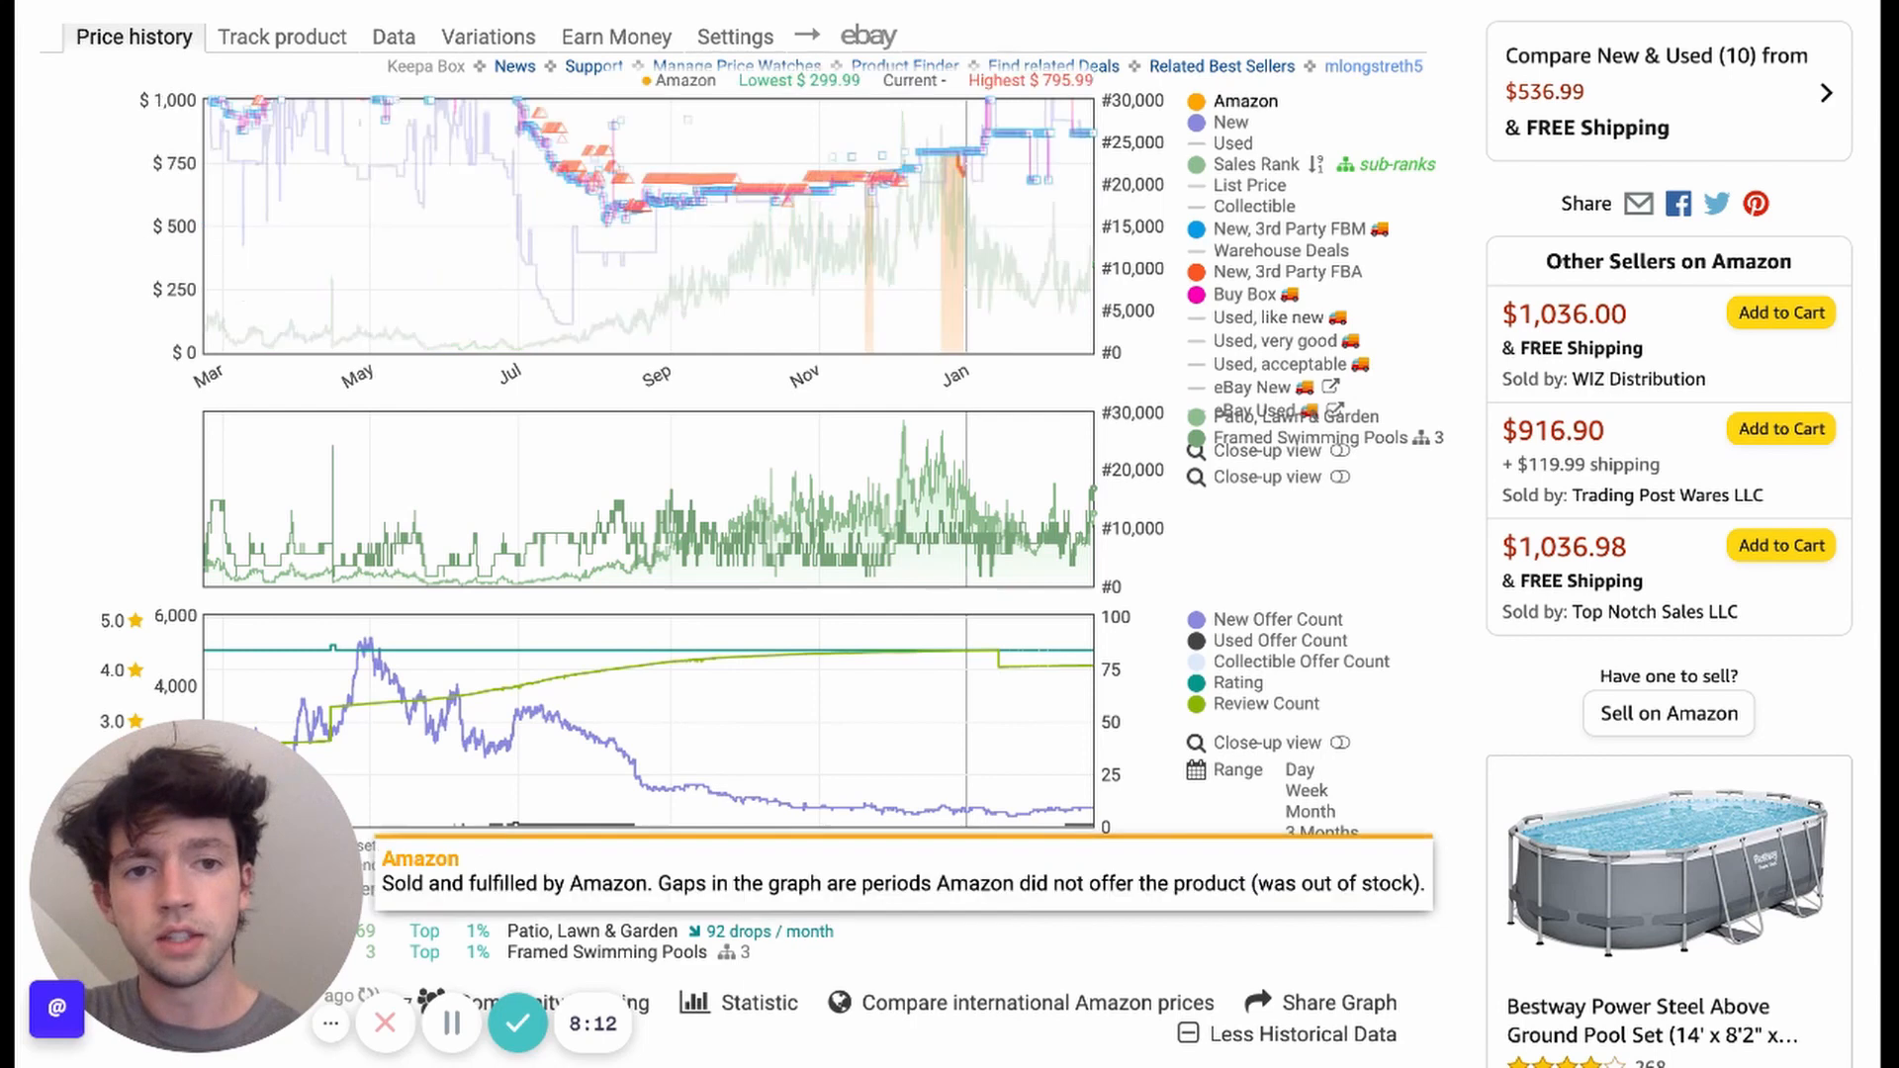
mouse_move(1076, 176)
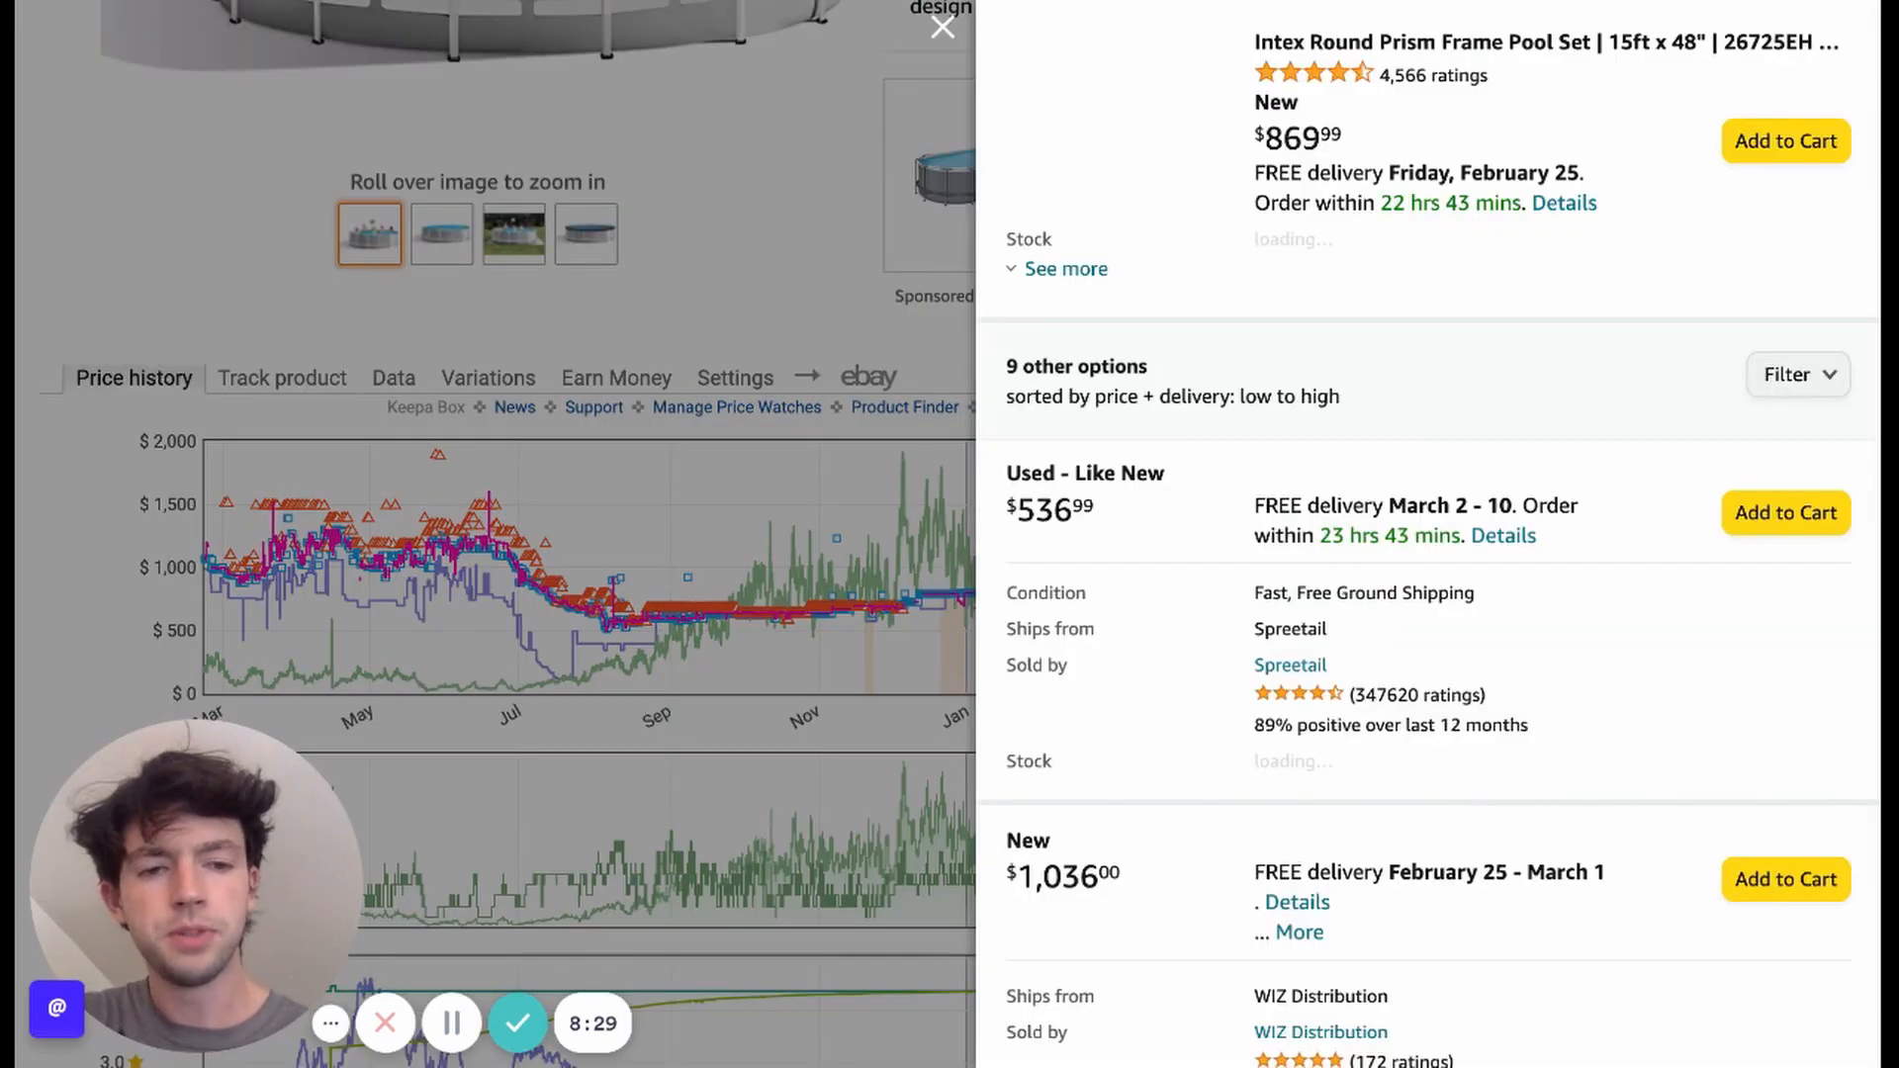
Step: Scroll the offers panel to WIZ Distribution (4), Trading Post Wares (1) and Top Notch
scroll(down, 3)
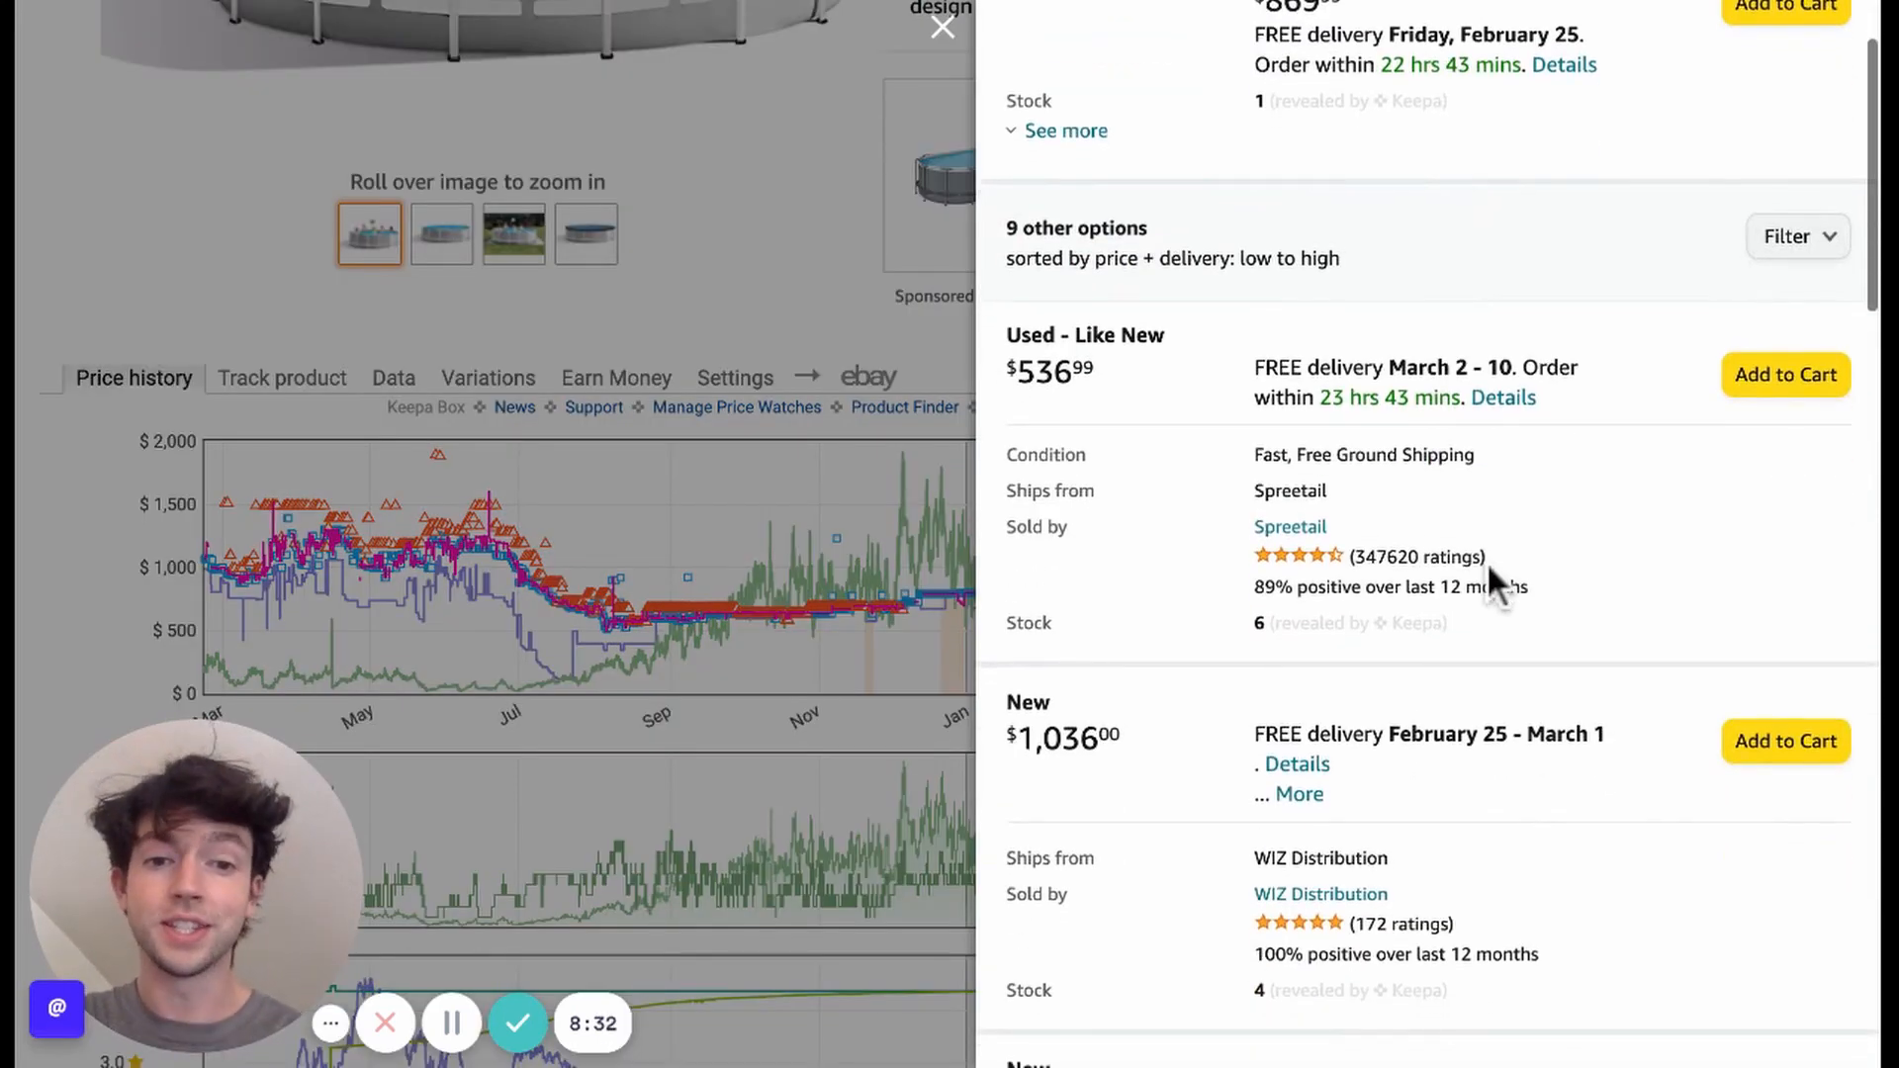
scroll(down, 3)
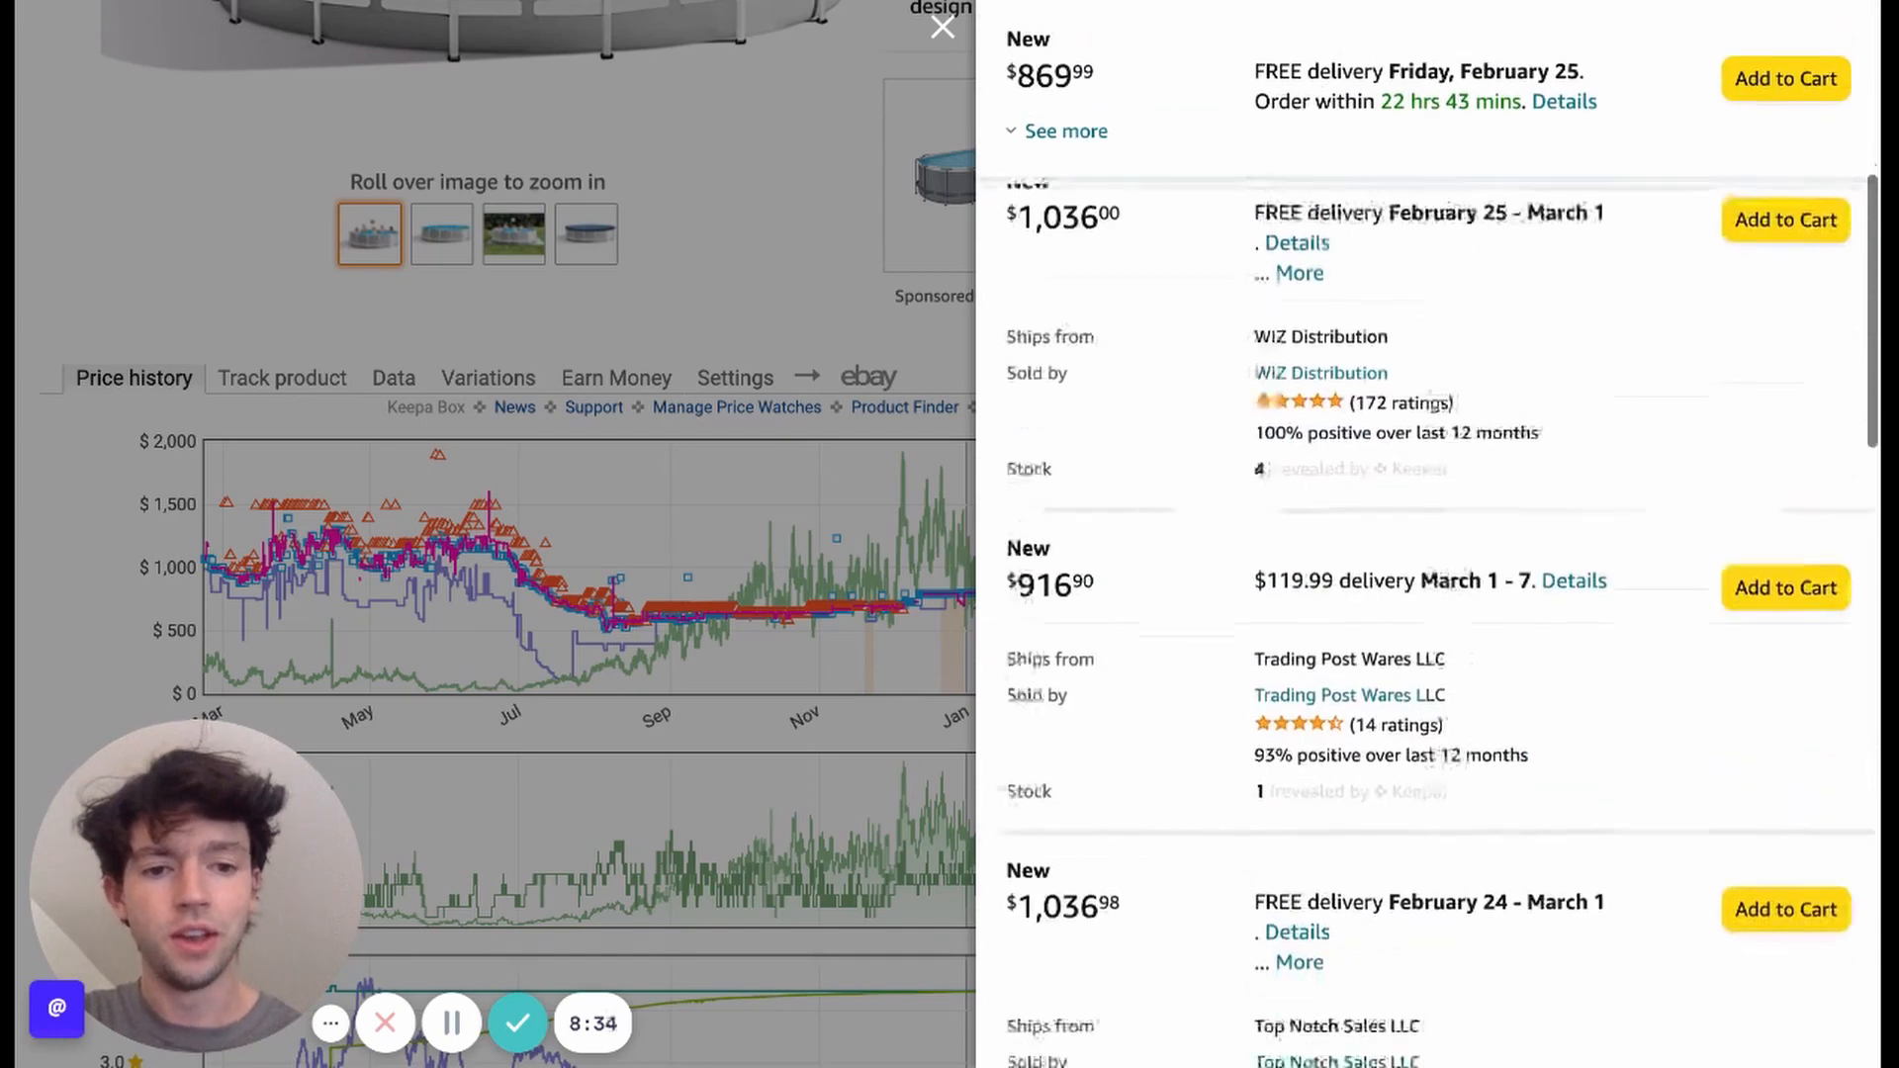
scroll(down, 3)
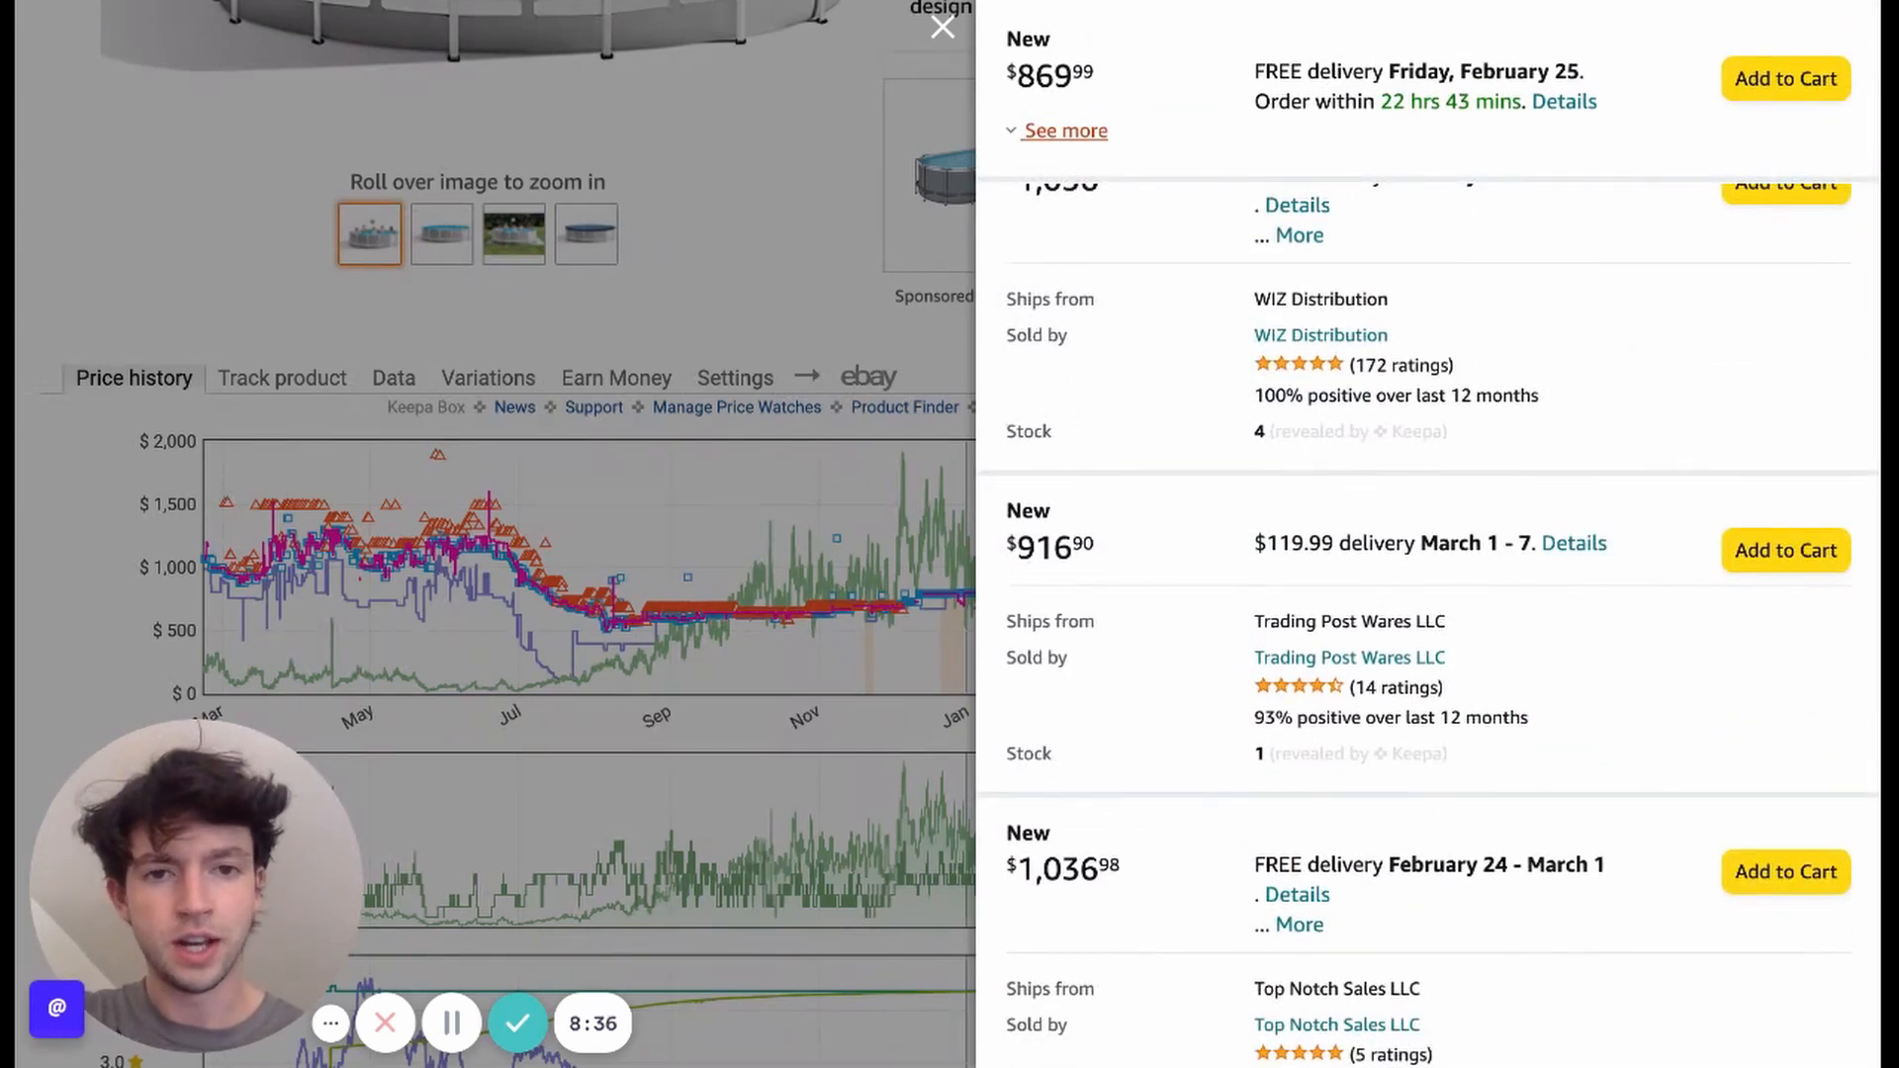
mouse_move(902, 423)
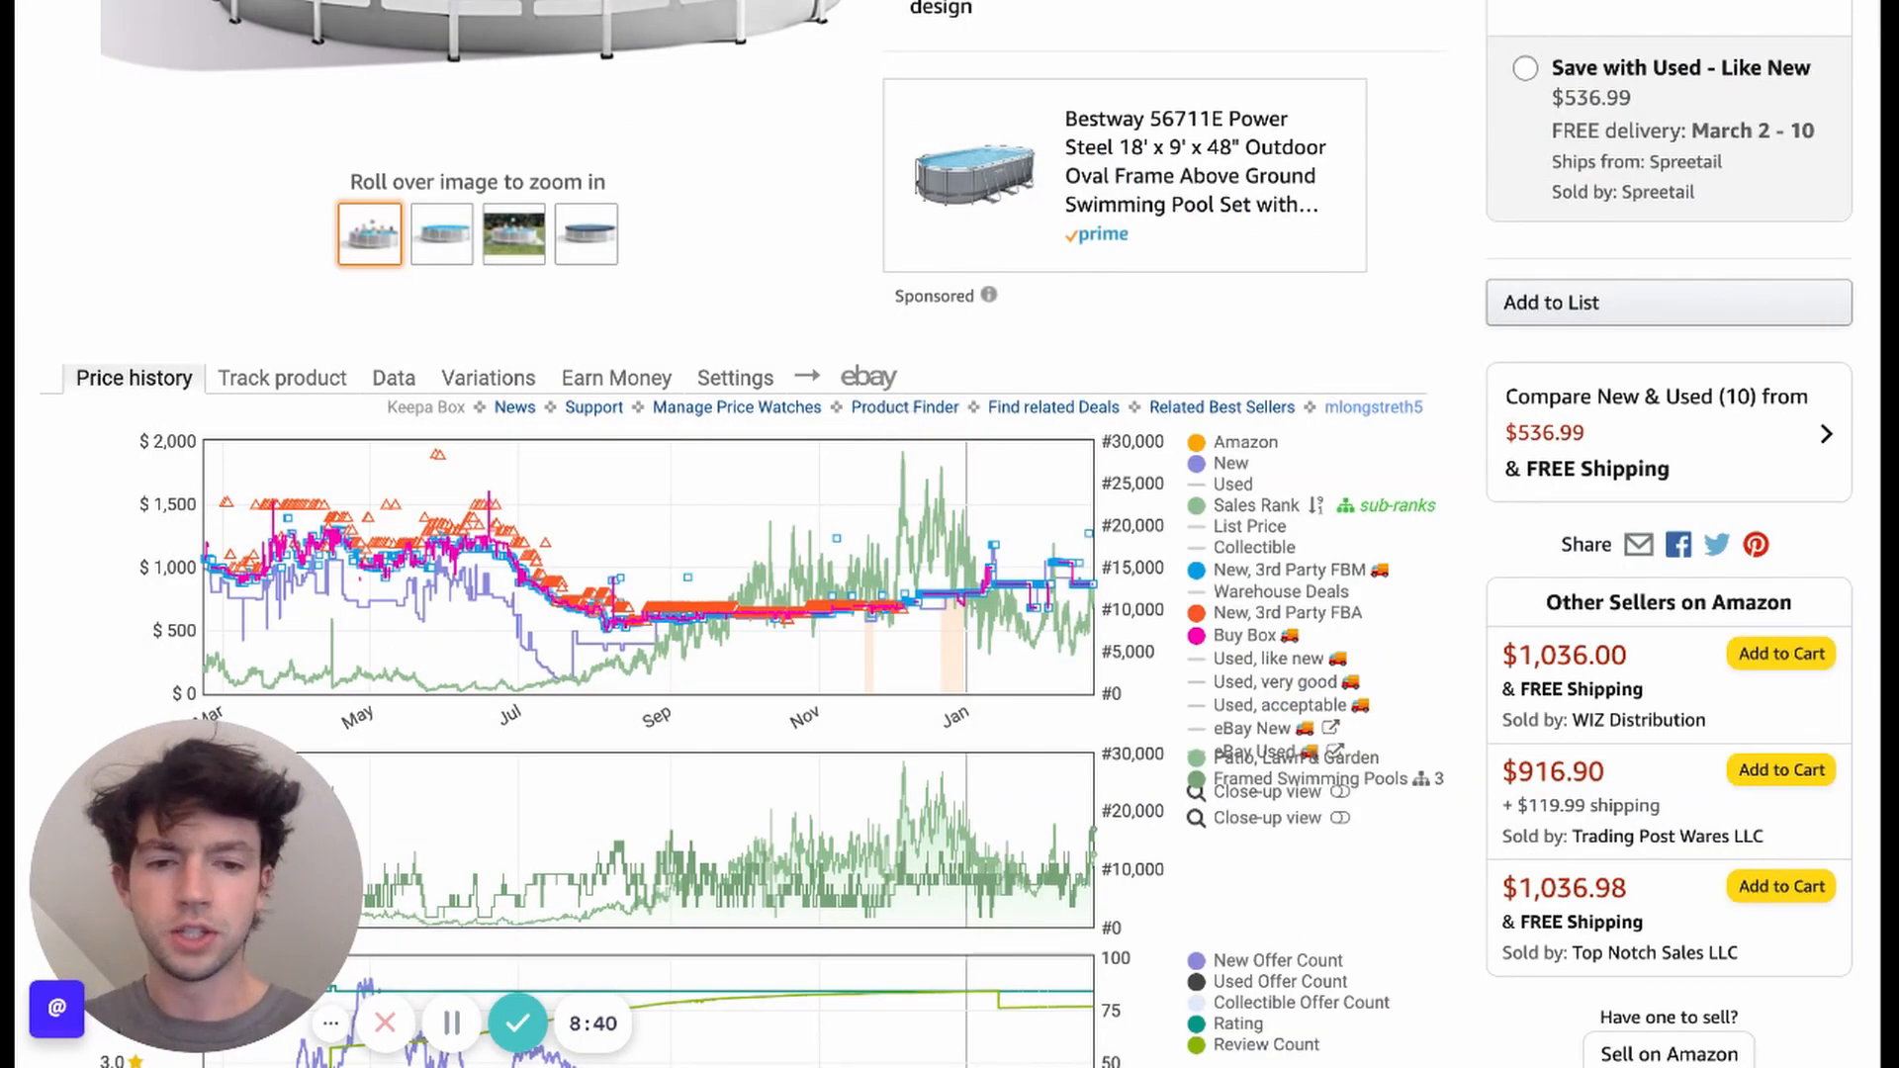
Step: Scroll down to the Keepa New Offer Count, Rating and Review Count chart with its Range options
scroll(down, 3)
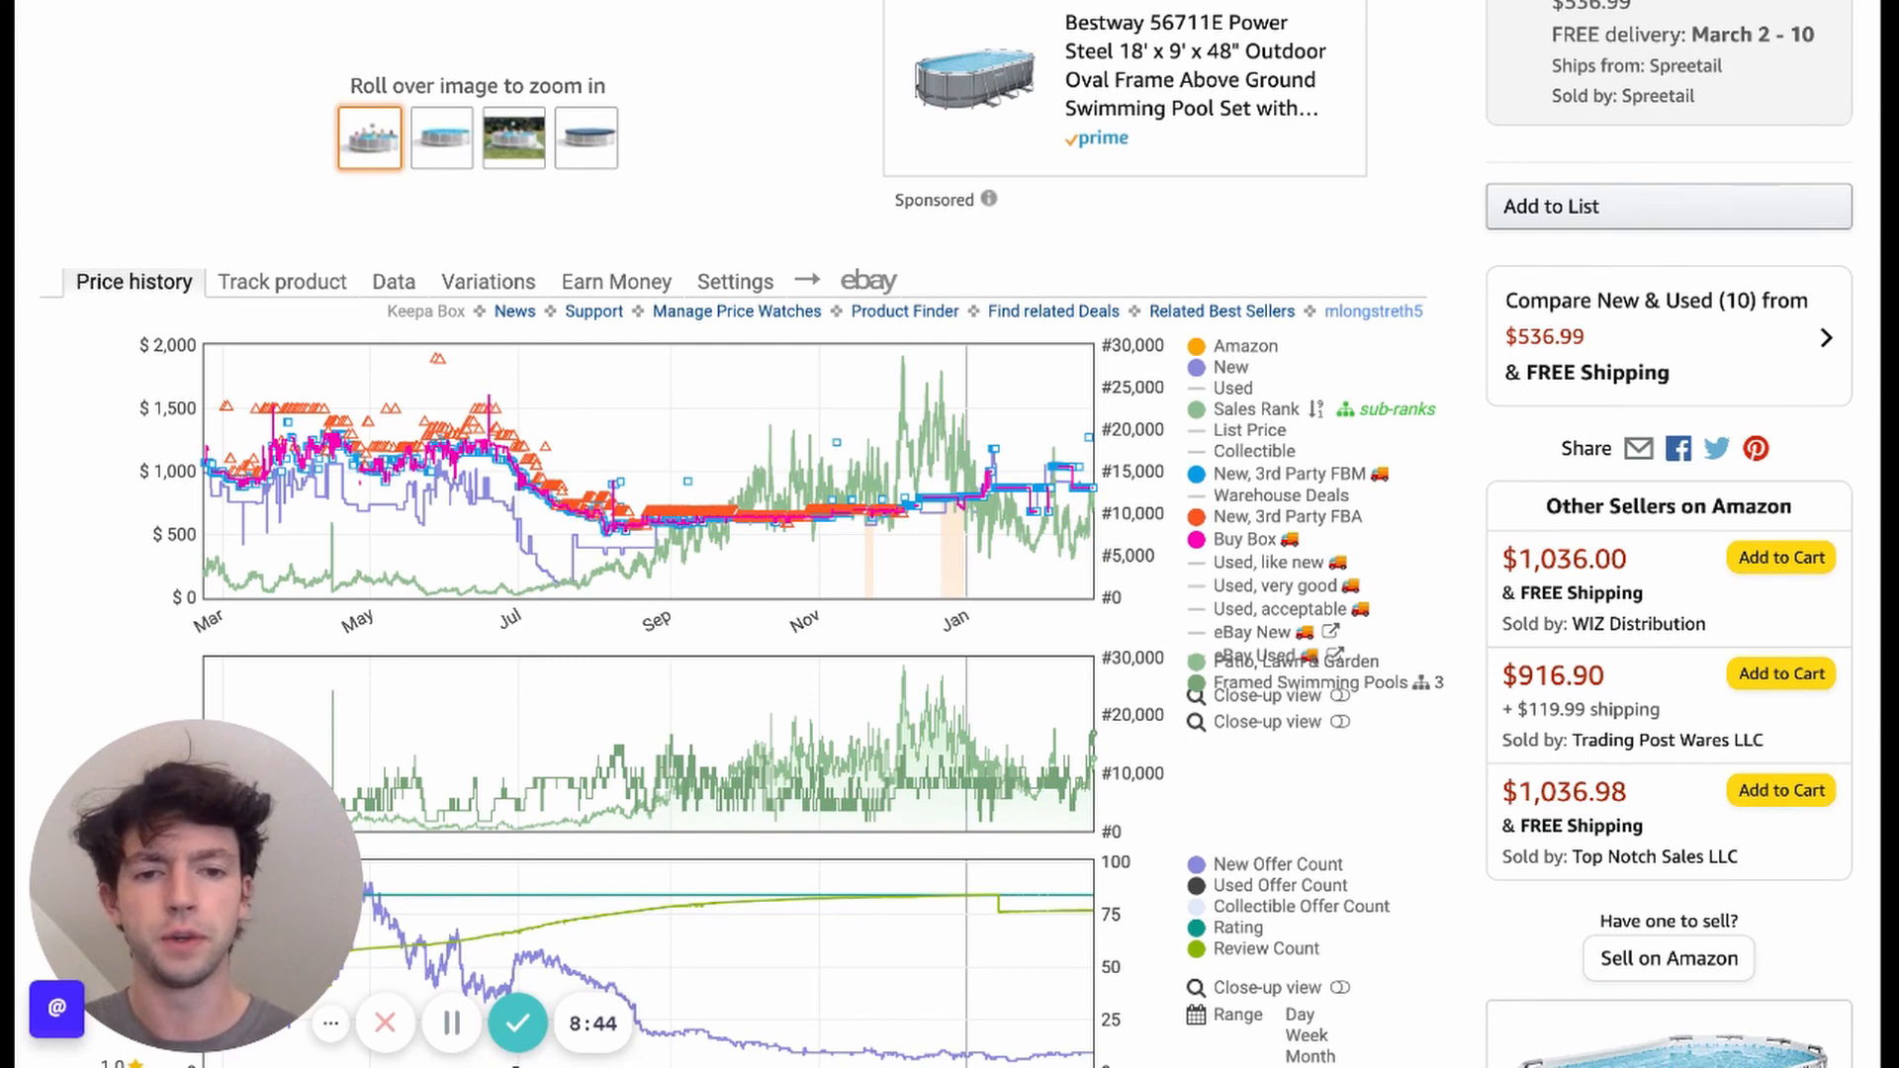
scroll(down, 3)
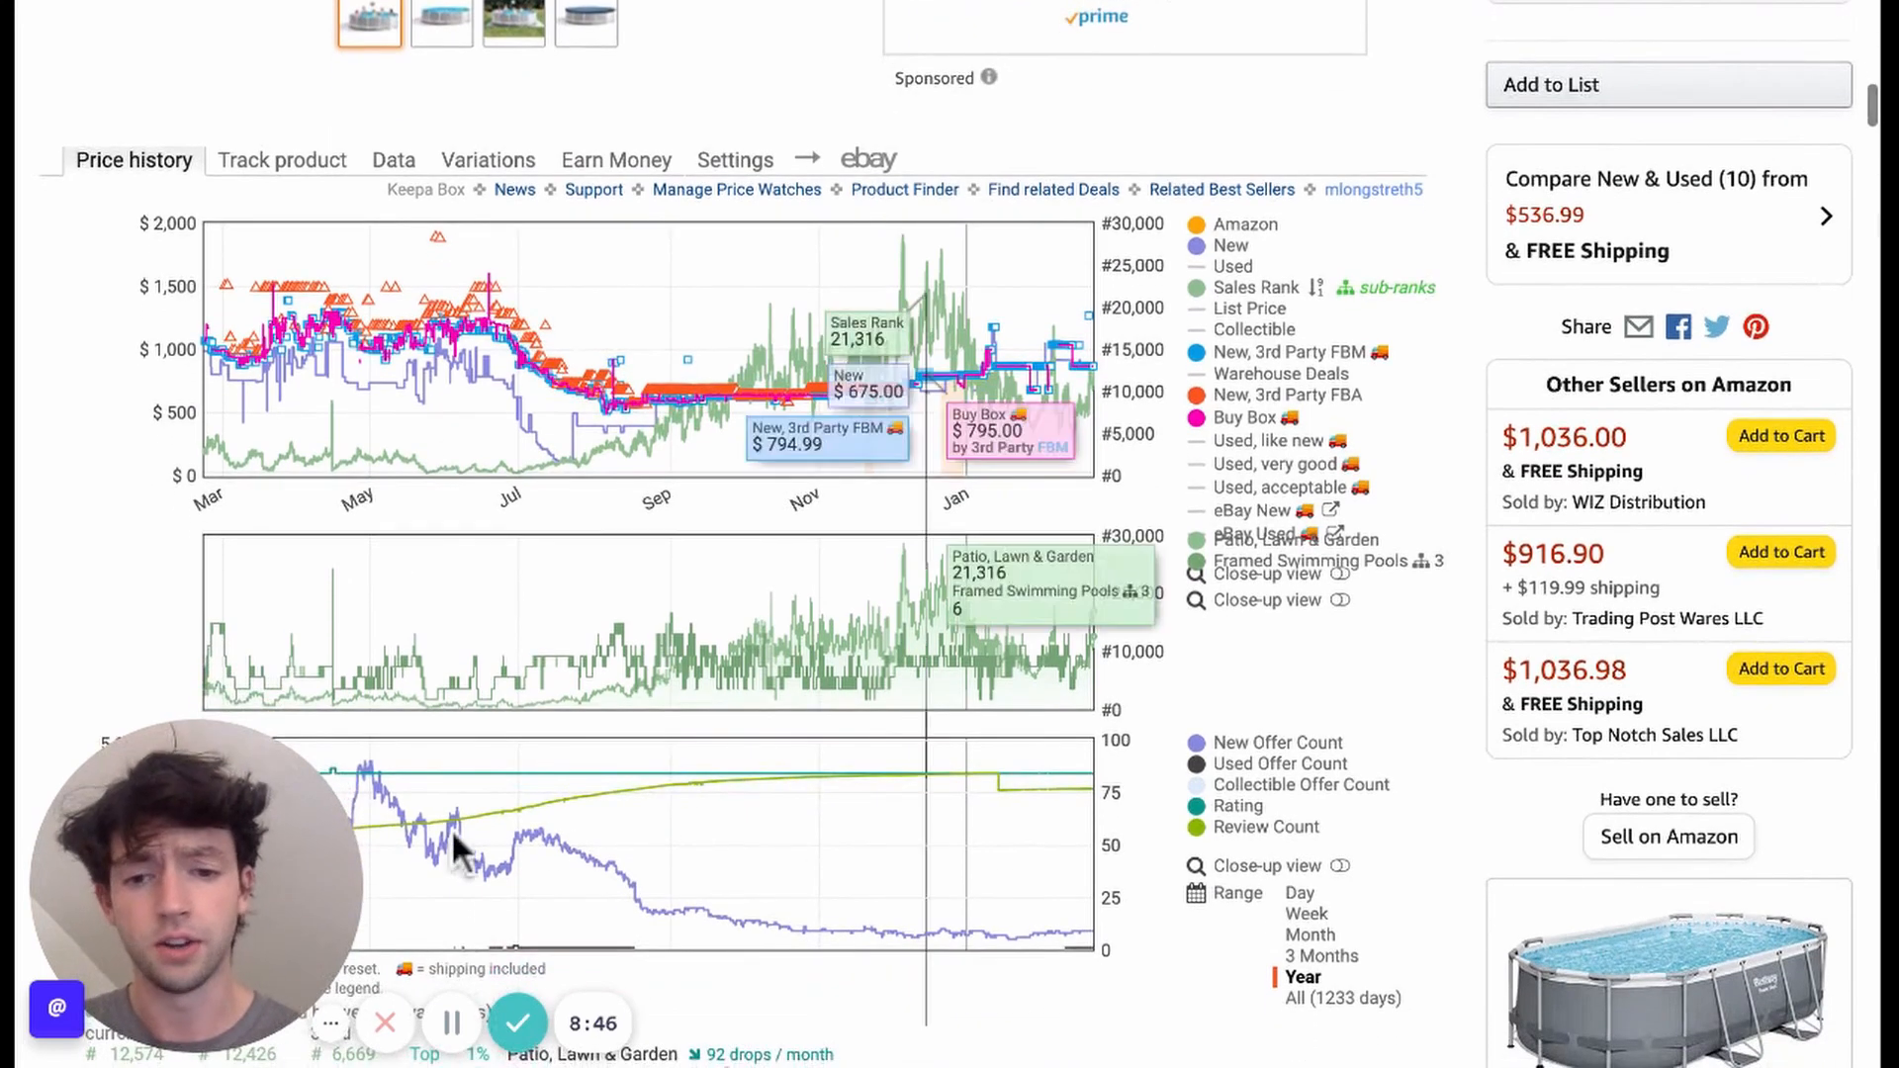